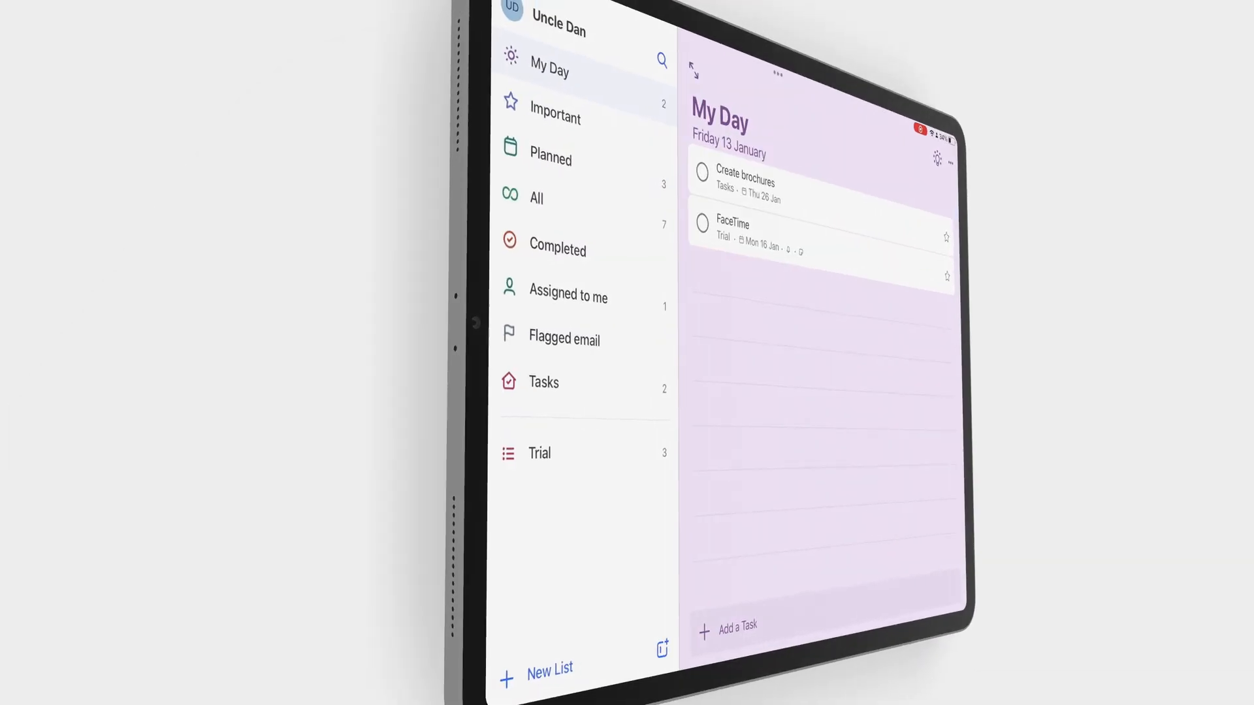
Show Microsoft To Do's Important list, which is empty with no starred tasks.
left_click(553, 116)
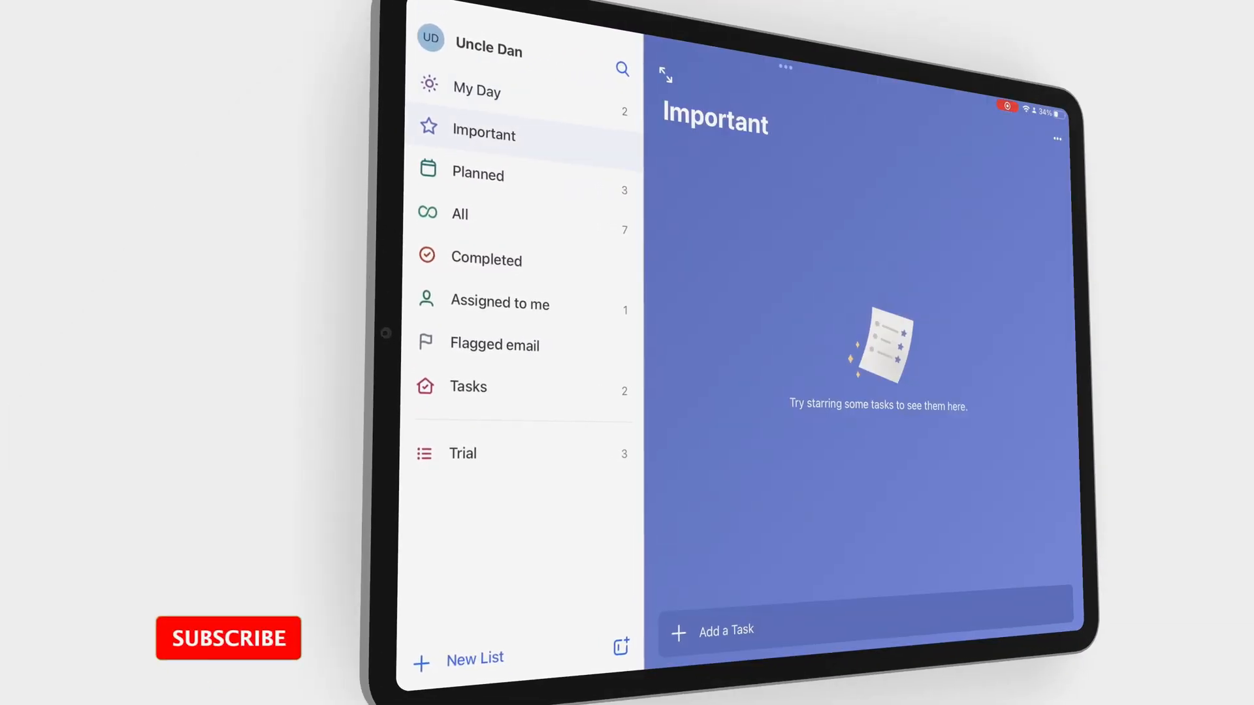
left_click(477, 174)
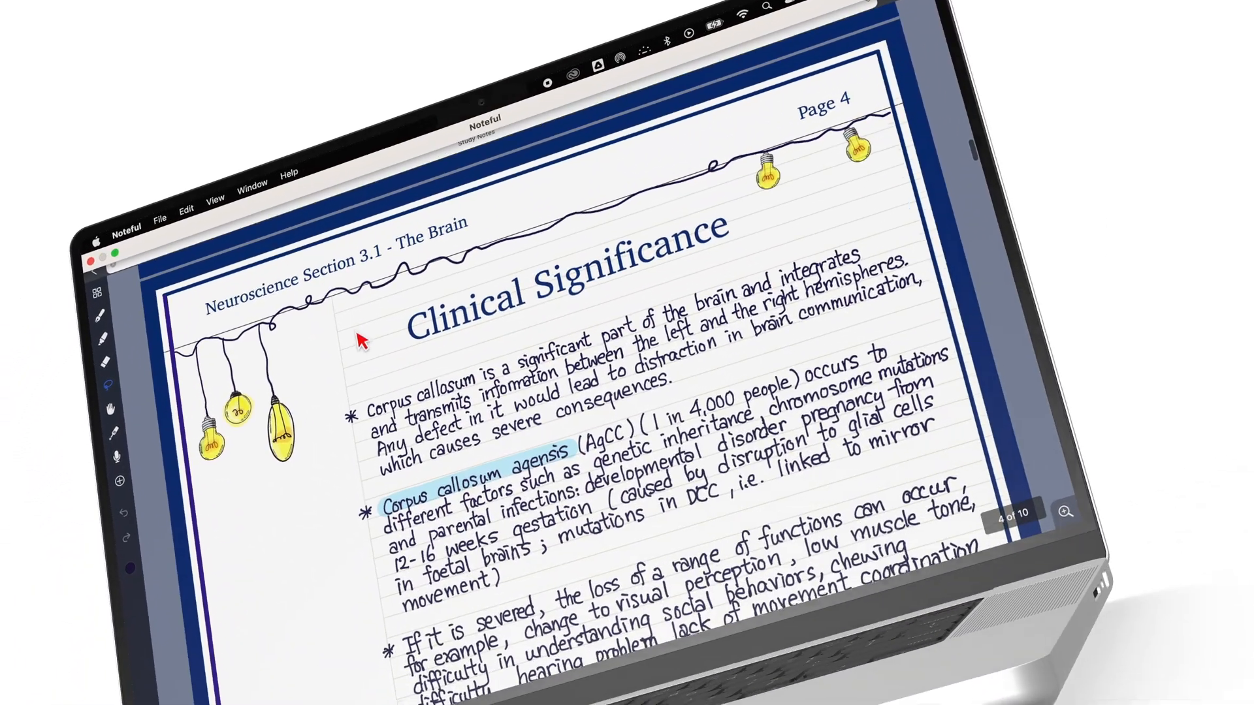
scroll("down", 3)
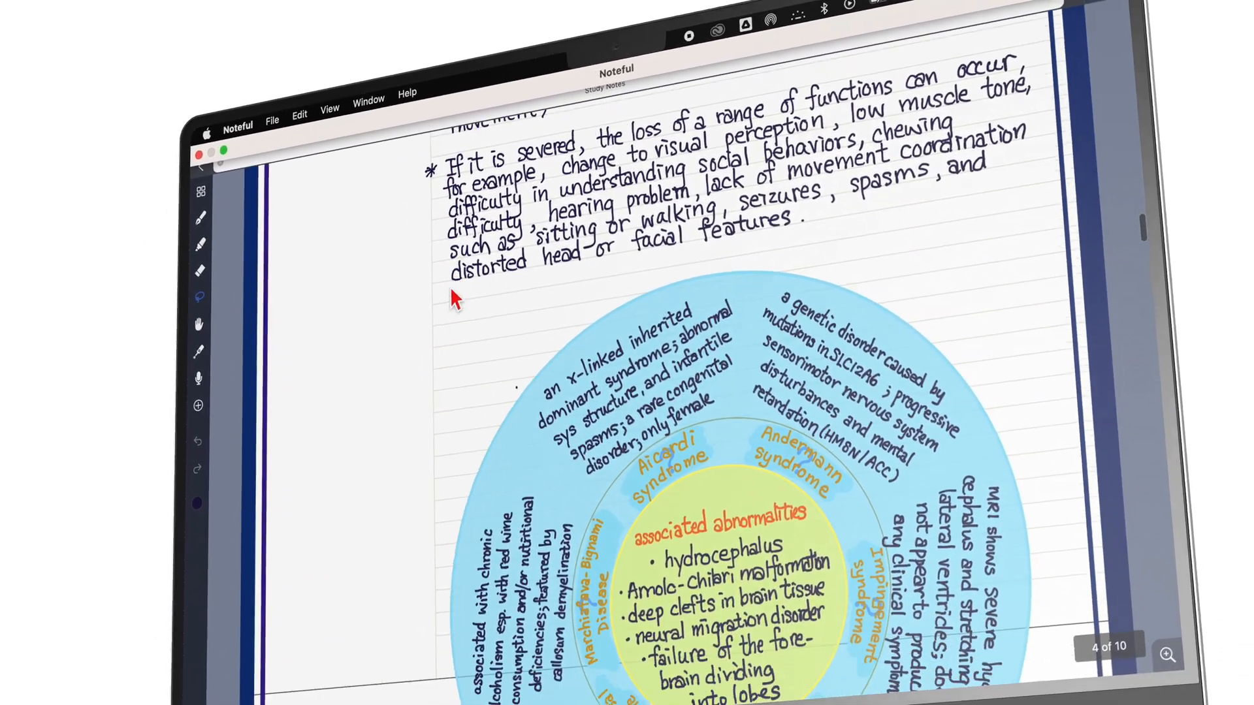
left_click(292, 97)
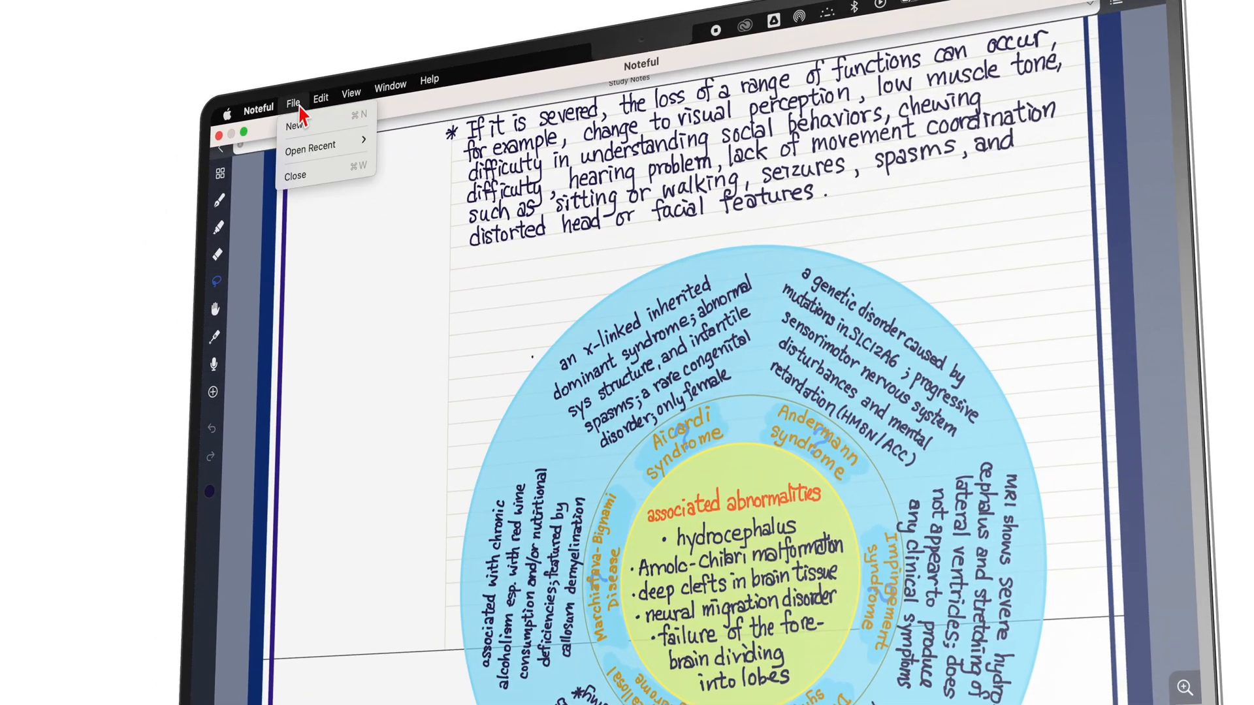
left_click(321, 98)
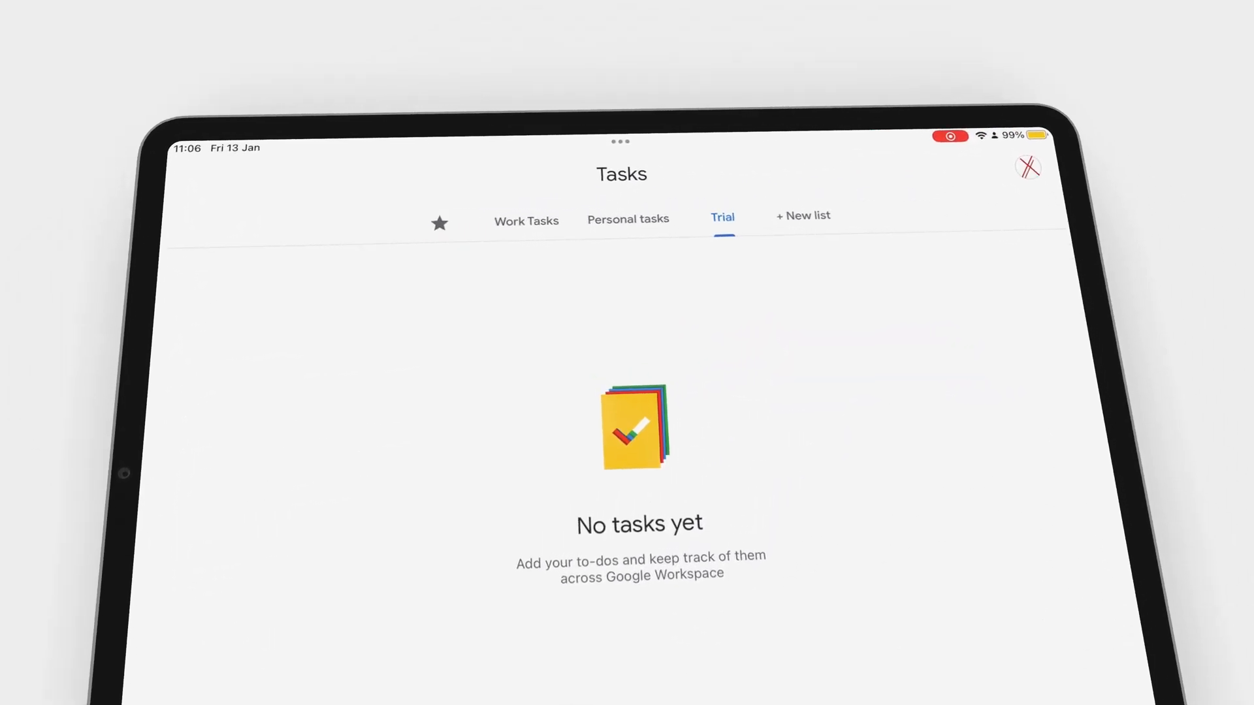
Switch between the Personal tasks and Work Tasks lists, ending on Personal tasks.
left_click(628, 220)
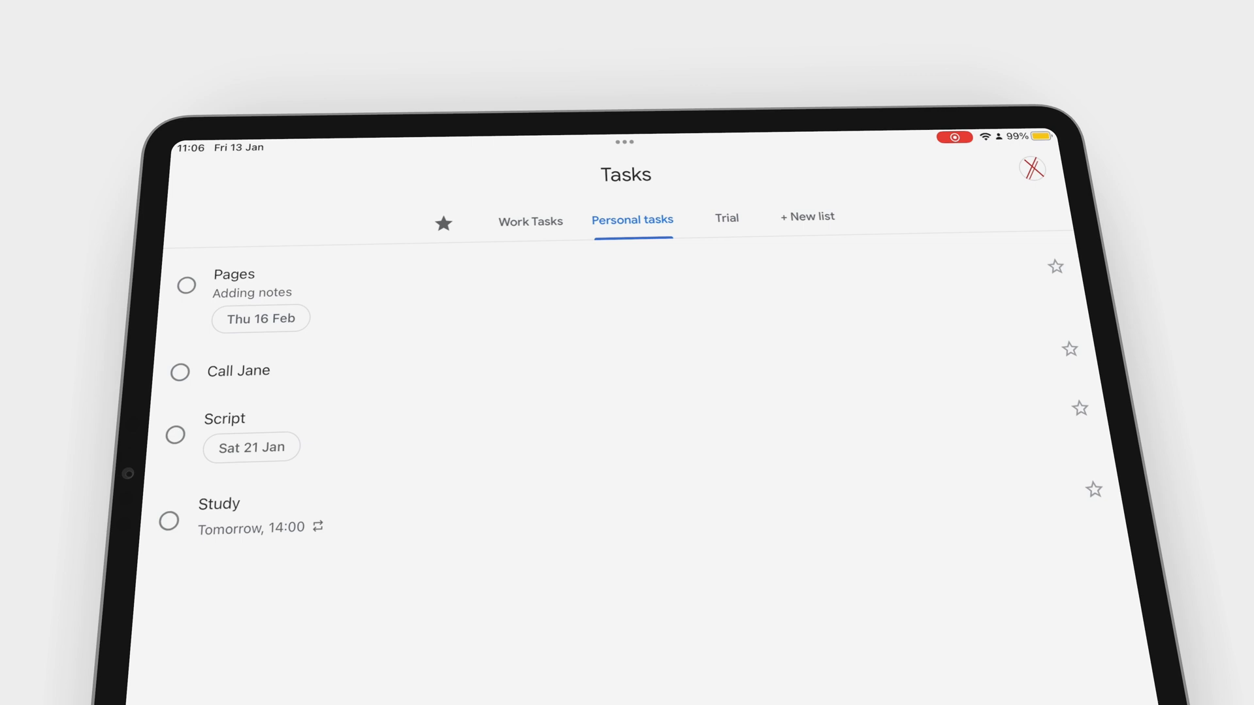
left_click(536, 221)
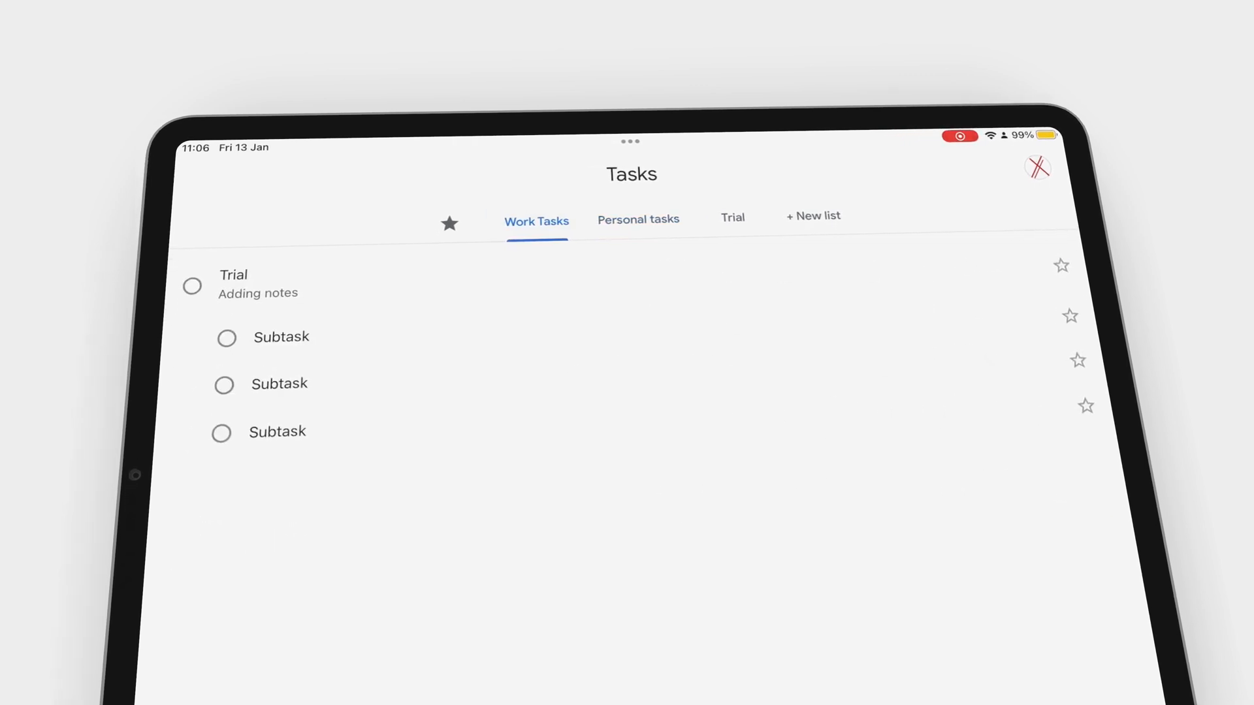
left_click(638, 135)
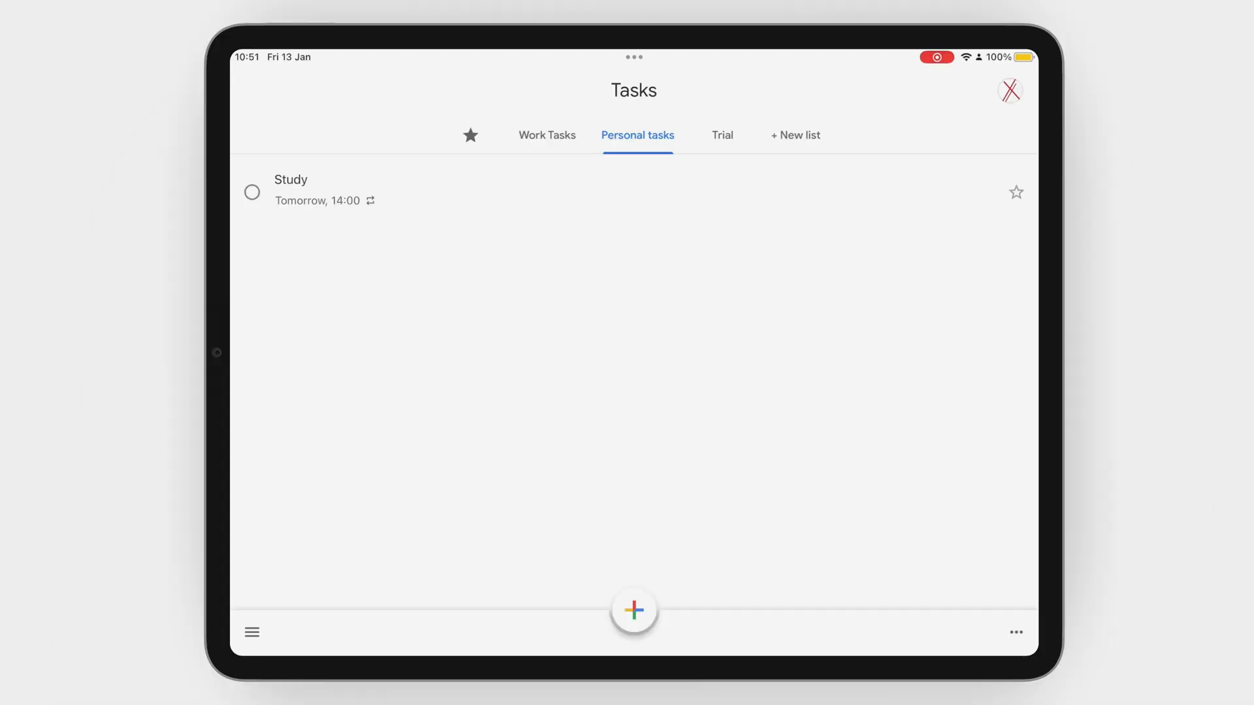
Add a Script task to Personal tasks and return to the home screen.
left_click(633, 609)
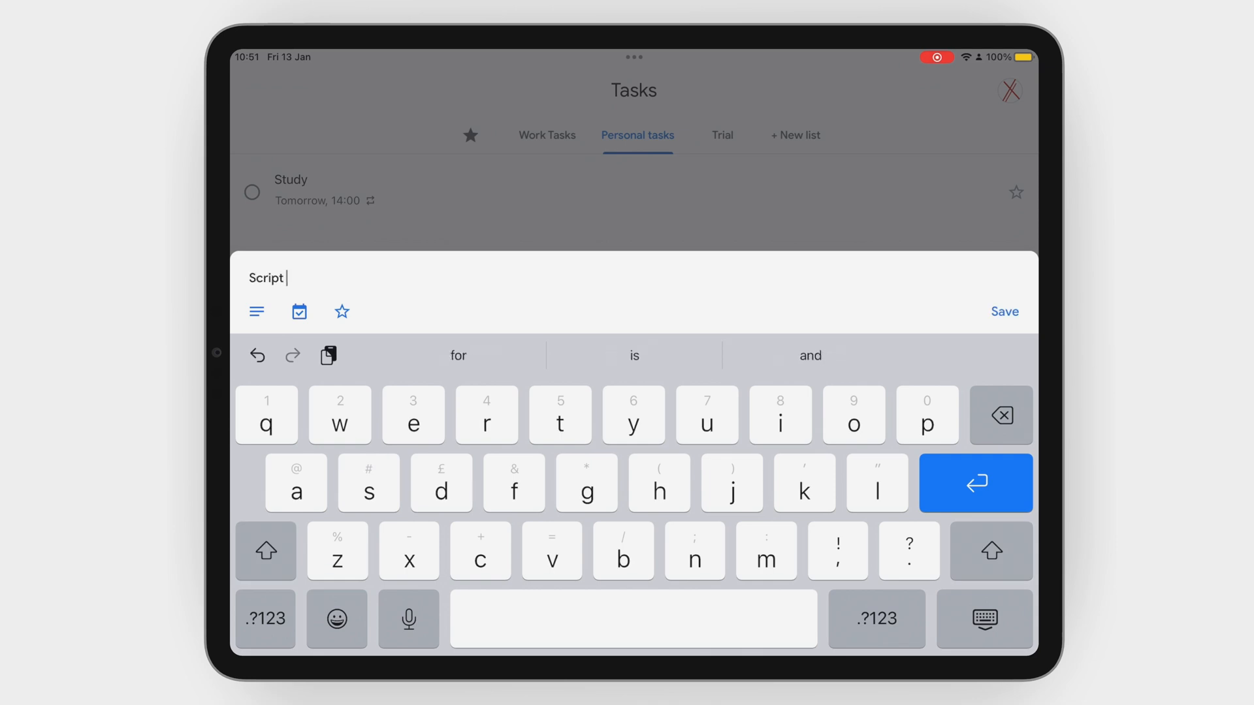
left_click(1004, 311)
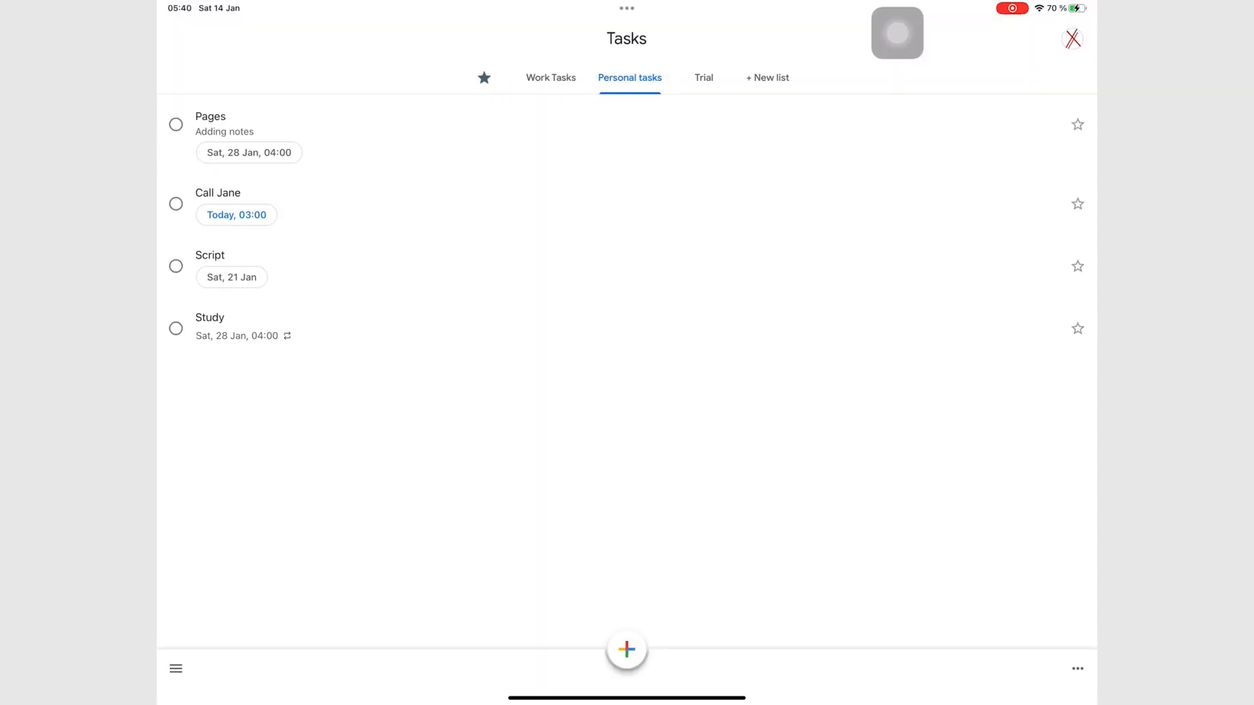
left_click(211, 117)
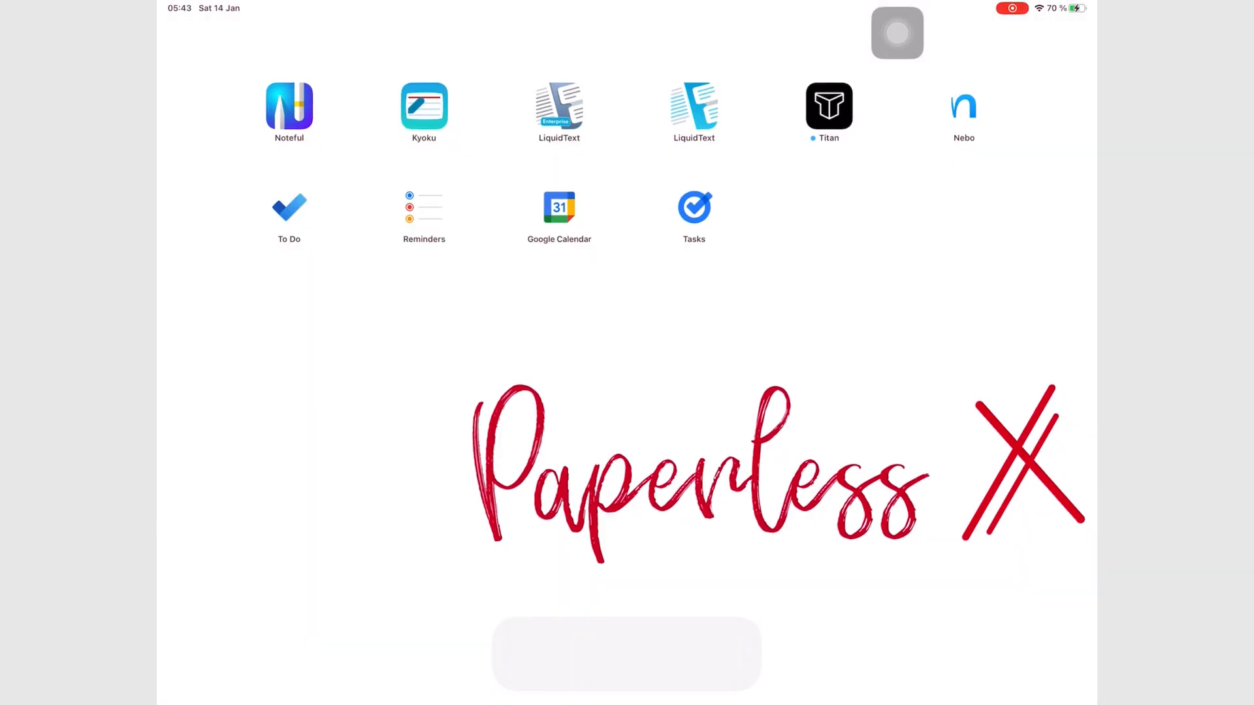
Open Google Calendar and view the Call Jane and Script task details.
left_click(559, 207)
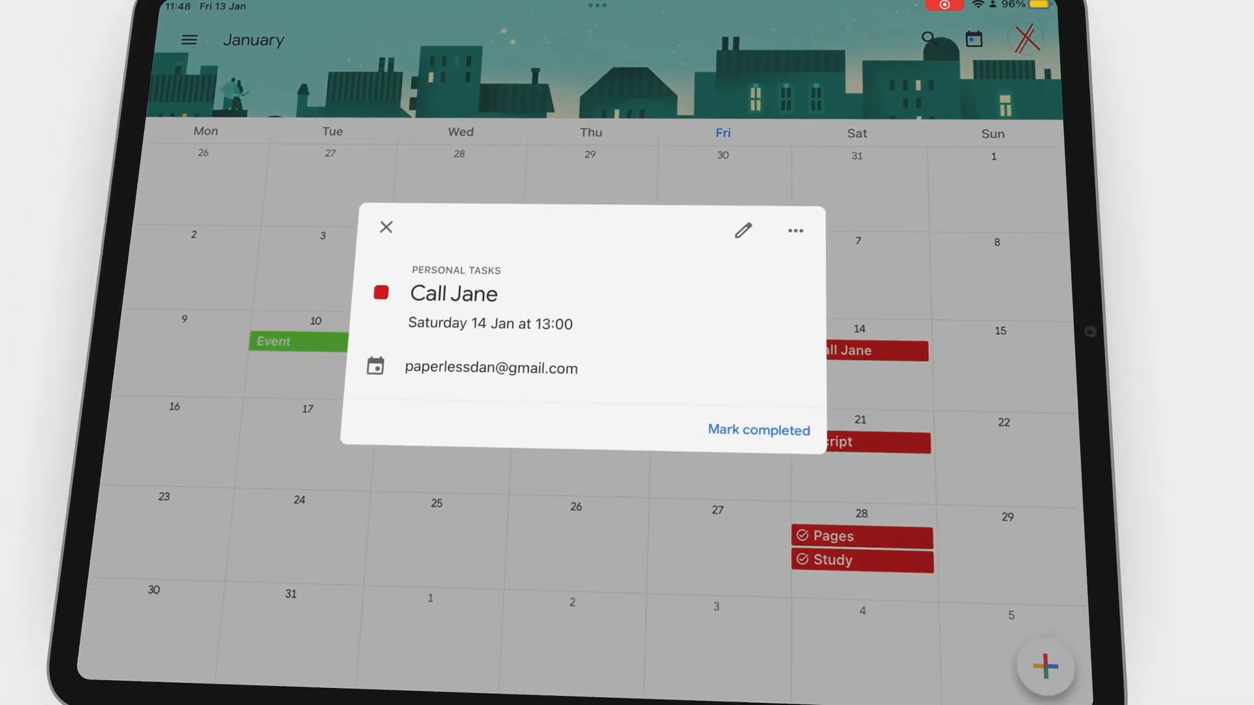
left_click(758, 431)
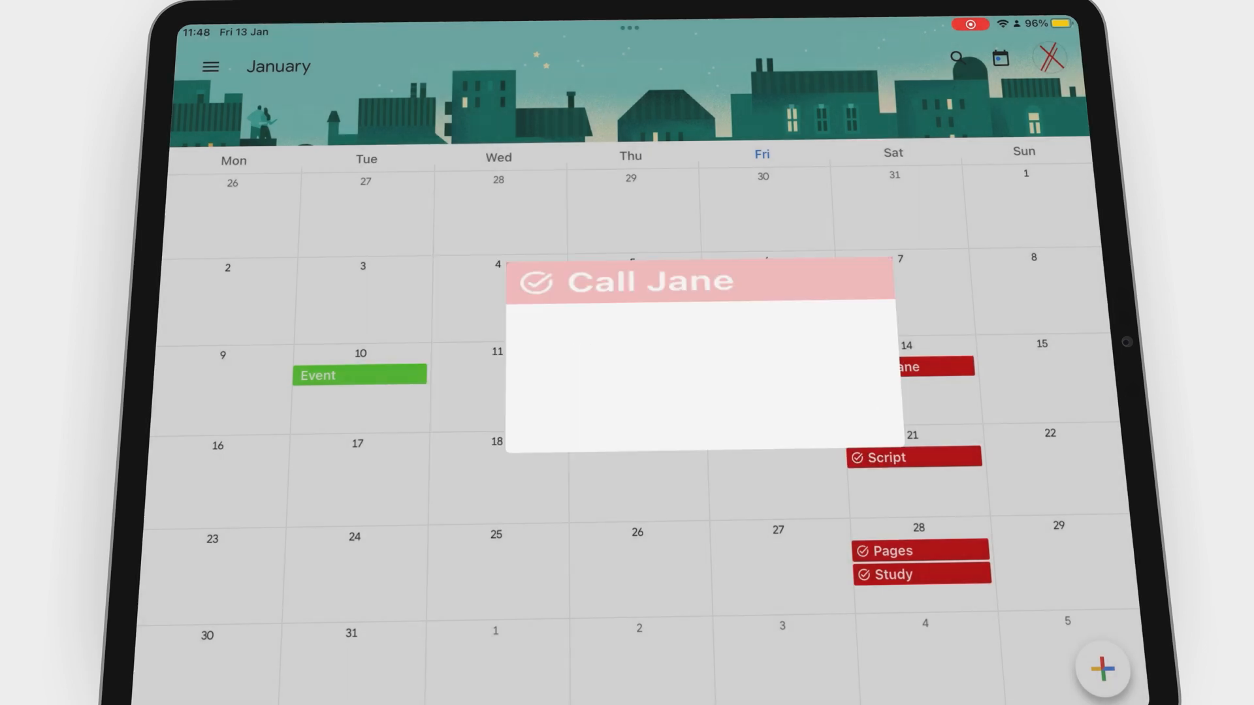
left_click(913, 456)
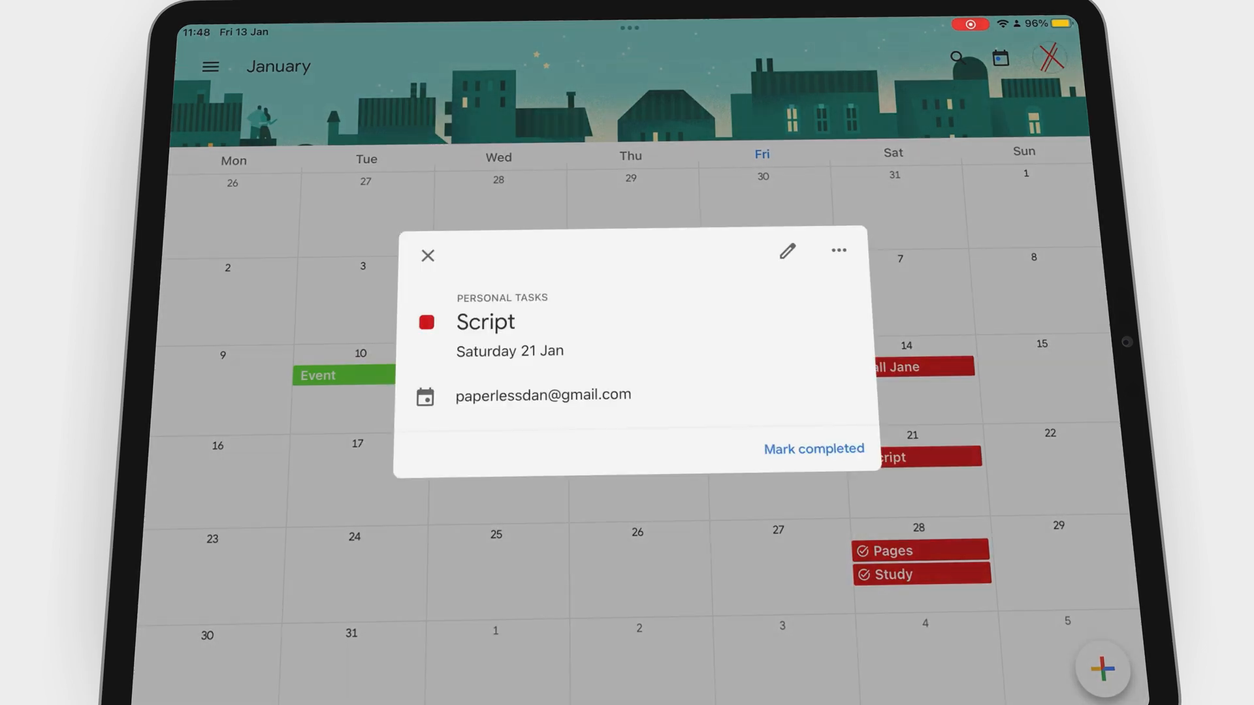
left_click(1104, 669)
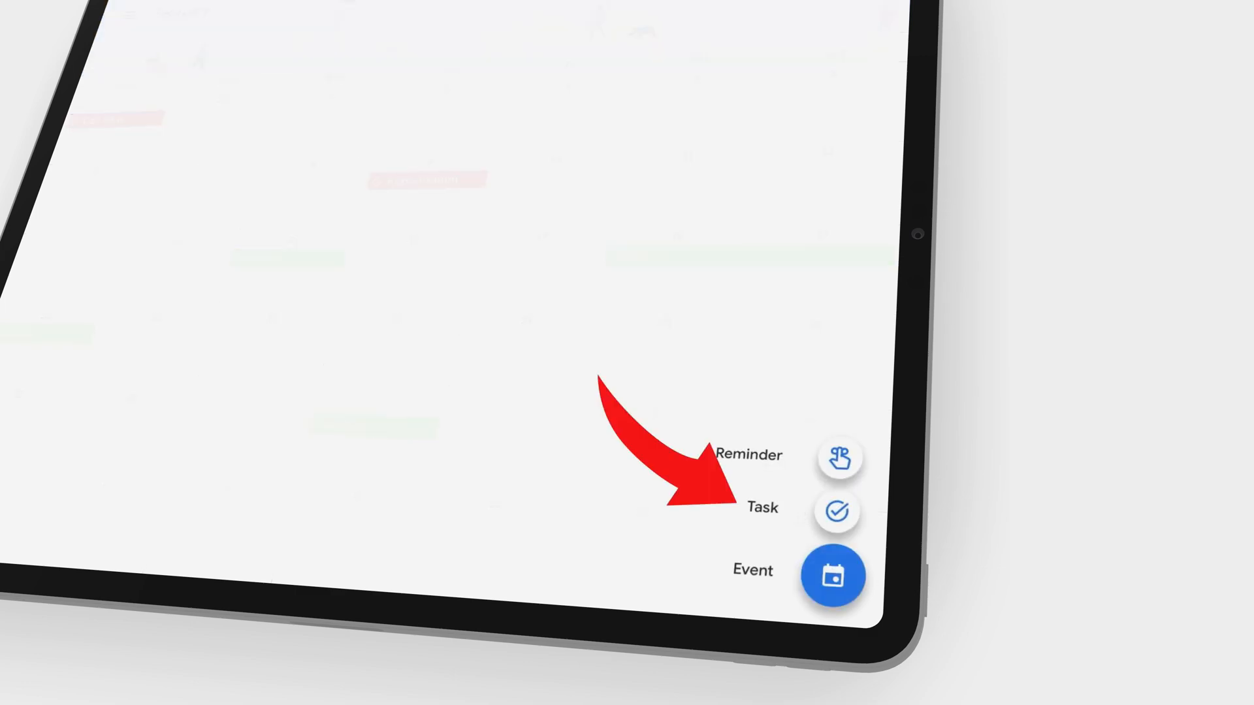
Create a 'Create brochures' task on 16 February and view the Meeting event.
left_click(837, 510)
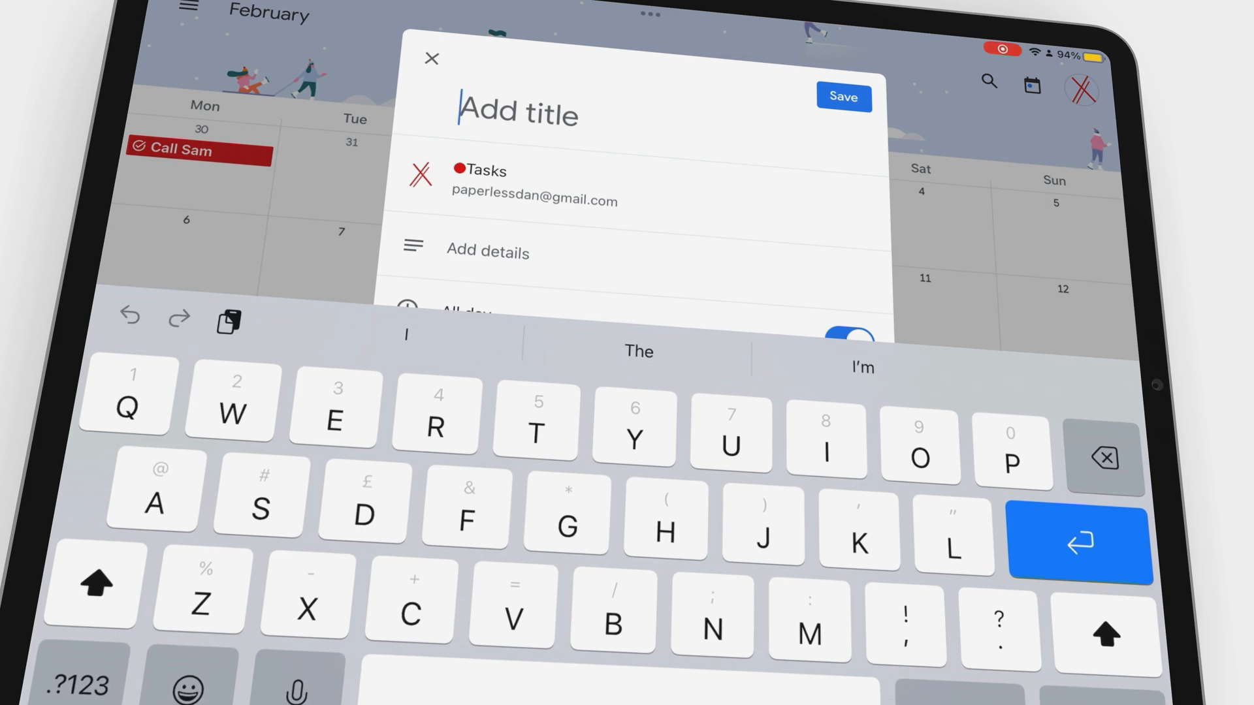
type("Create brochures")
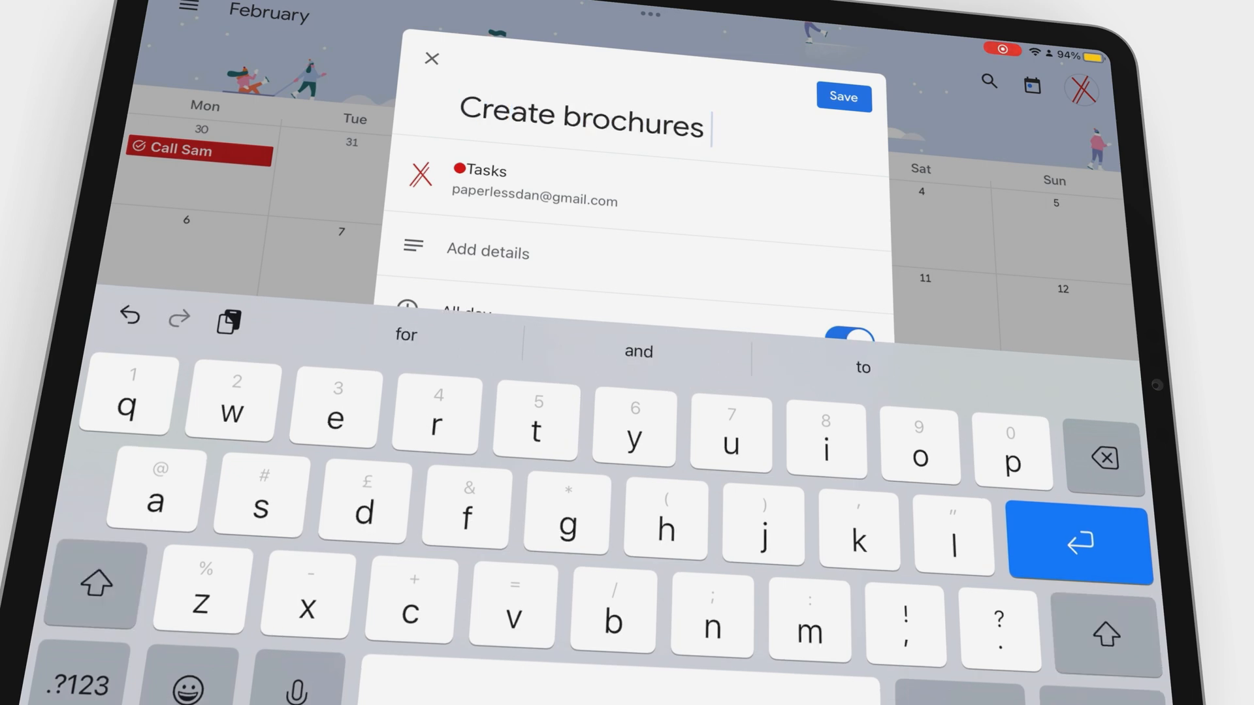
left_click(842, 96)
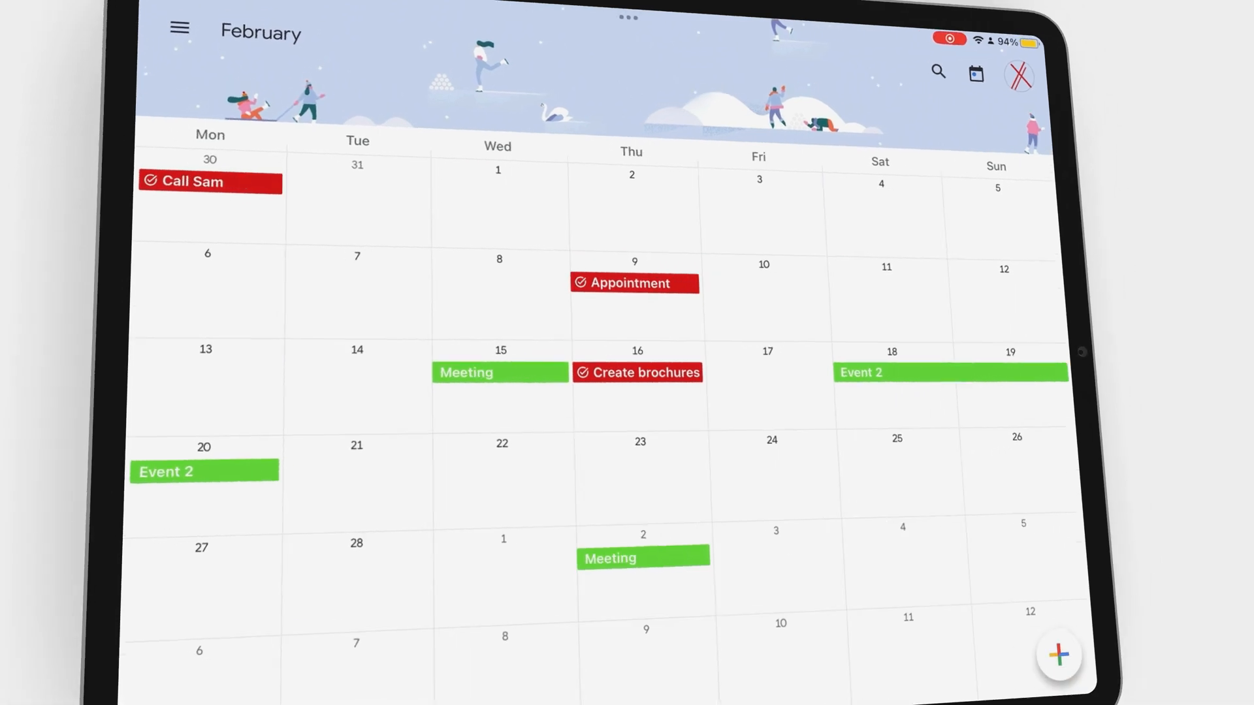
left_click(637, 373)
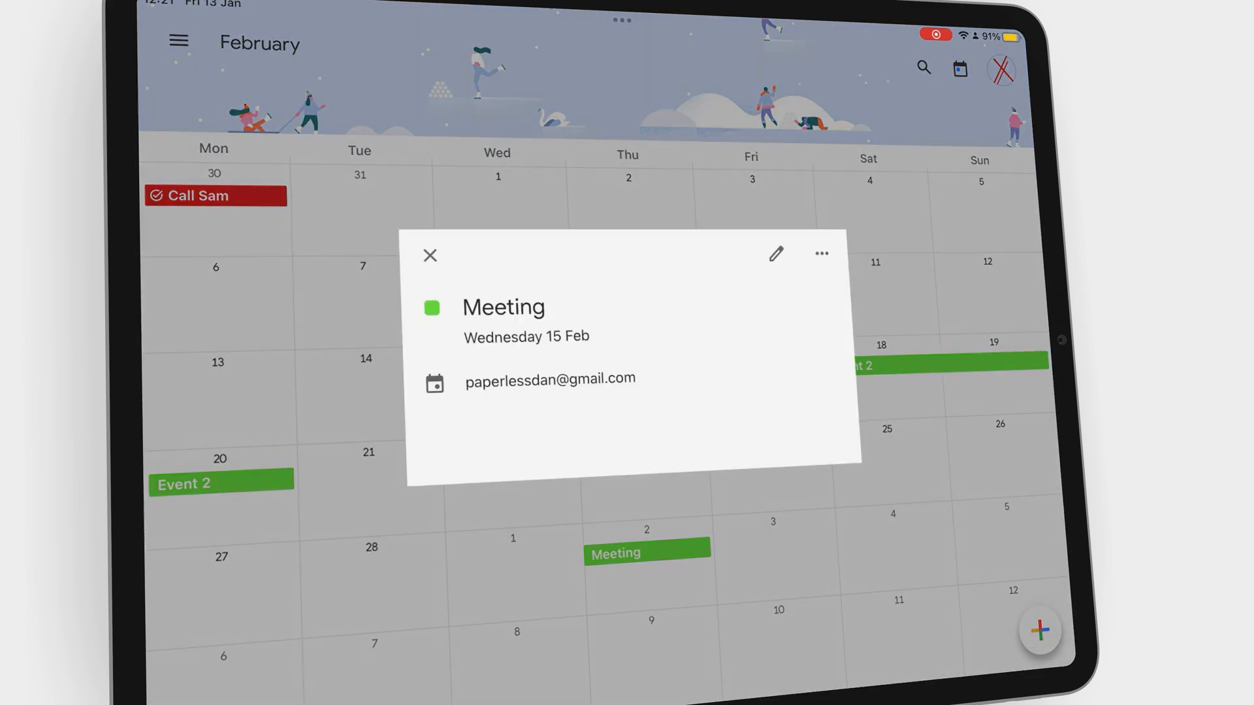
left_click(430, 256)
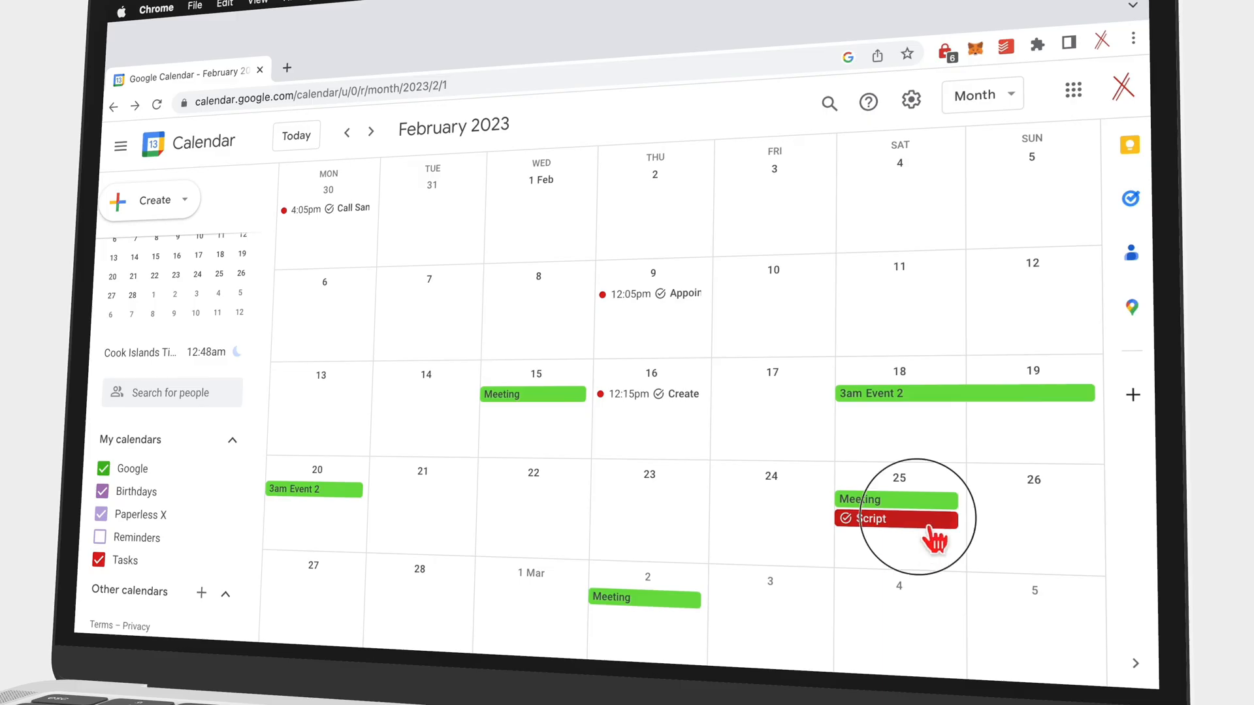
View the Script task, then show the Work Tasks list in the side panel.
left_click(872, 518)
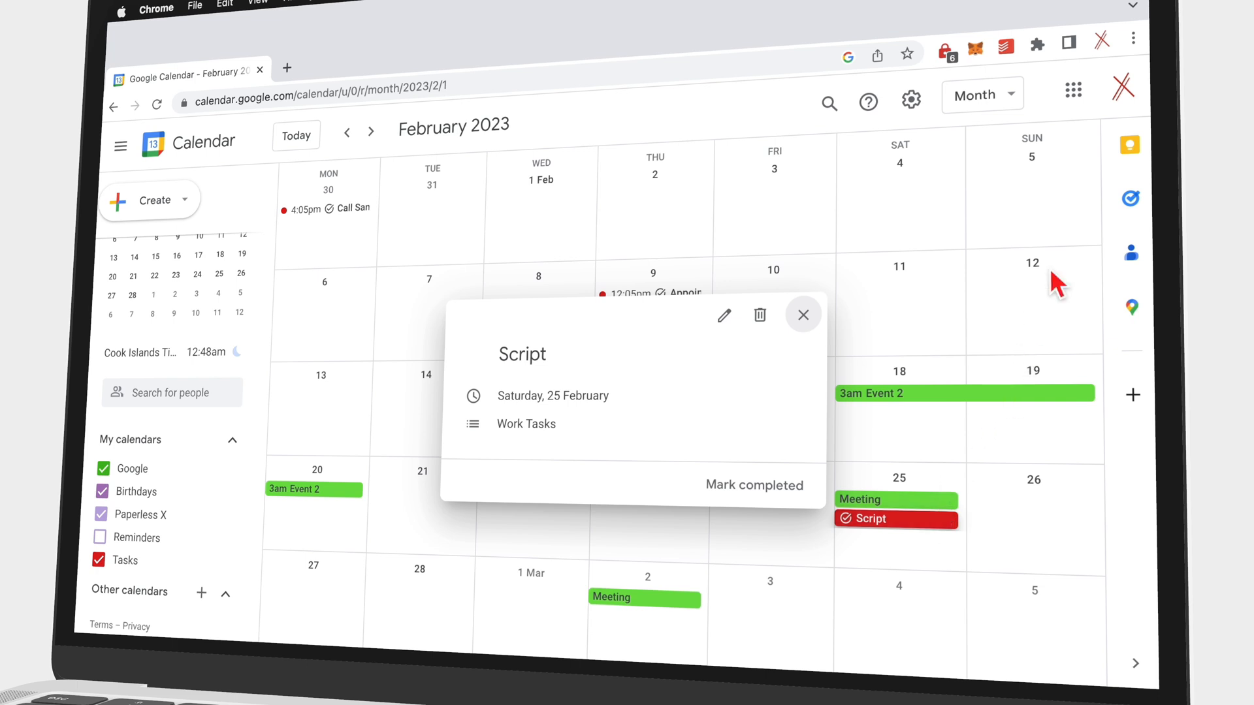
left_click(1130, 199)
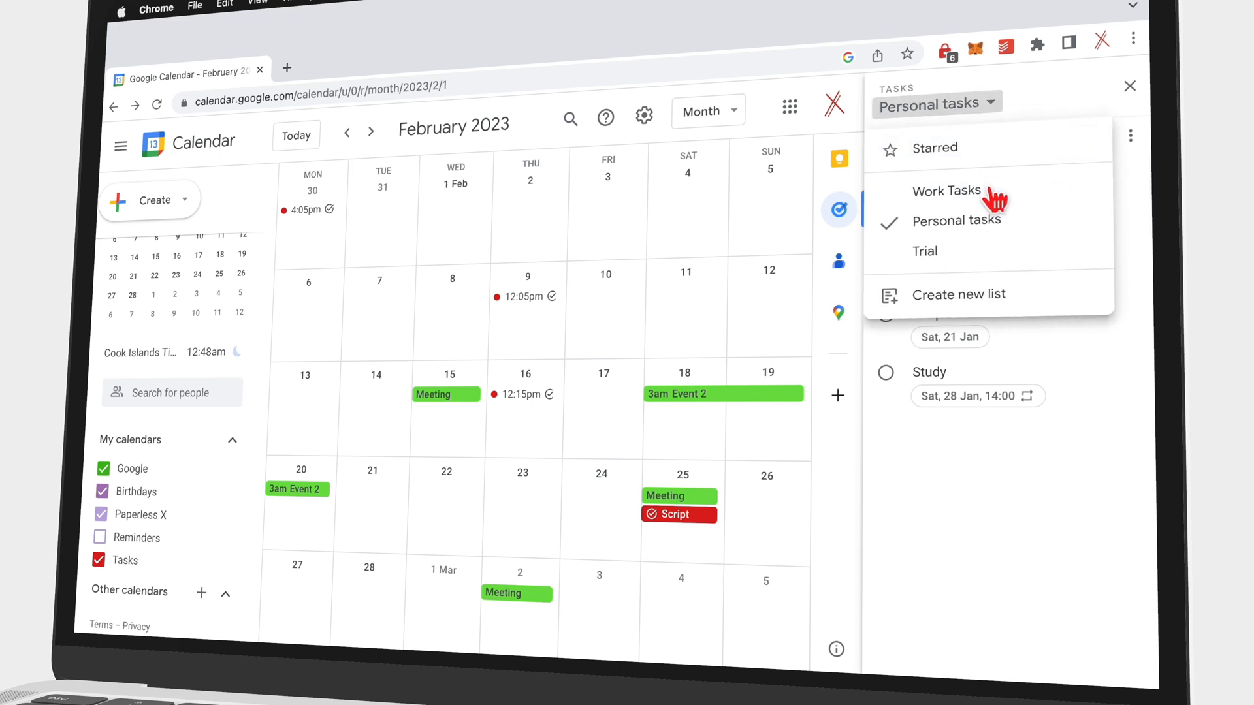
left_click(949, 190)
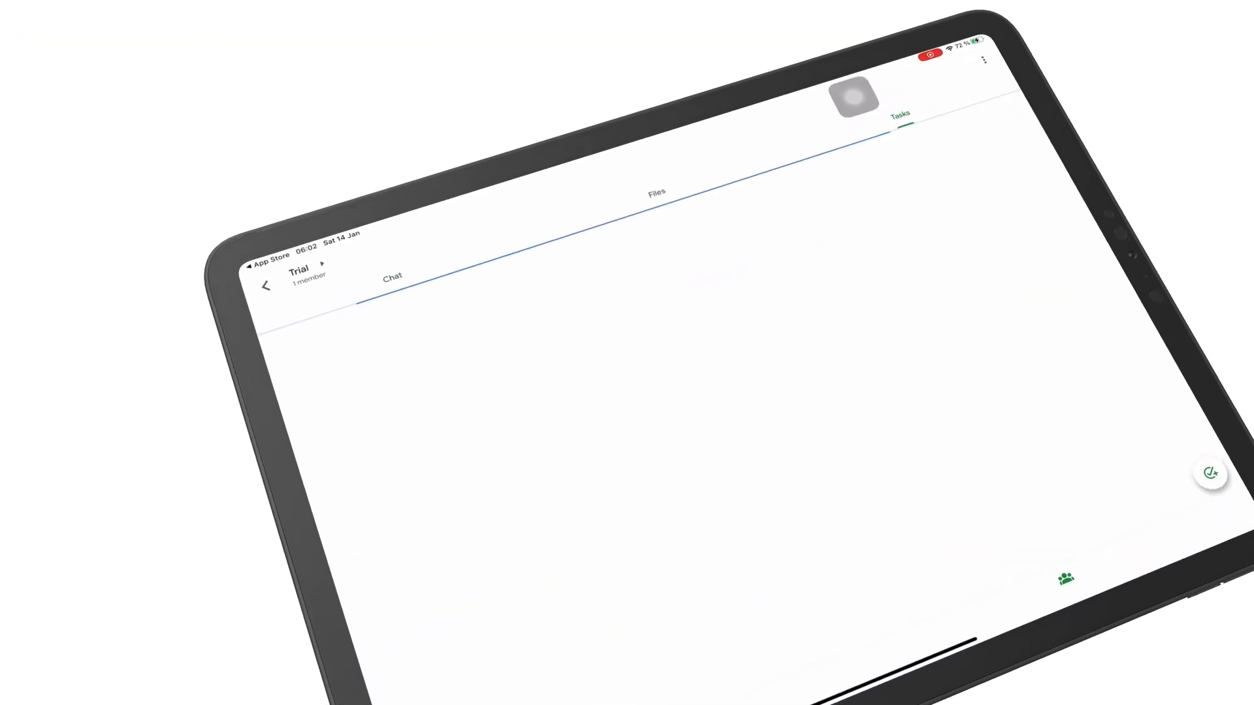
Save a self-assigned task 'This is a new task for you' in the Trial space.
type("This is a new task for you!")
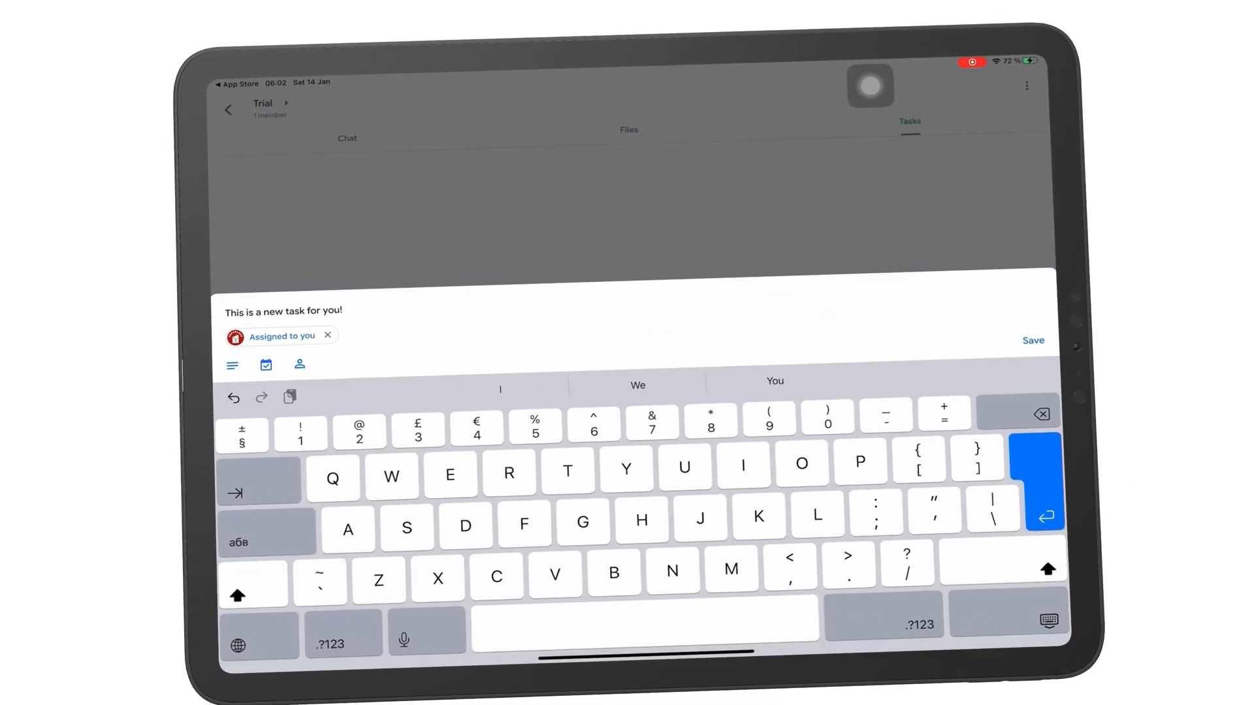
left_click(1033, 339)
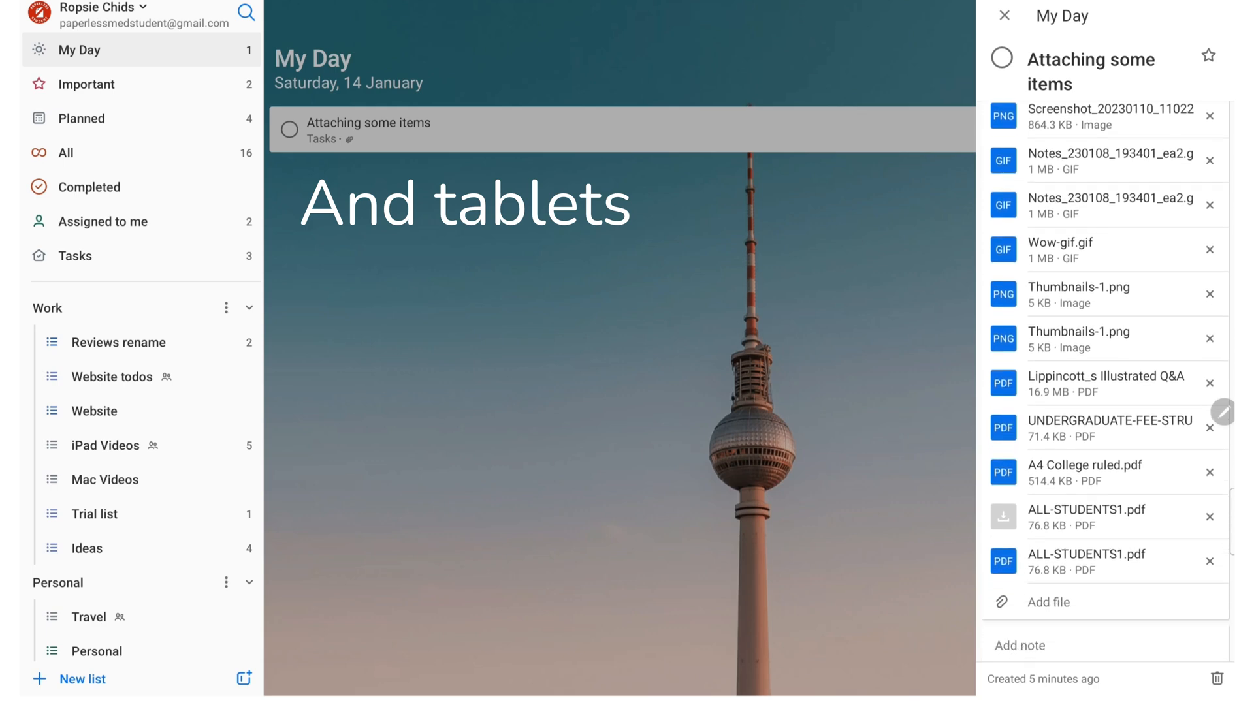
Scroll the To Do task, confirm the chosen time, and bring up the add-file sources.
scroll("down", 3)
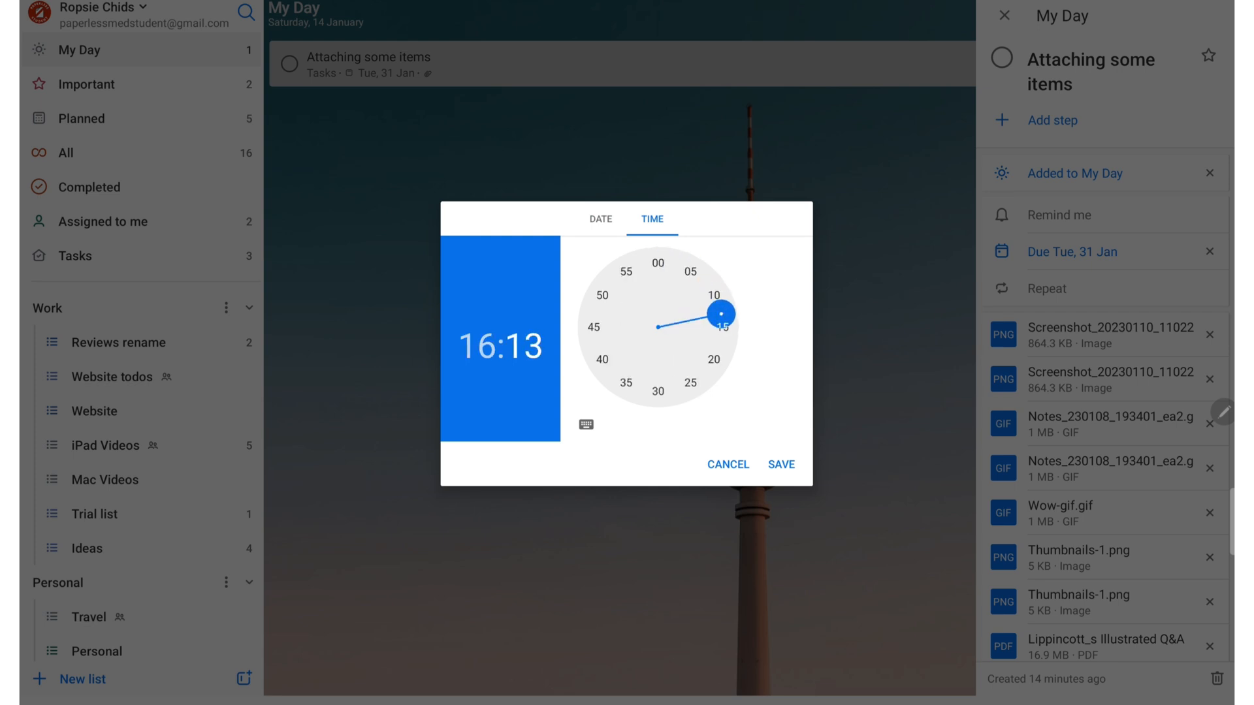
left_click(780, 465)
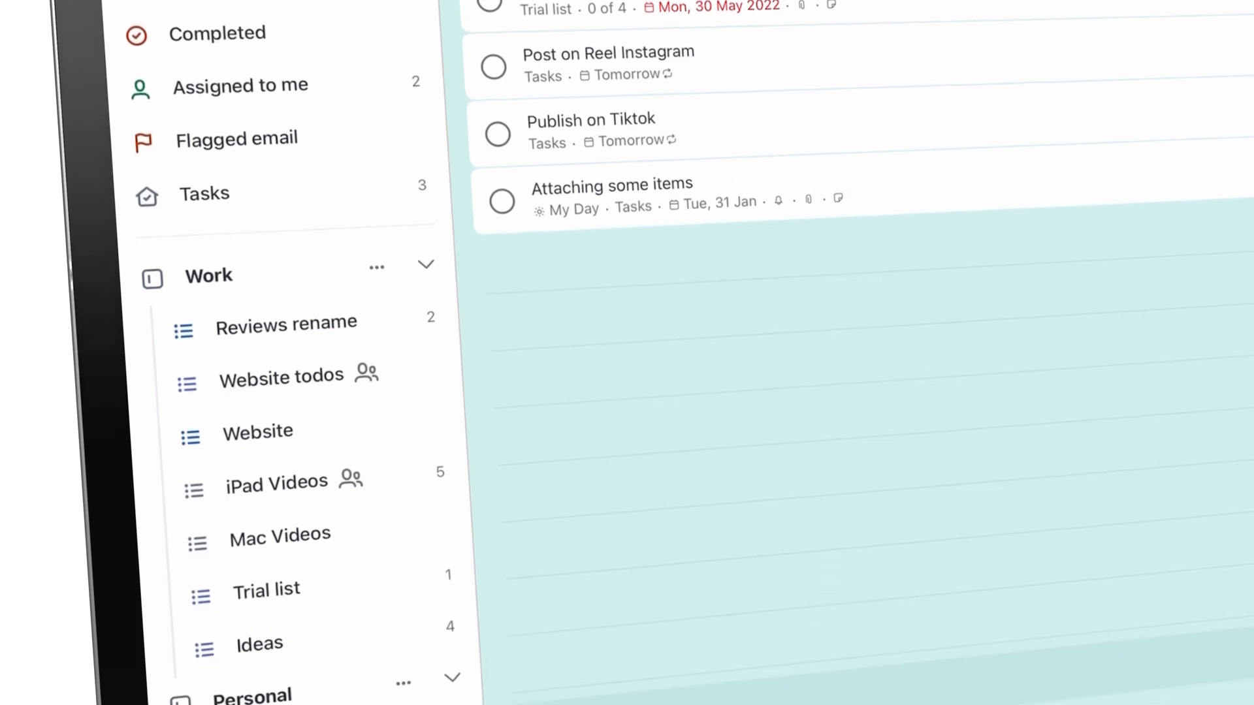
scroll("down", 3)
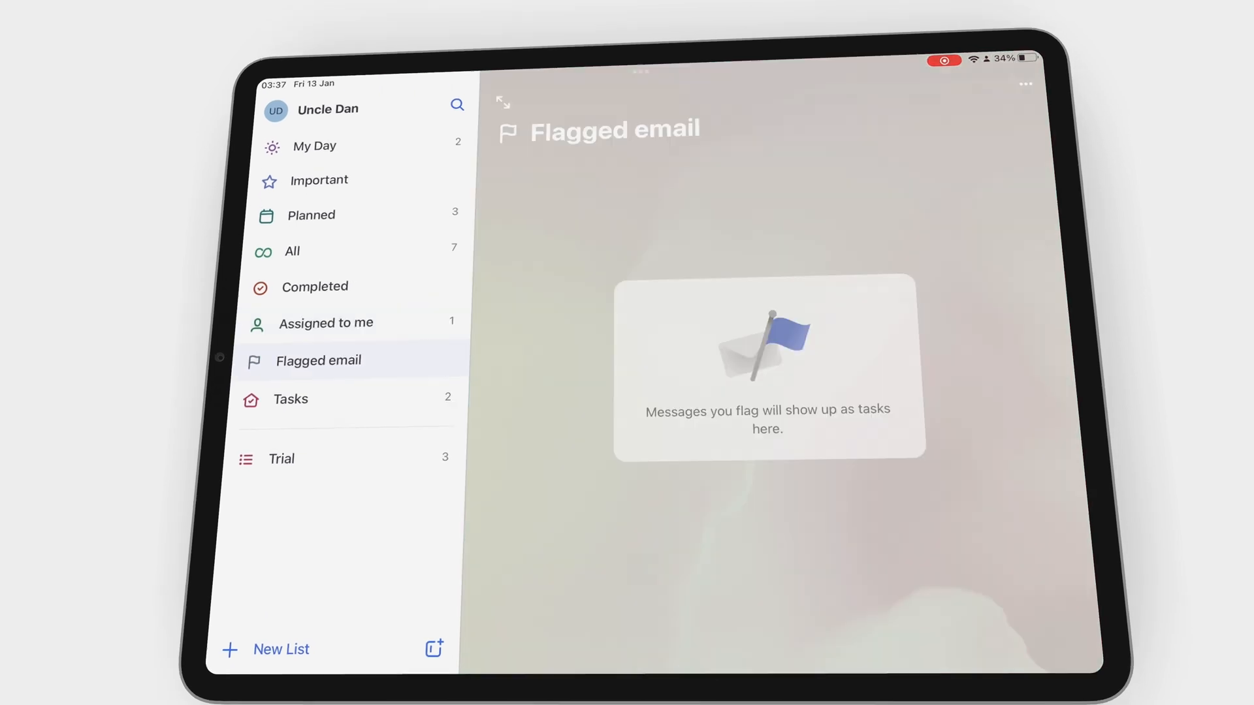
left_click(290, 399)
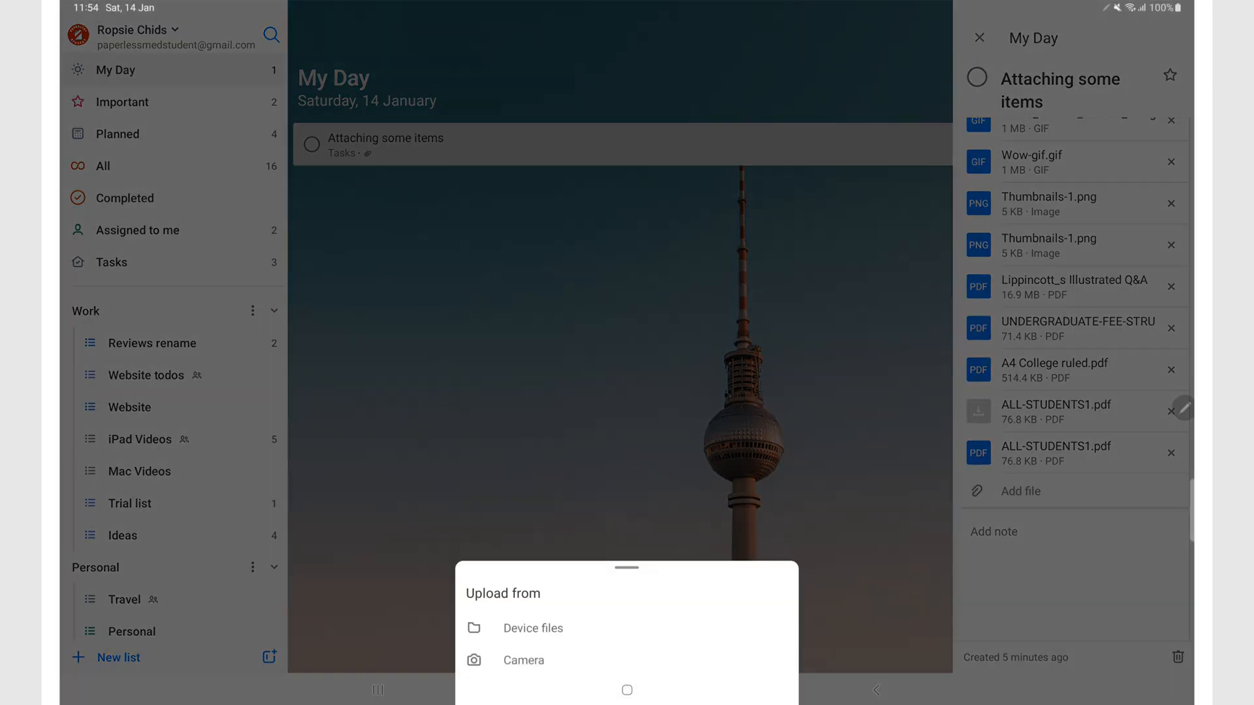
Try attaching a large WAV from device files and dismiss the 25 MB limit error.
left_click(532, 627)
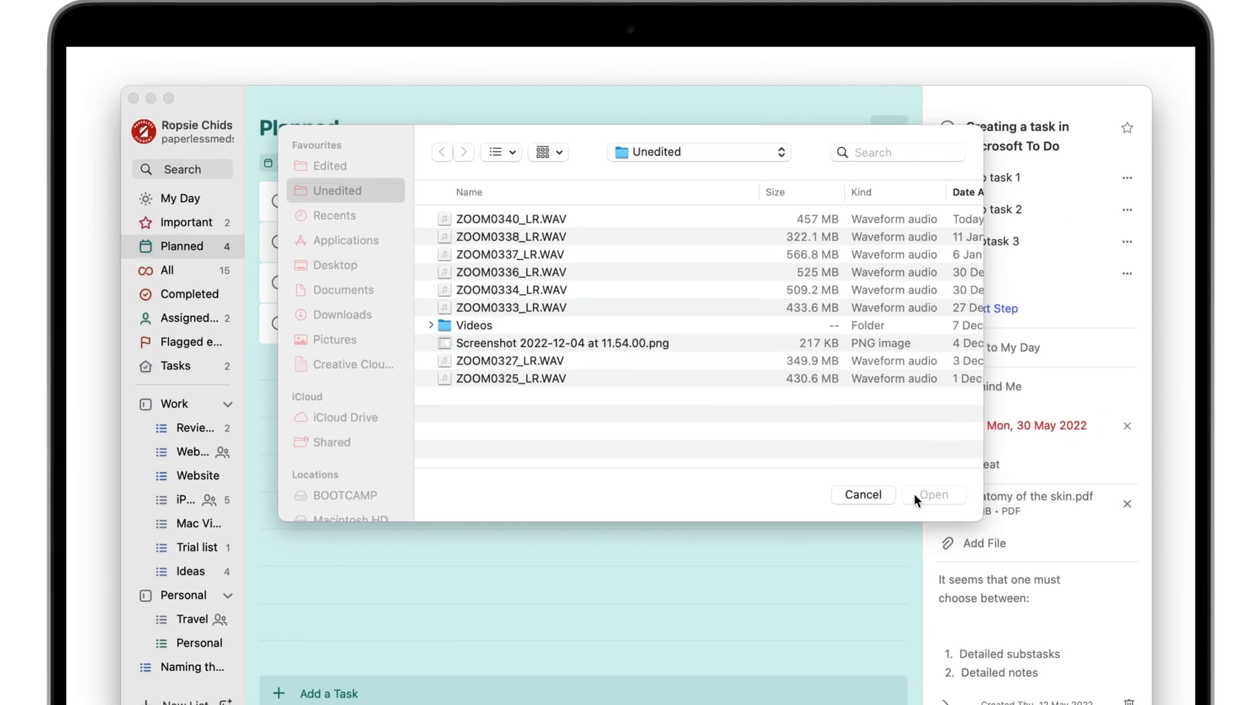
left_click(932, 496)
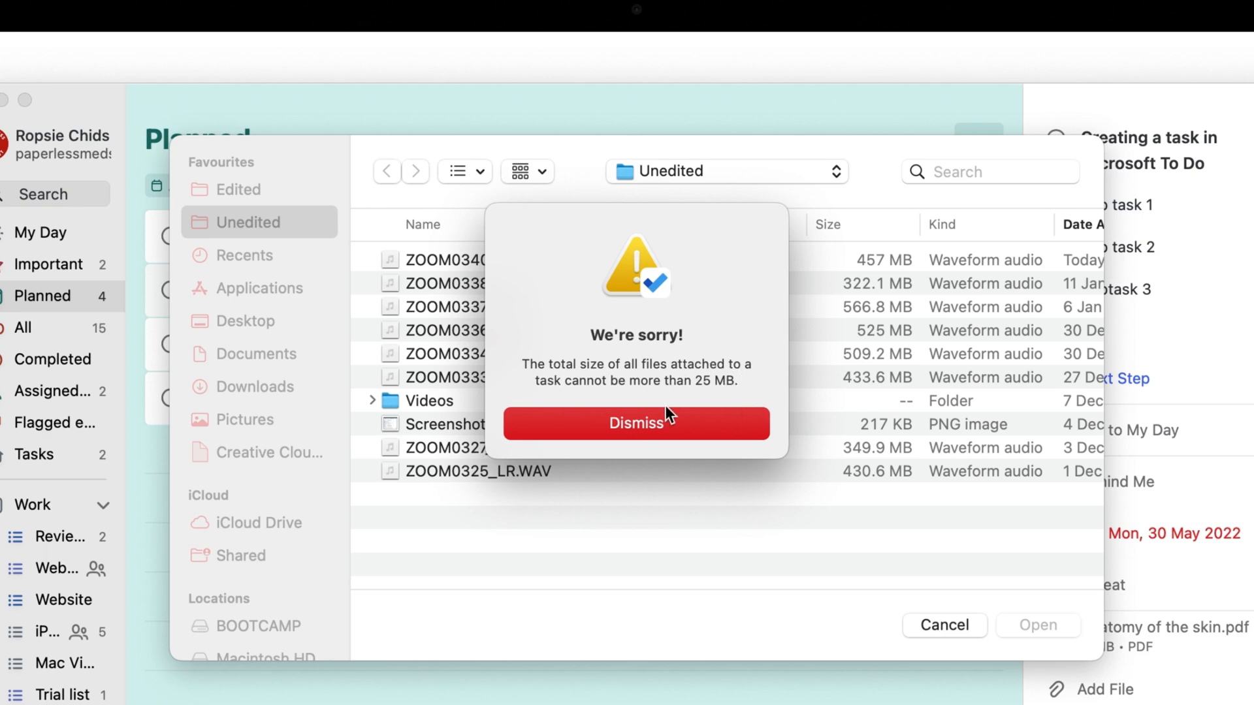
left_click(636, 424)
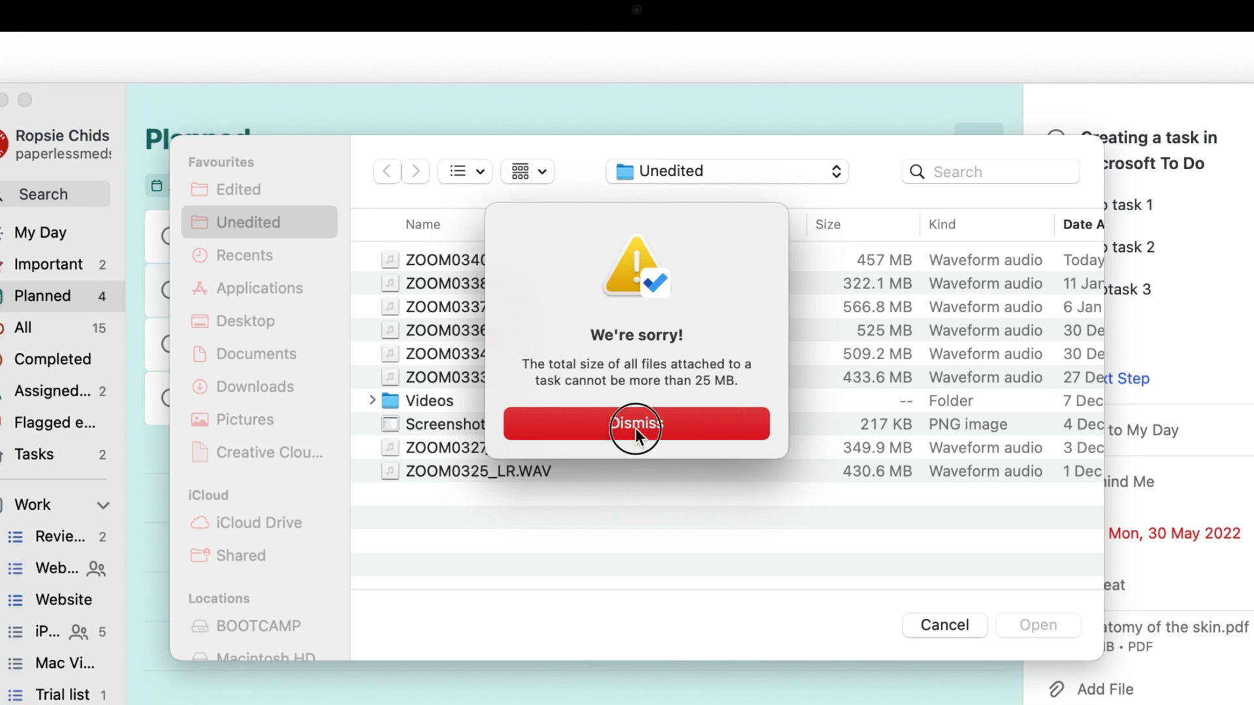
left_click(636, 424)
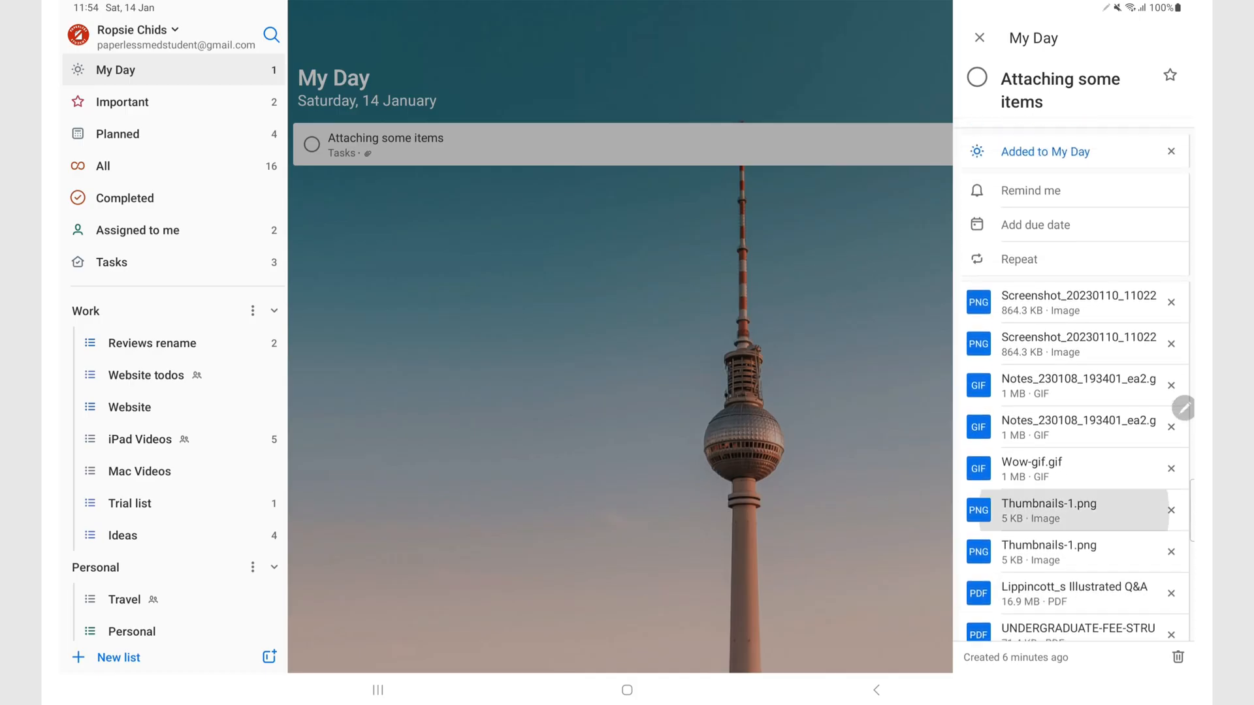
Scroll the Attaching some items attachments down to 16215731830107.pdf.
scroll("down", 3)
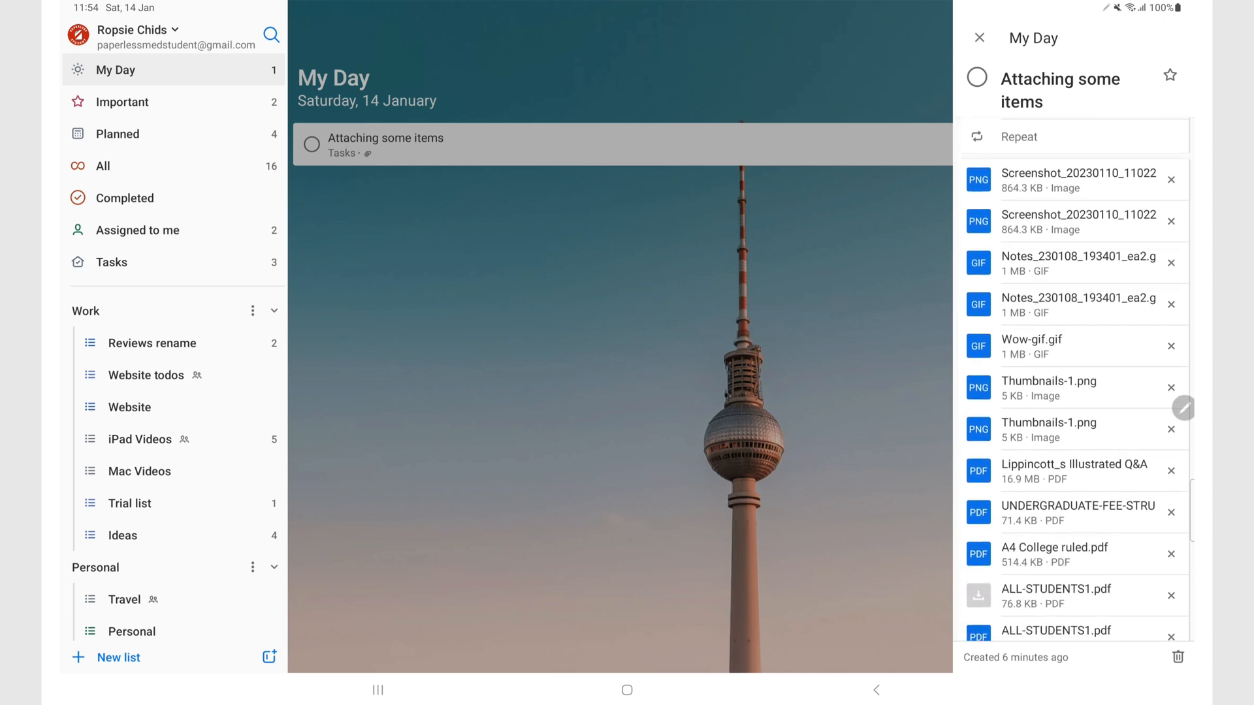
scroll("down", 3)
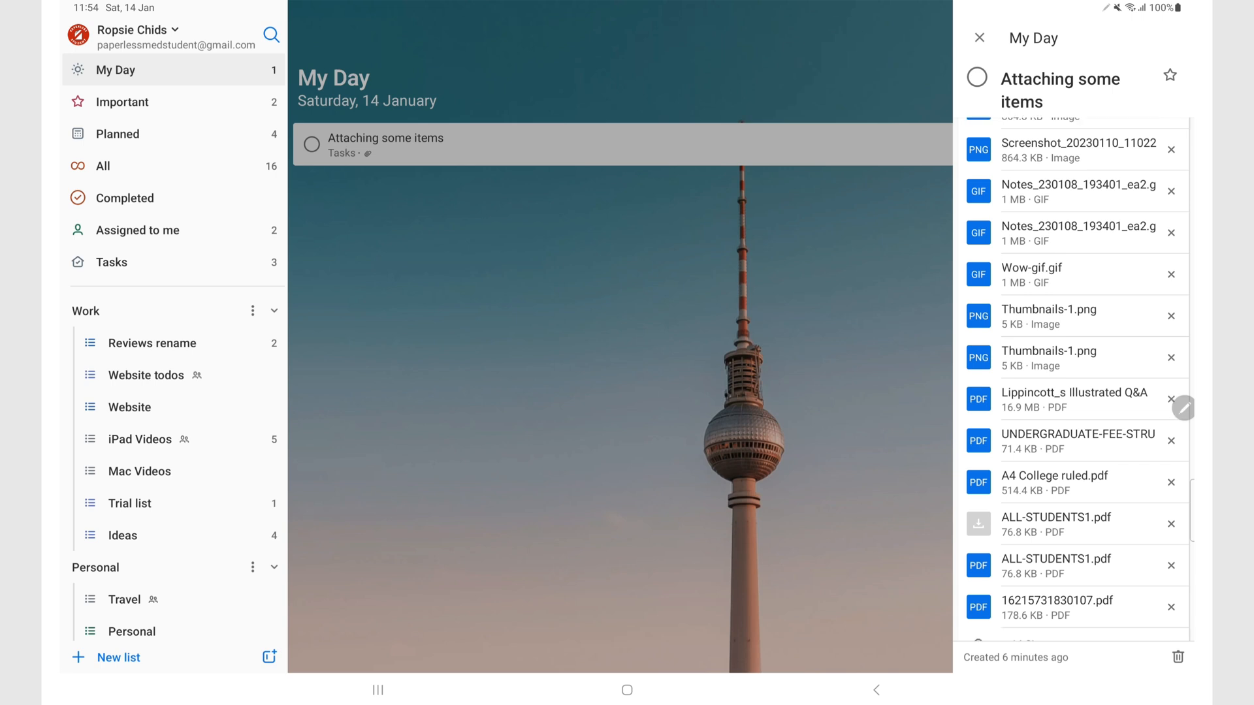
scroll("down", 3)
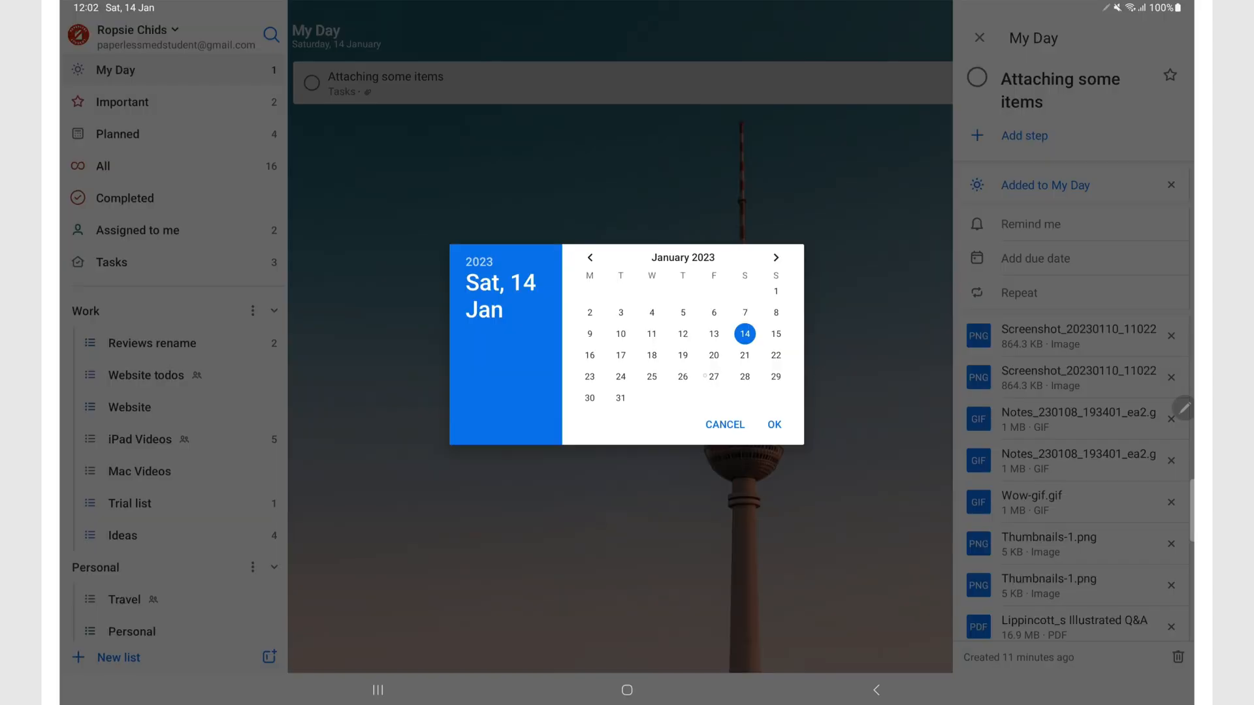
Set the task due Tue 31 January with a custom 16:15 reminder.
left_click(773, 424)
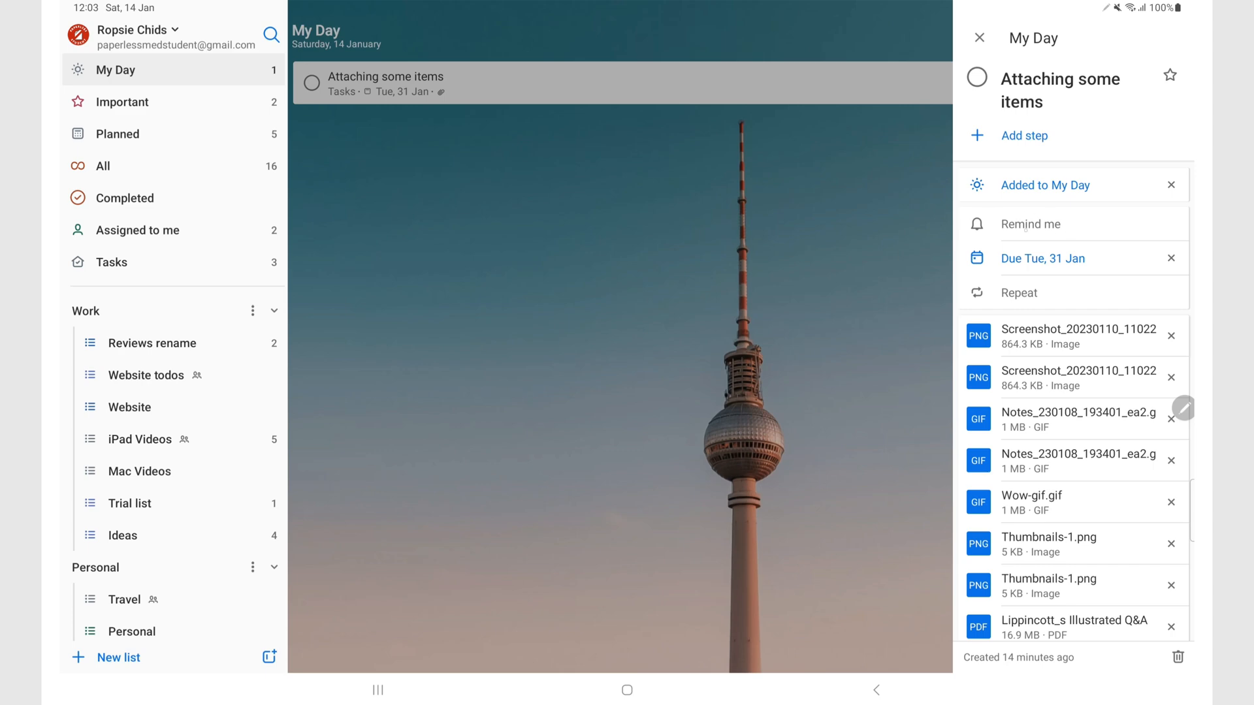
left_click(1032, 223)
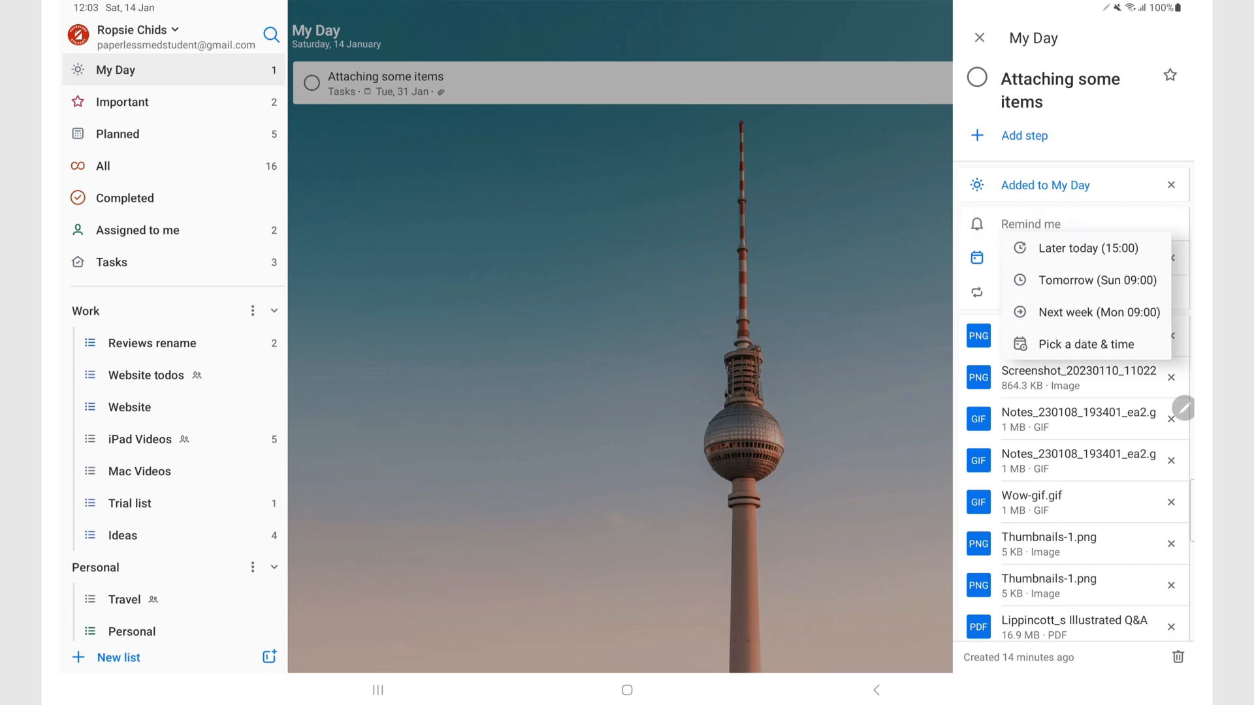
left_click(1087, 344)
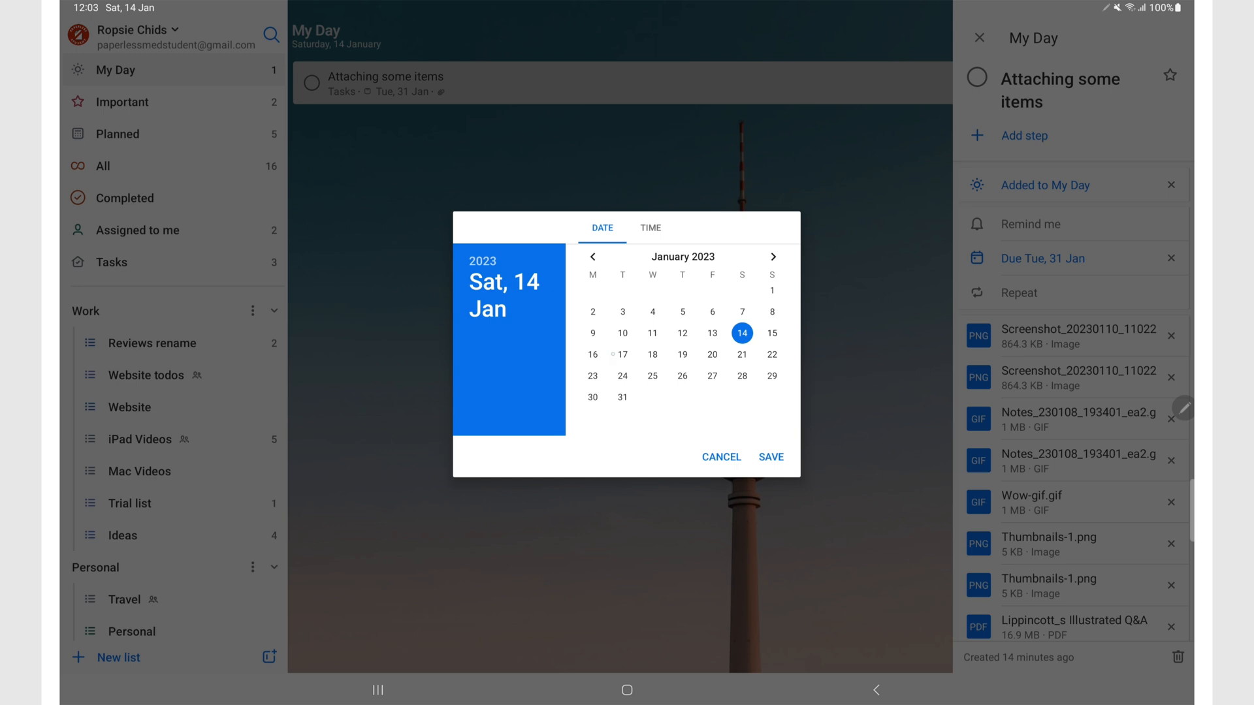
left_click(649, 228)
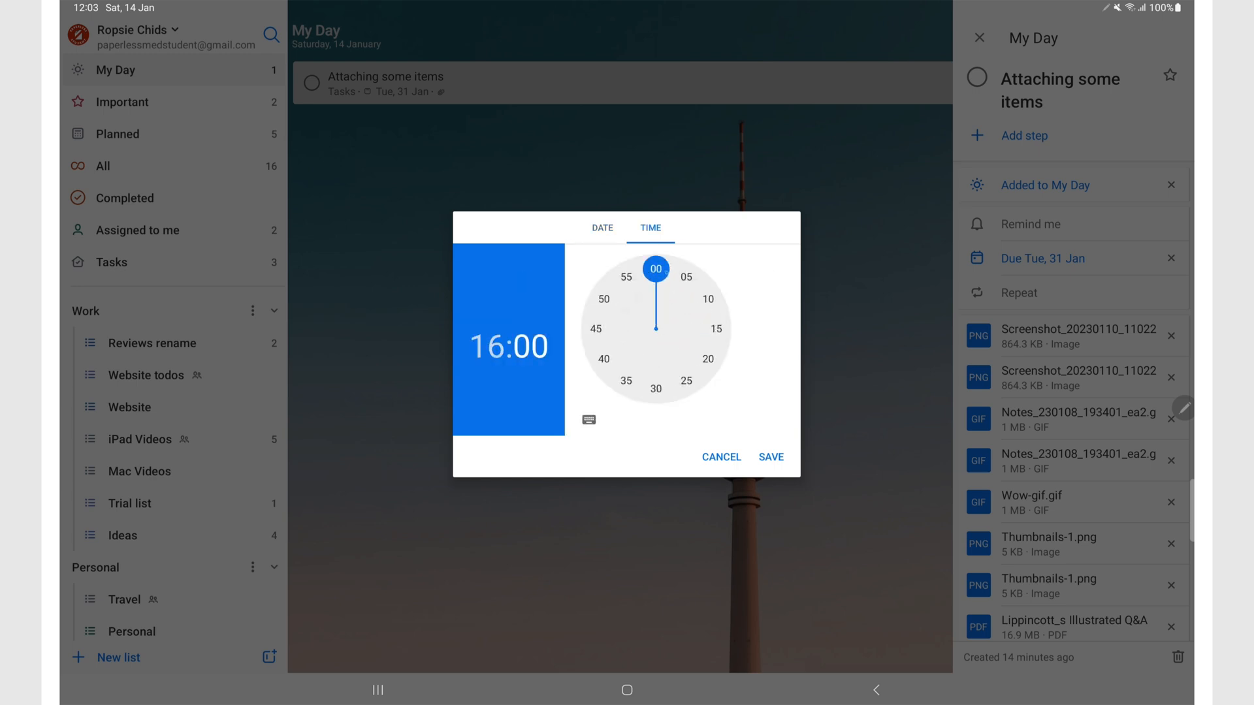
left_click(716, 328)
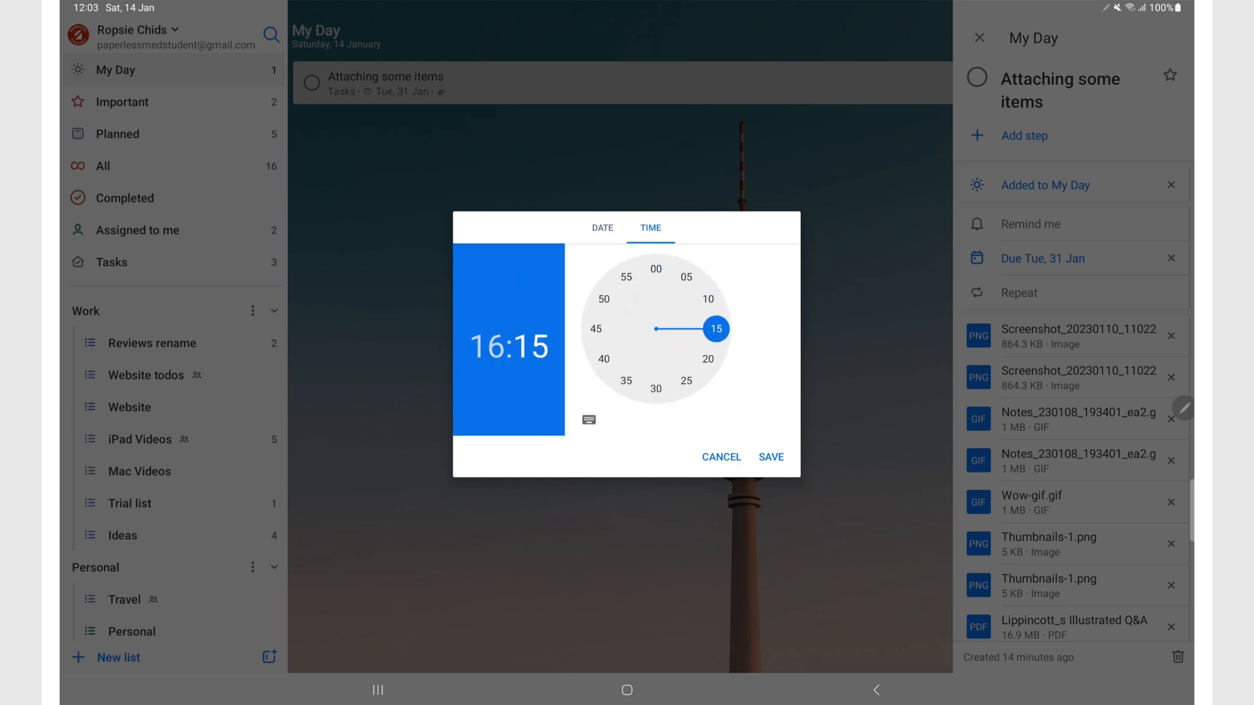
left_click(770, 456)
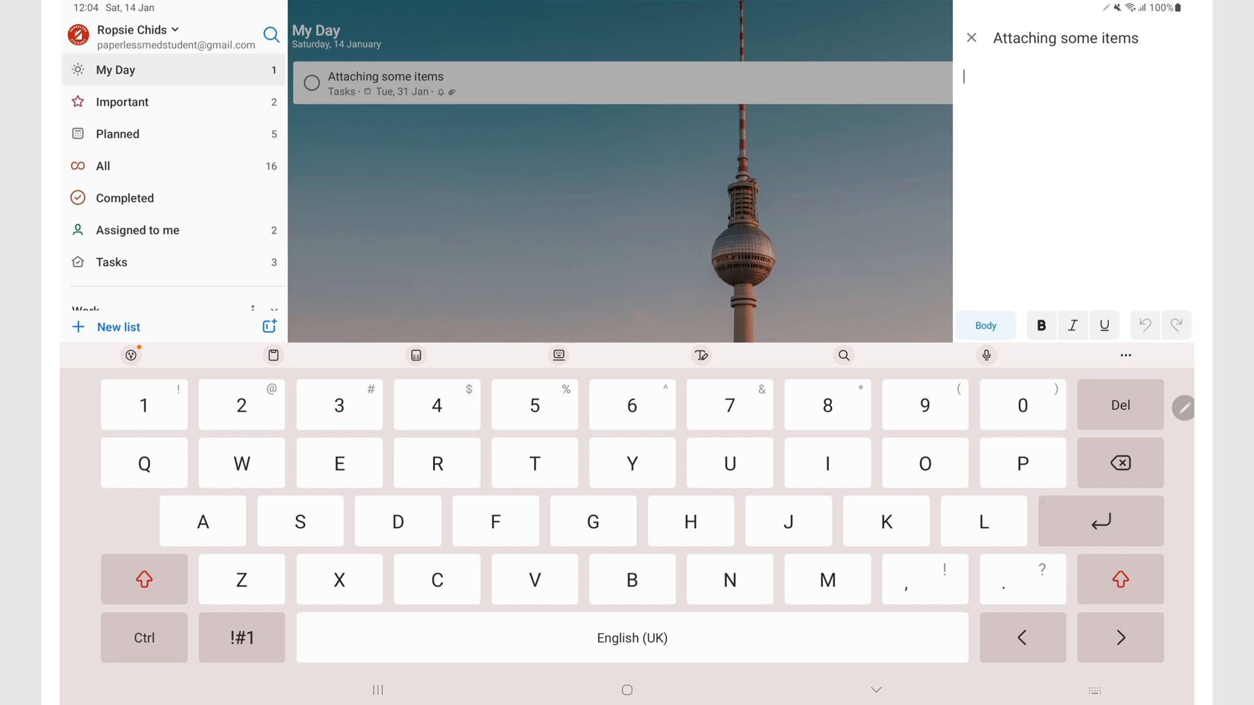
Add the 'This is the title' heading, handwritten paragraphs and a five-item bulleted list to Attaching some items' note.
type("This is the title")
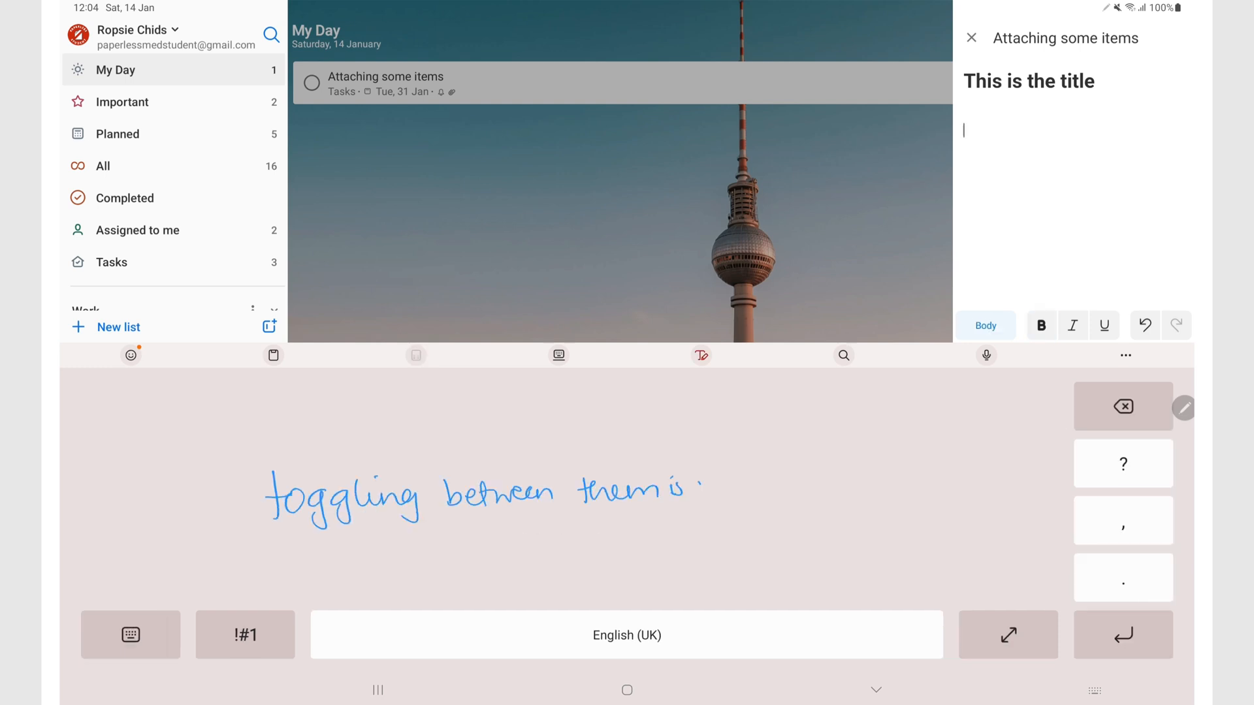
type("toggling between them is very easy. I am always going to prefer handwriting everything if I am given a choice to")
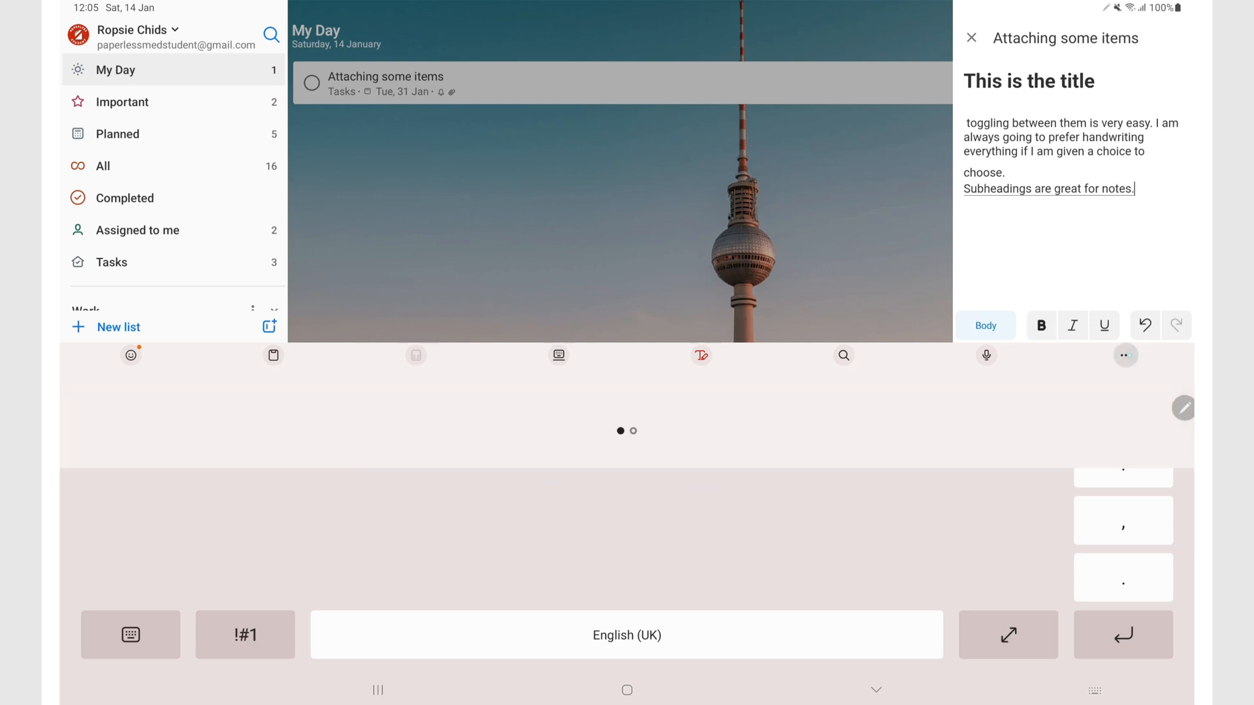
left_click(143, 29)
type("everything's there toor")
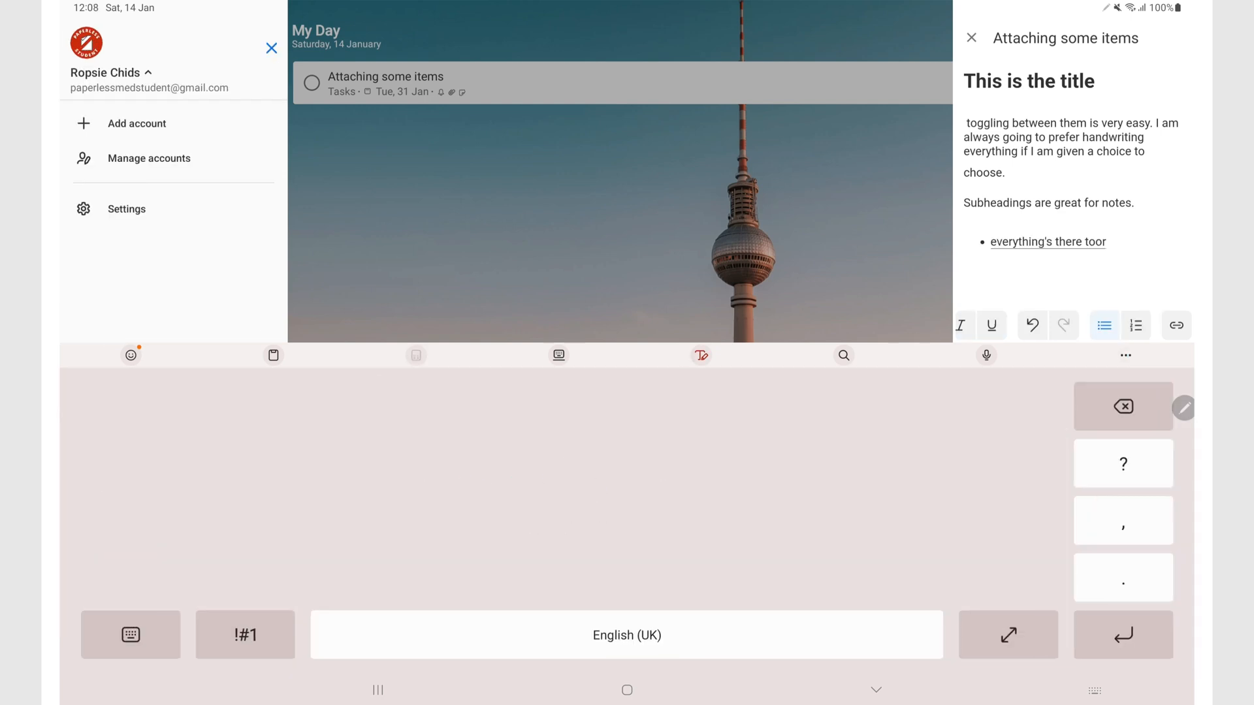
left_click_drag(308, 480, 608, 471)
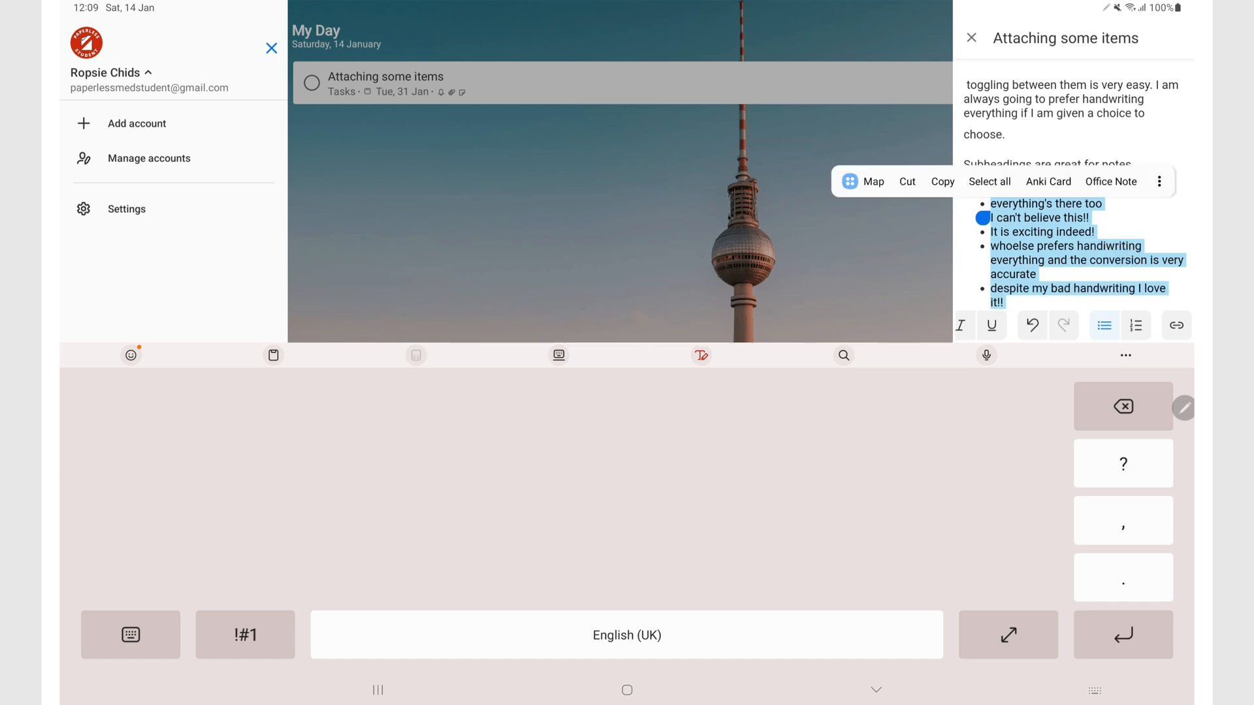
left_click(1136, 325)
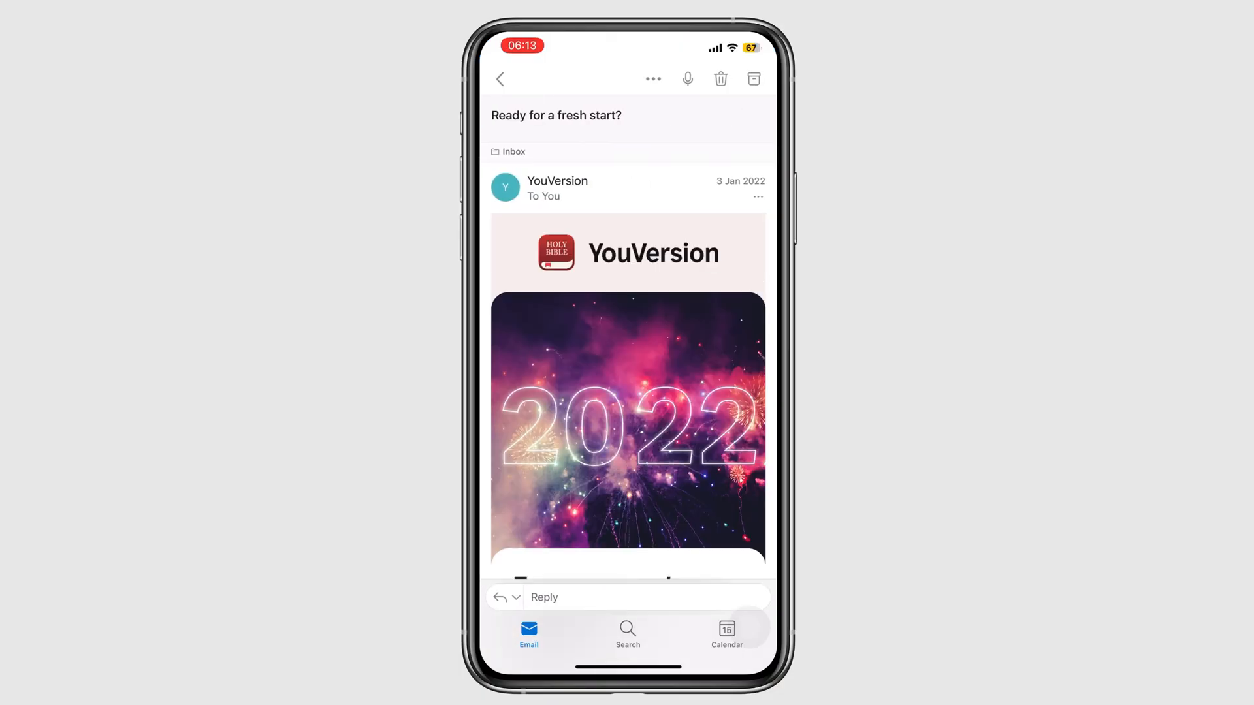
Flag the Outlook email about new connected apps and view it in To Do's Flagged email list.
left_click(652, 78)
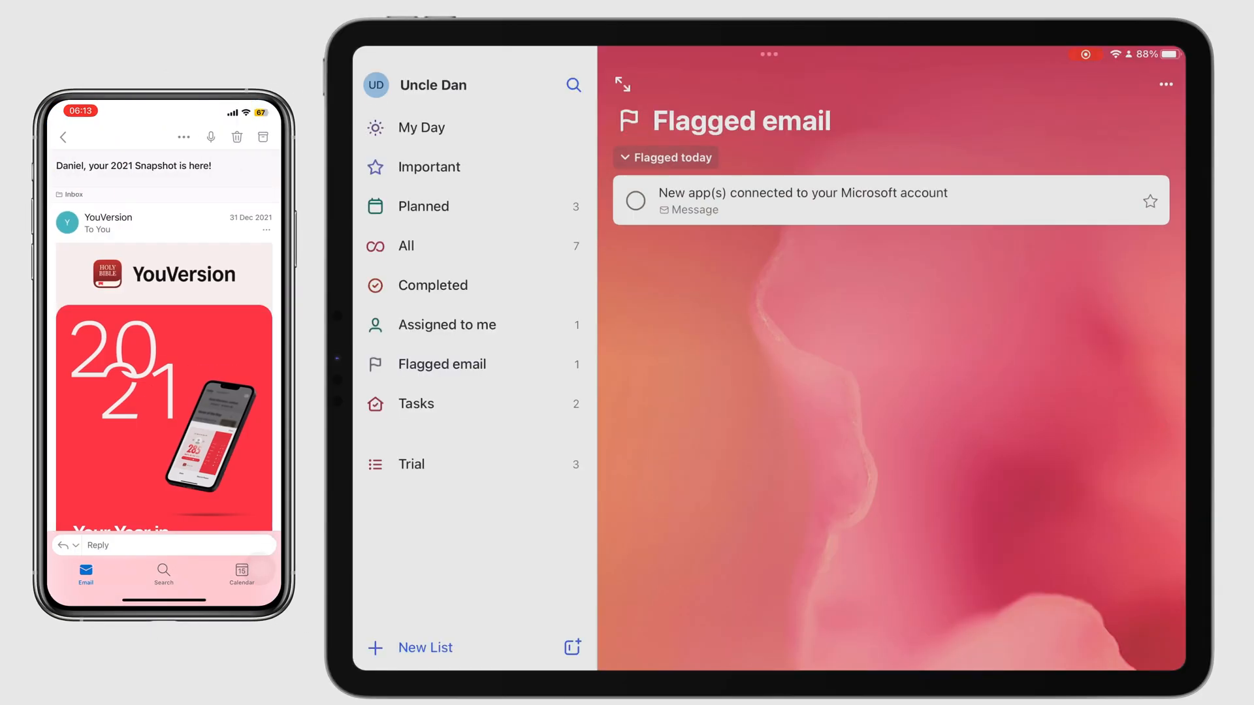
left_click(183, 136)
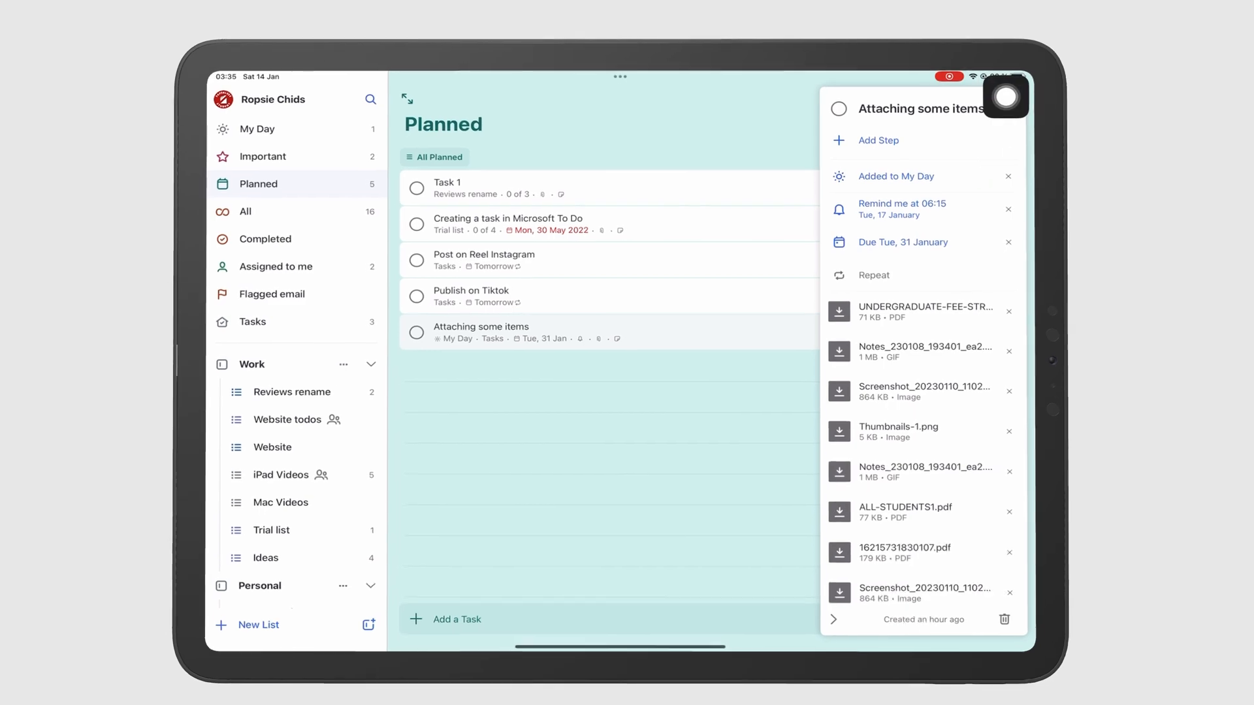
Add the steps Subtask 1 and Subtask 2 to Attaching some items.
left_click(878, 139)
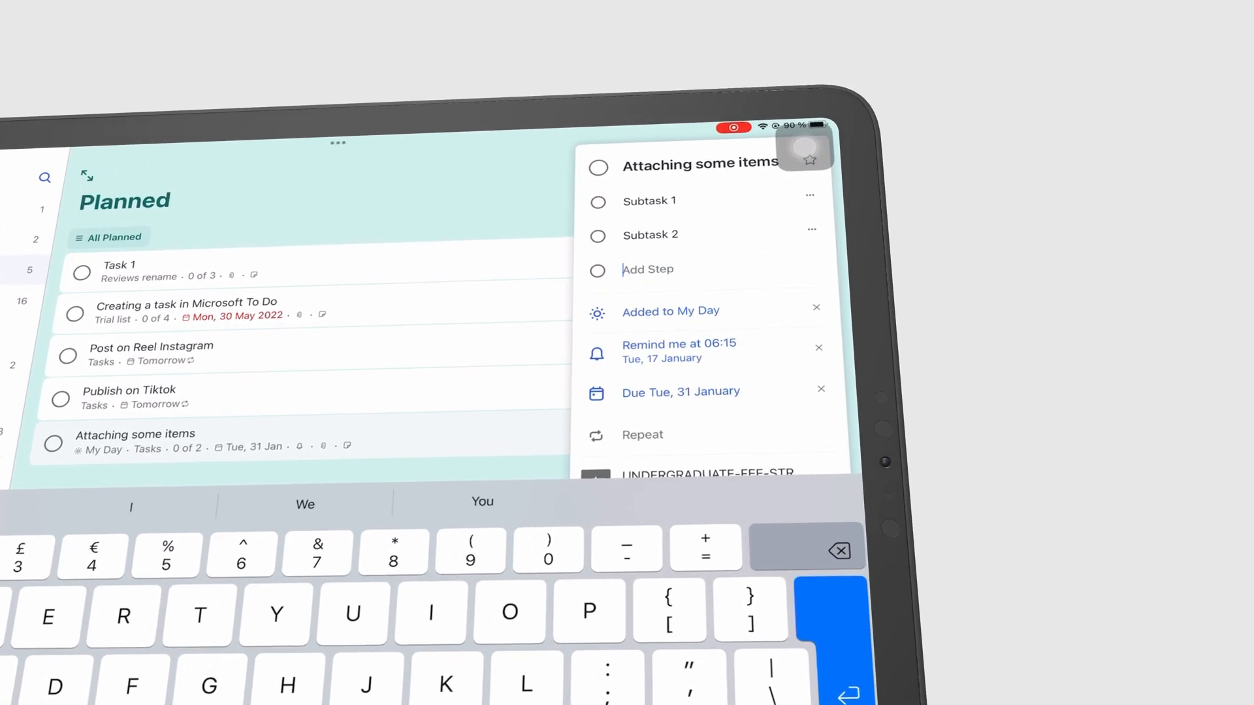
type("Subtask")
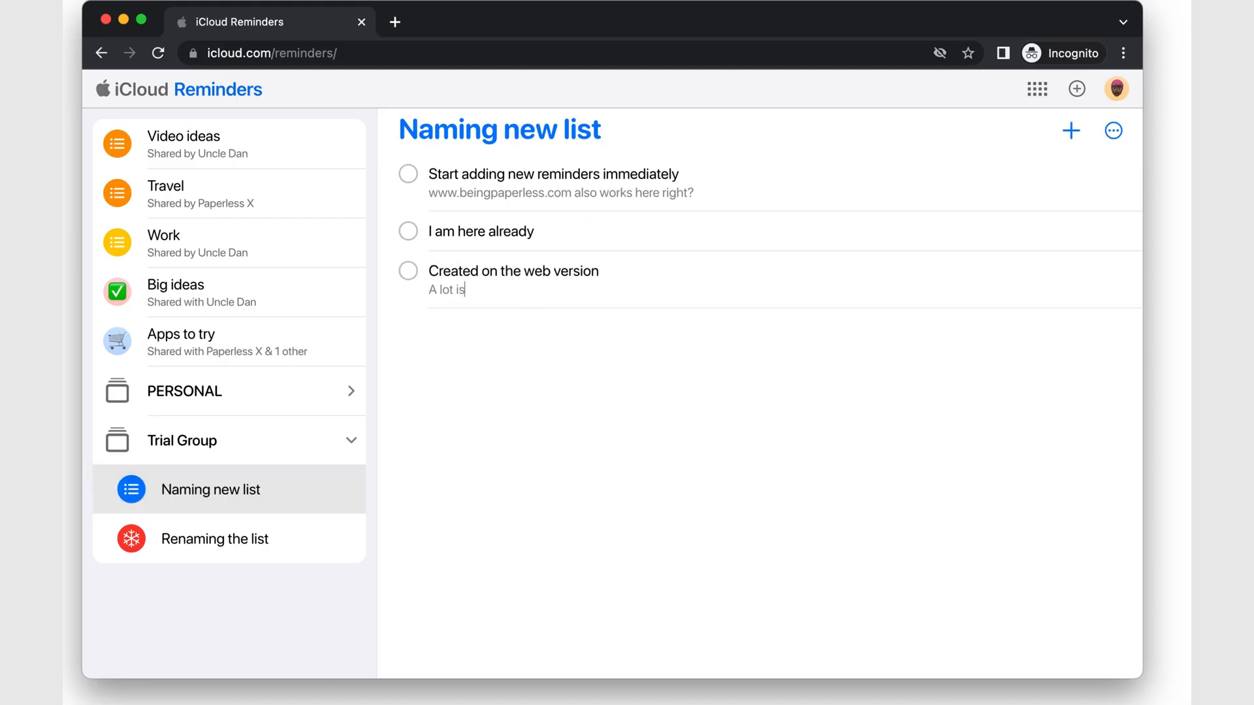
Add reminders, nest Subtask 1 and 2 under And to rearrange, and open Subtask 1's details.
type("missing though.")
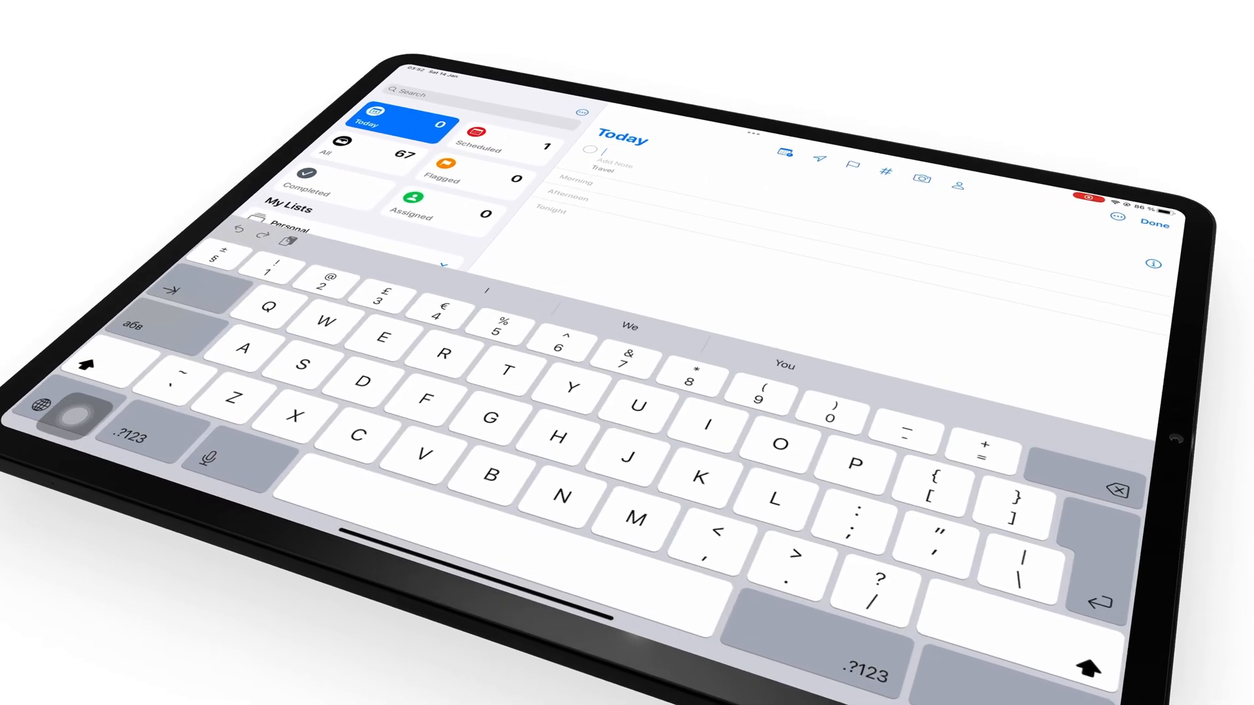
type("What does Apple Reminders have, whic")
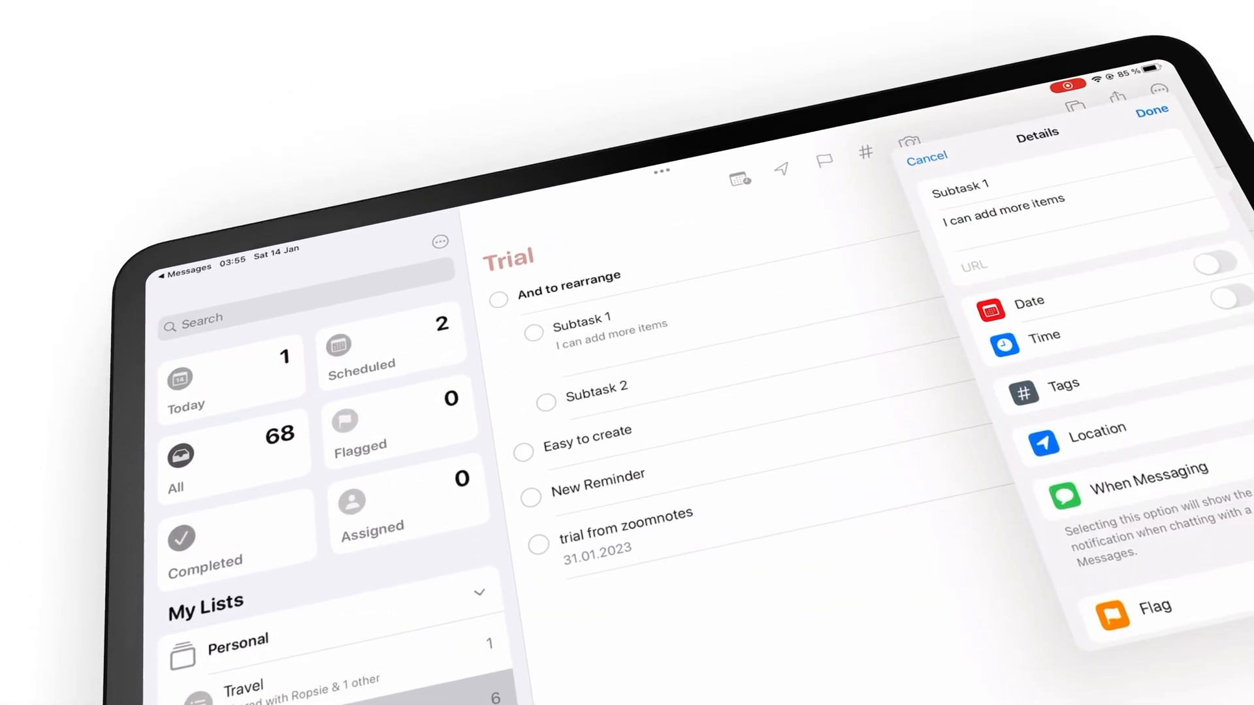
left_click(1212, 302)
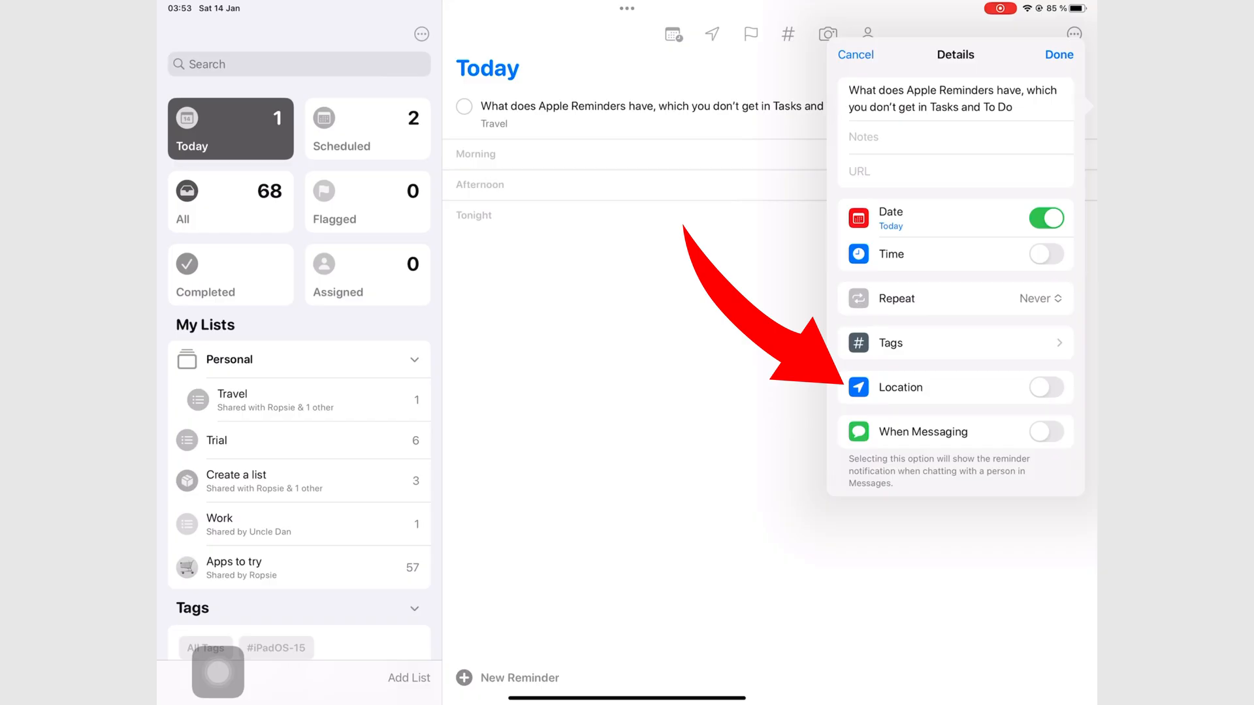
Enable the When Messaging alert, send a test message in Messages, and open the Reminders notification.
left_click(1045, 387)
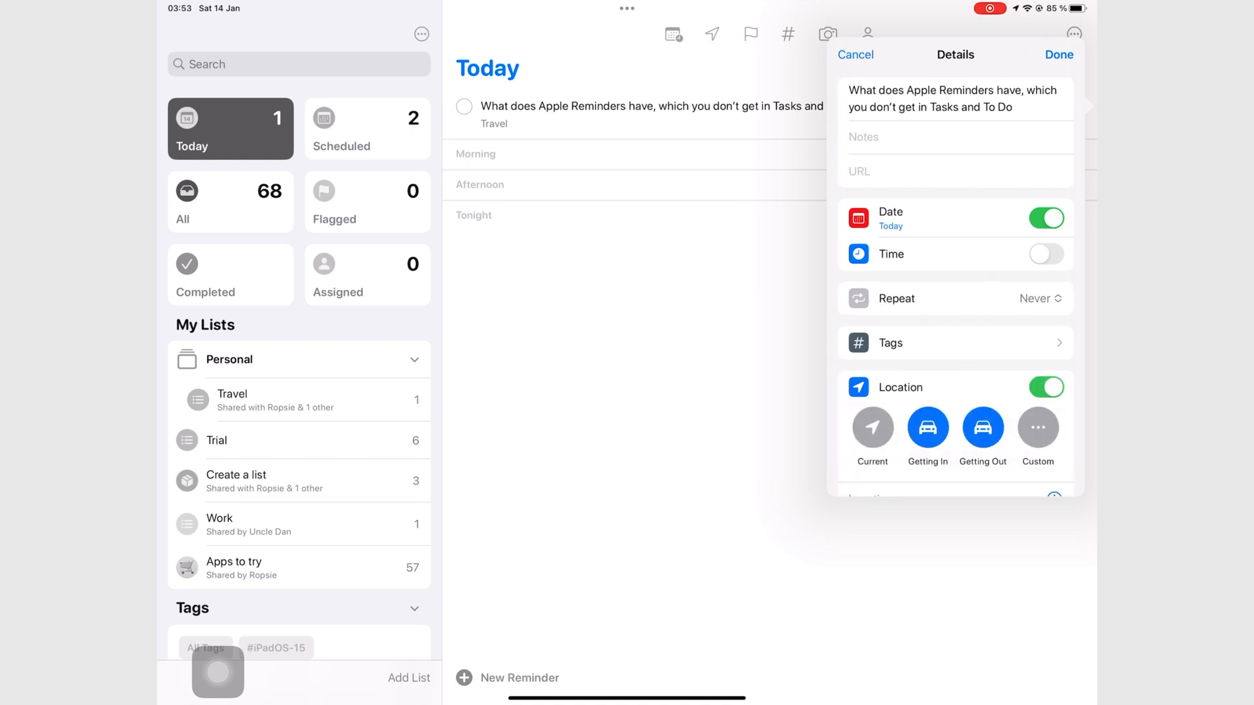
scroll("down", 3)
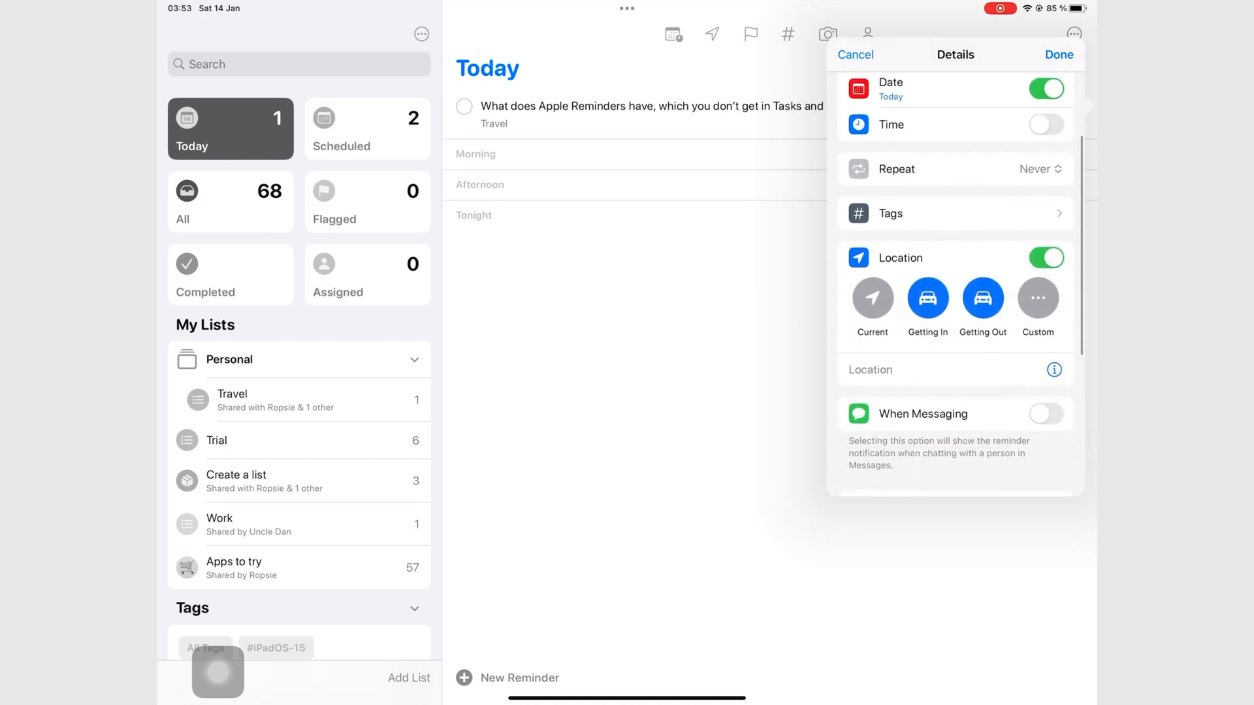
left_click(982, 297)
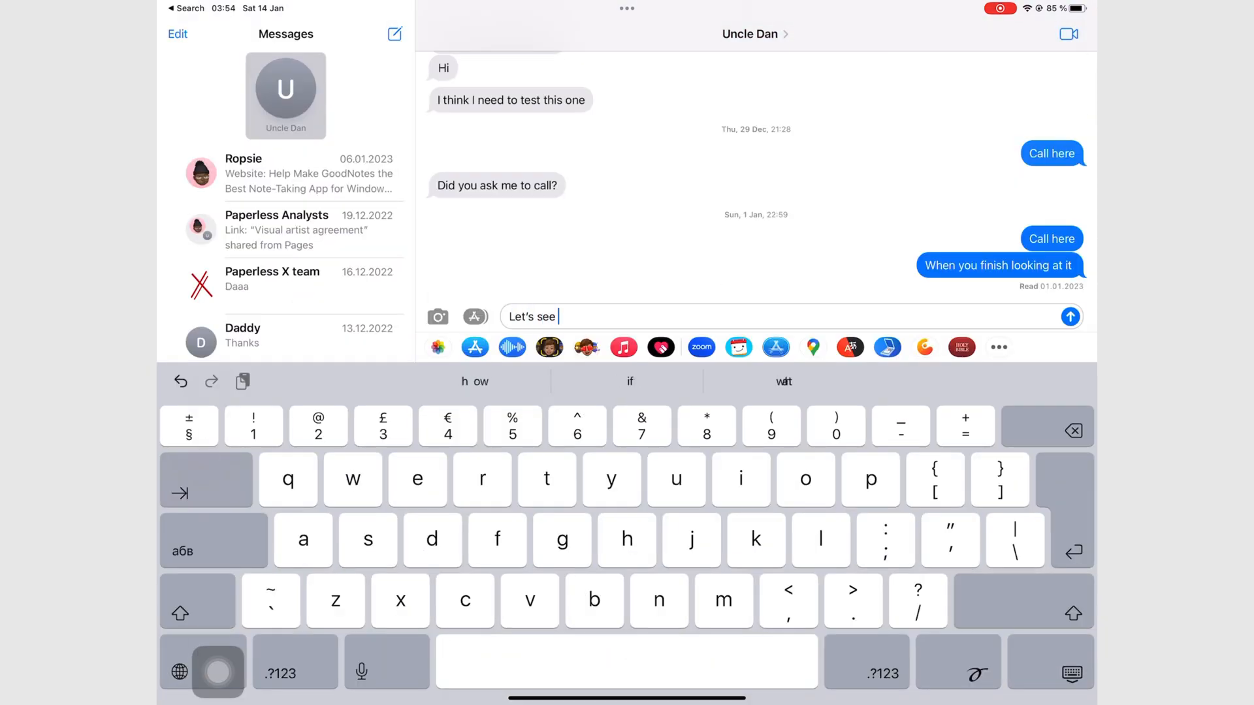
left_click(1070, 316)
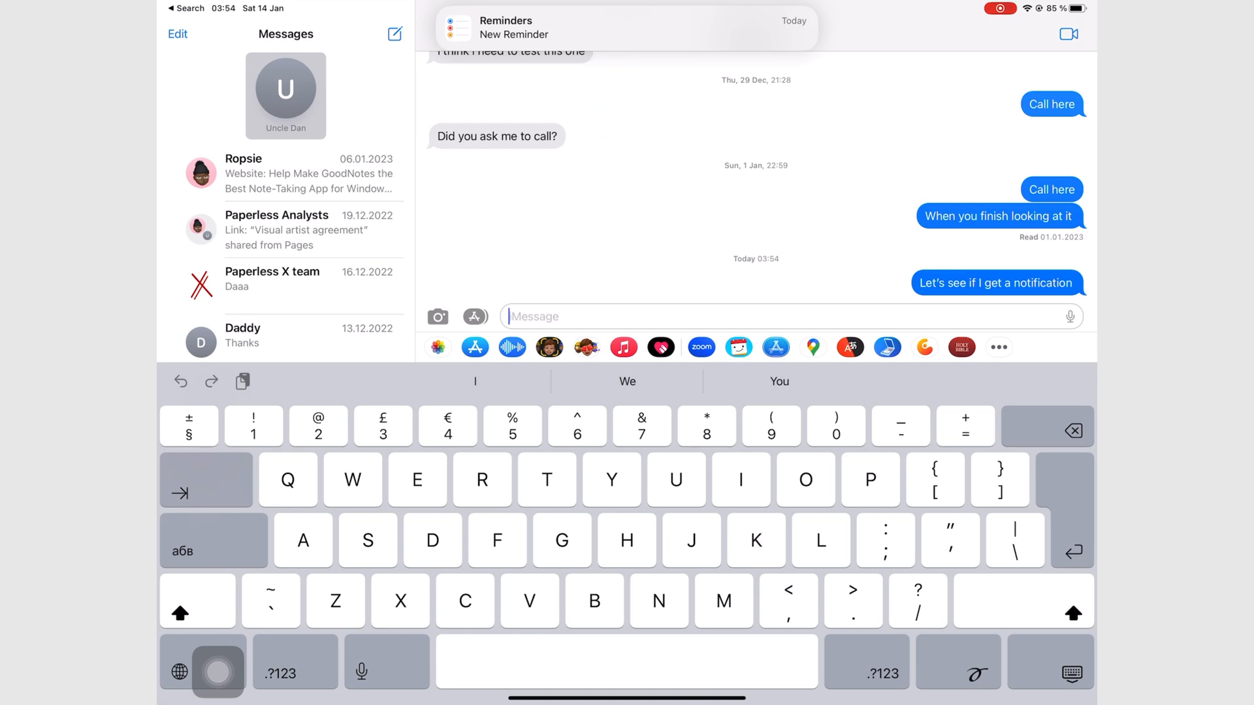
left_click(624, 27)
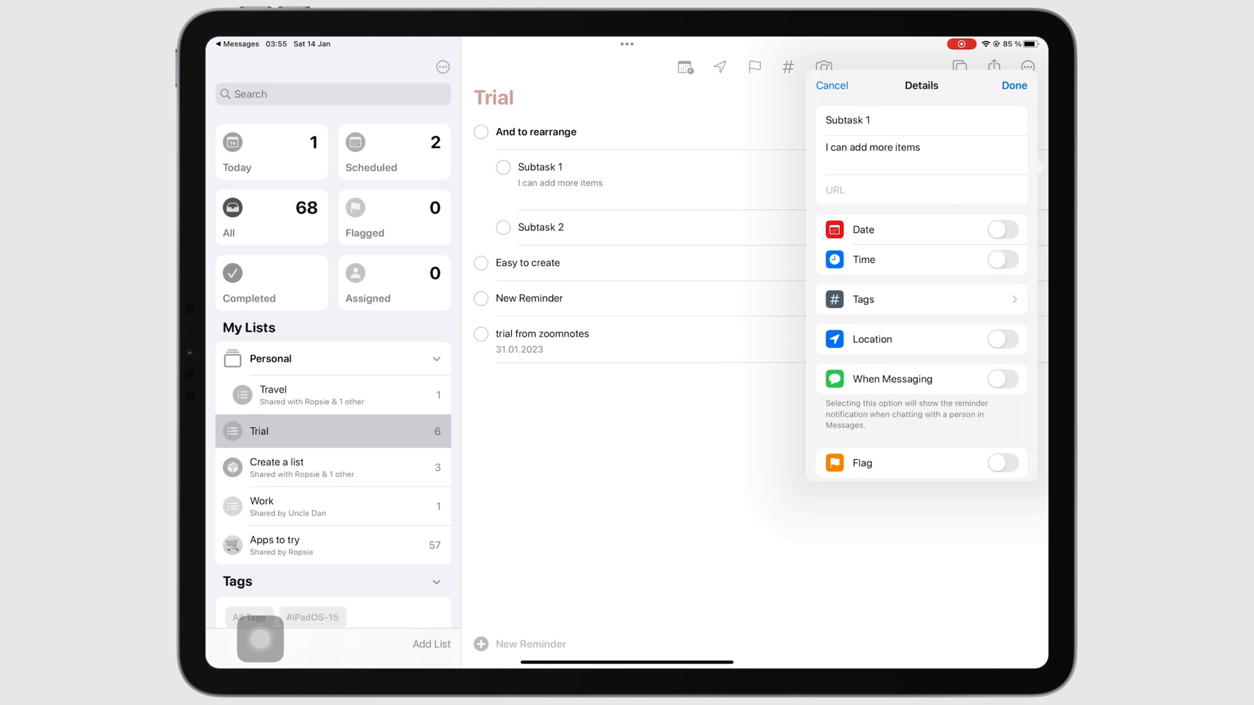
Set a time on Subtask 1 and make Trial a smart list filtered by the #Trial tag.
left_click(1001, 230)
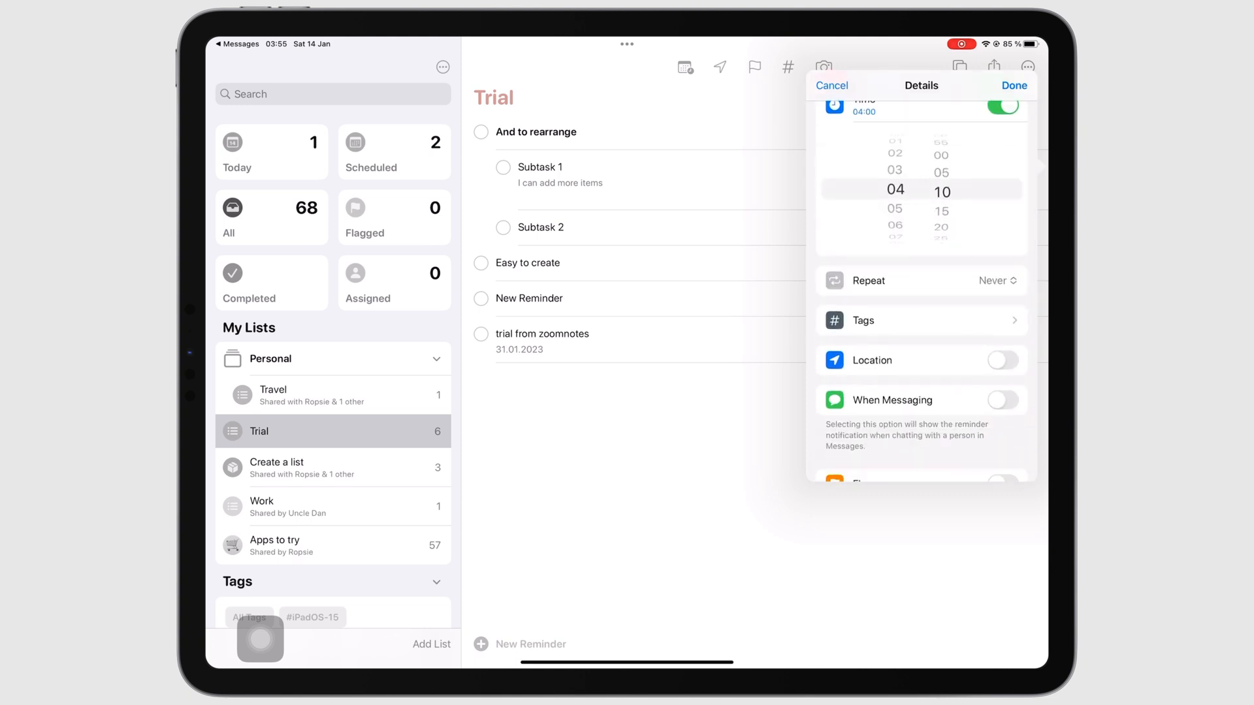
scroll("down", 3)
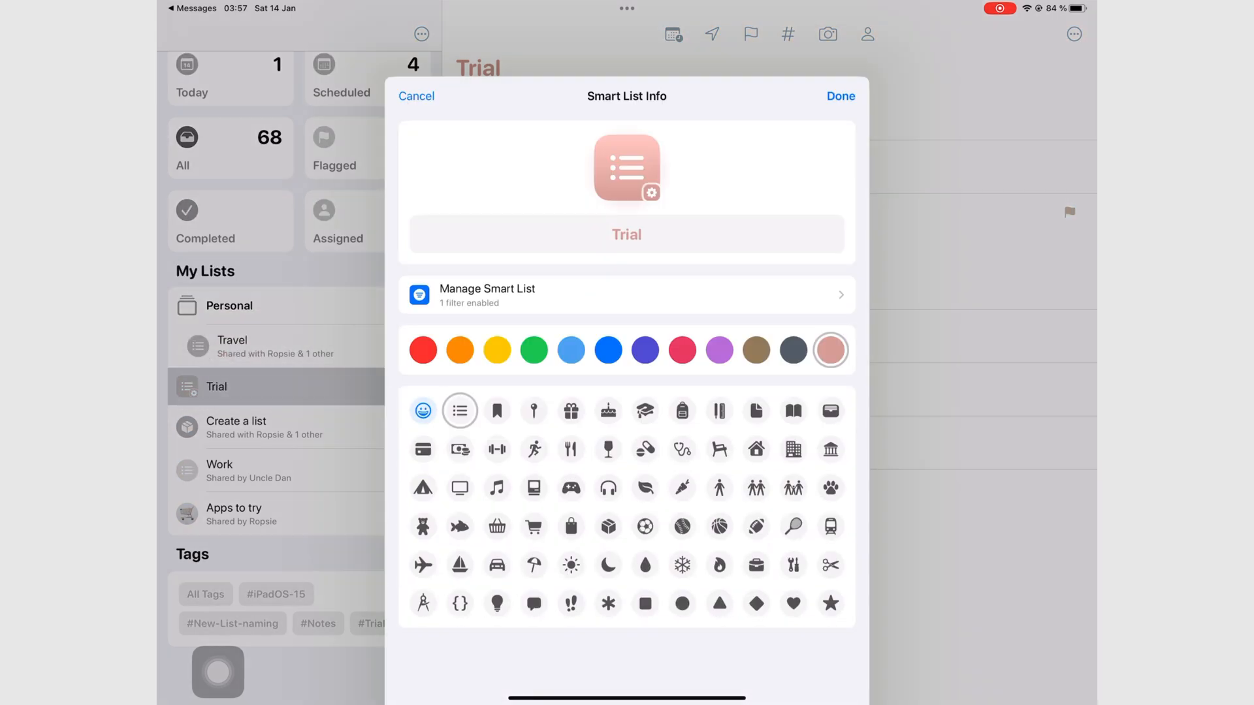
left_click(626, 293)
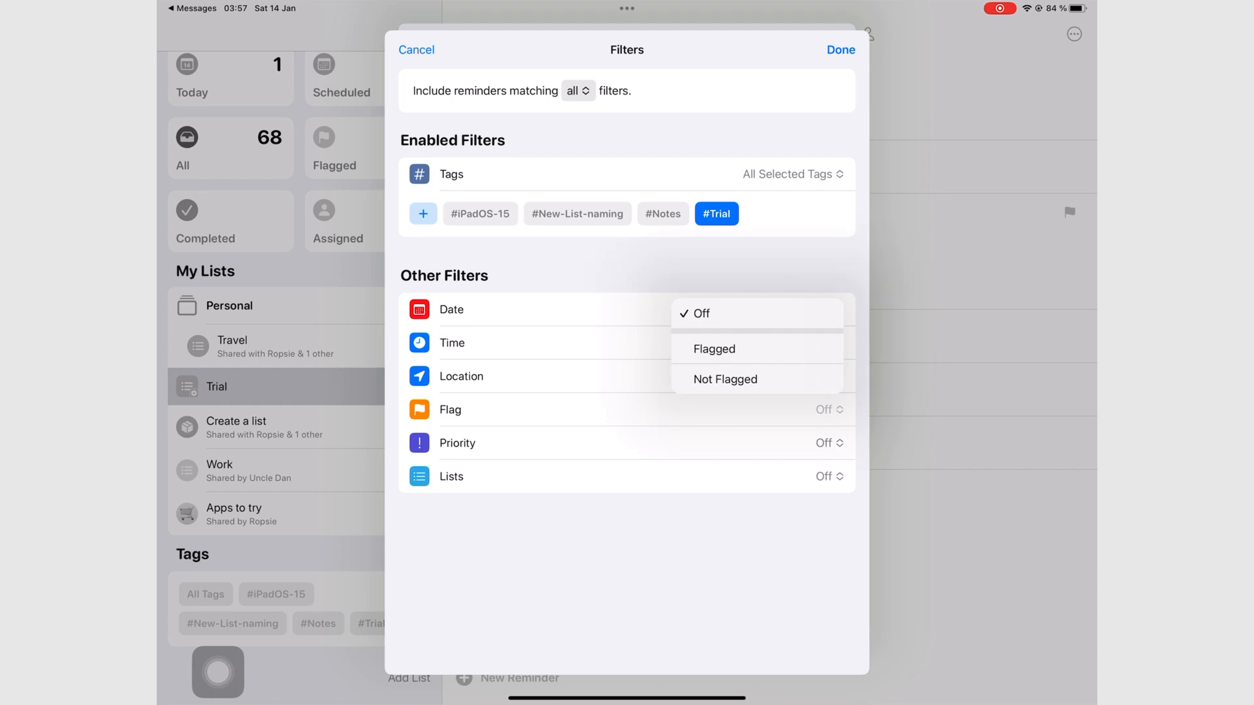
left_click(416, 50)
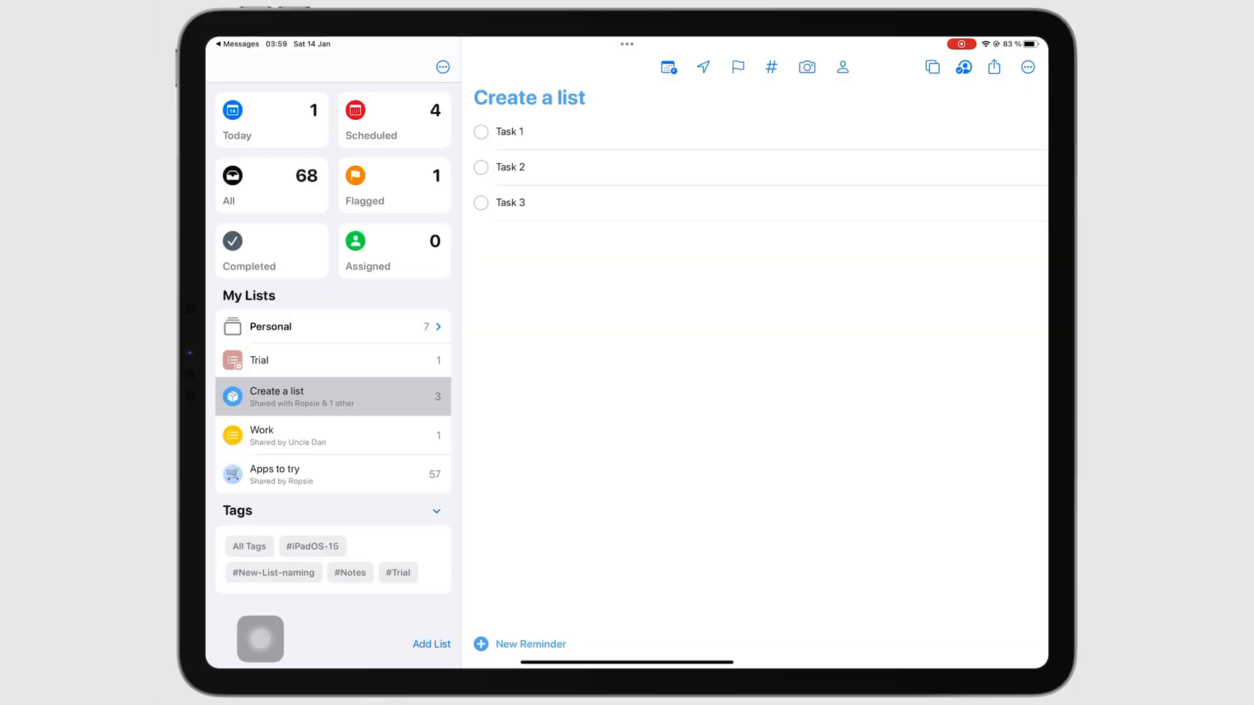
Create a new list from the Trial template.
left_click(431, 644)
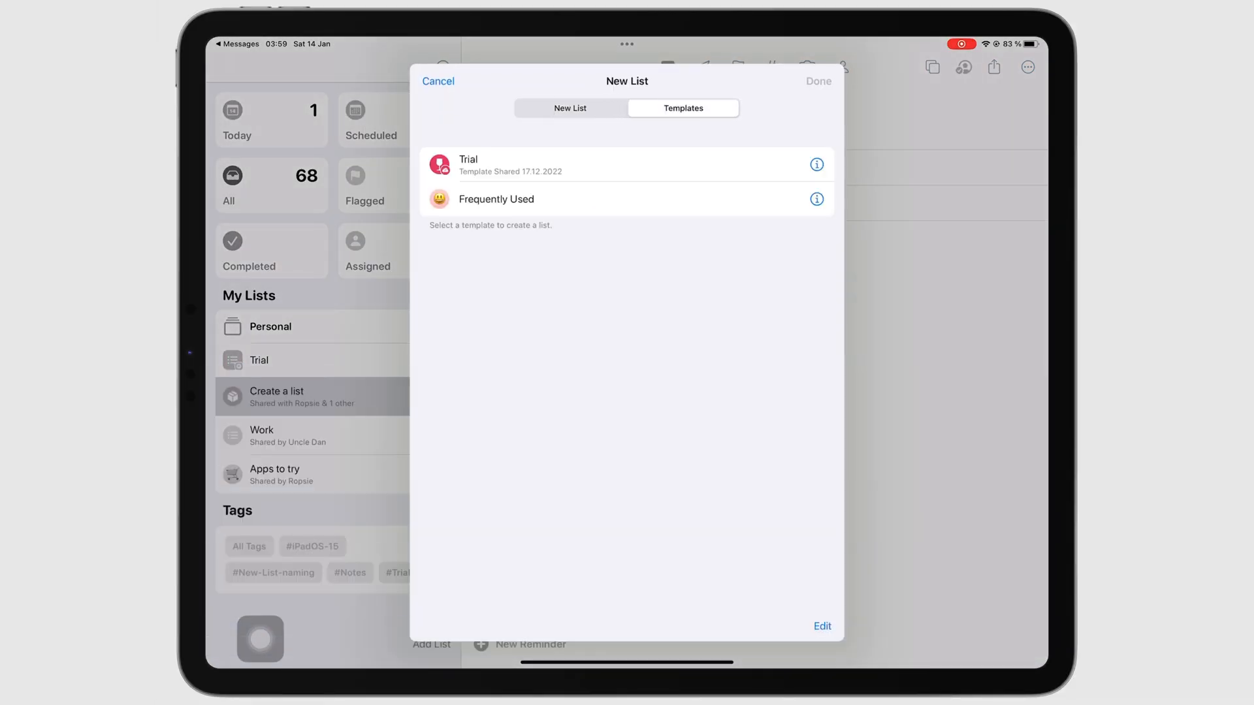
left_click(468, 158)
type("Trial templat")
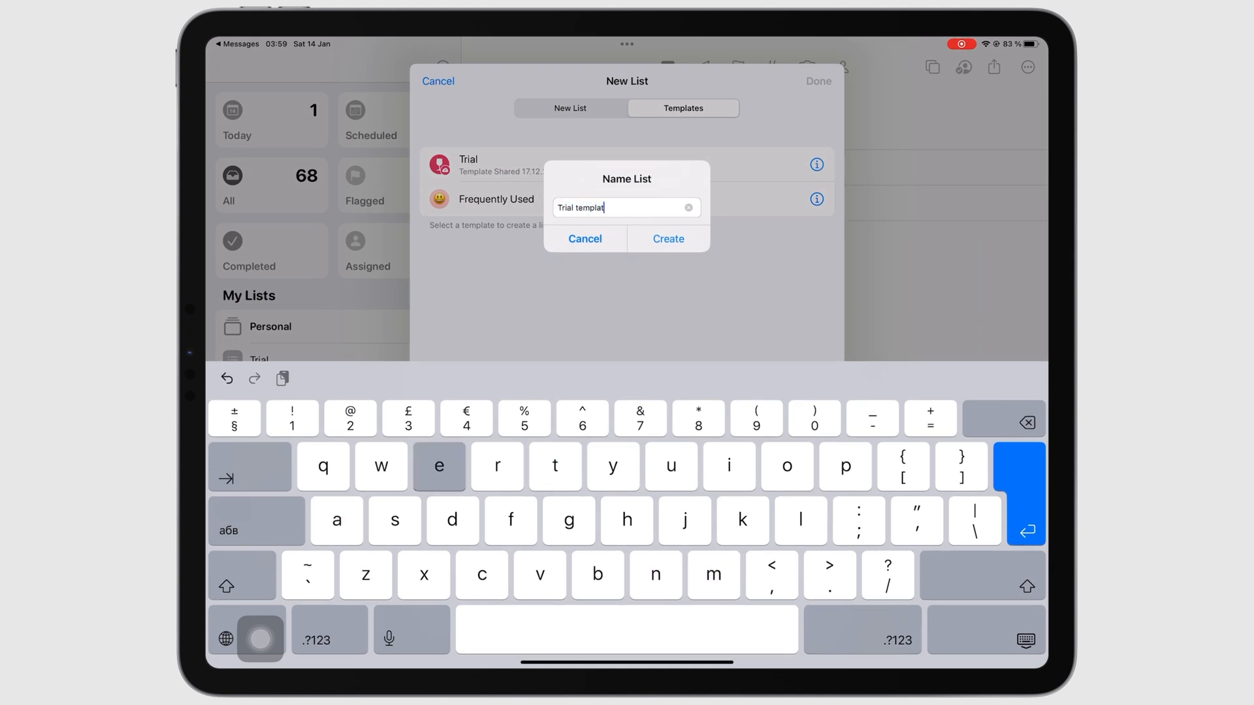
left_click(667, 238)
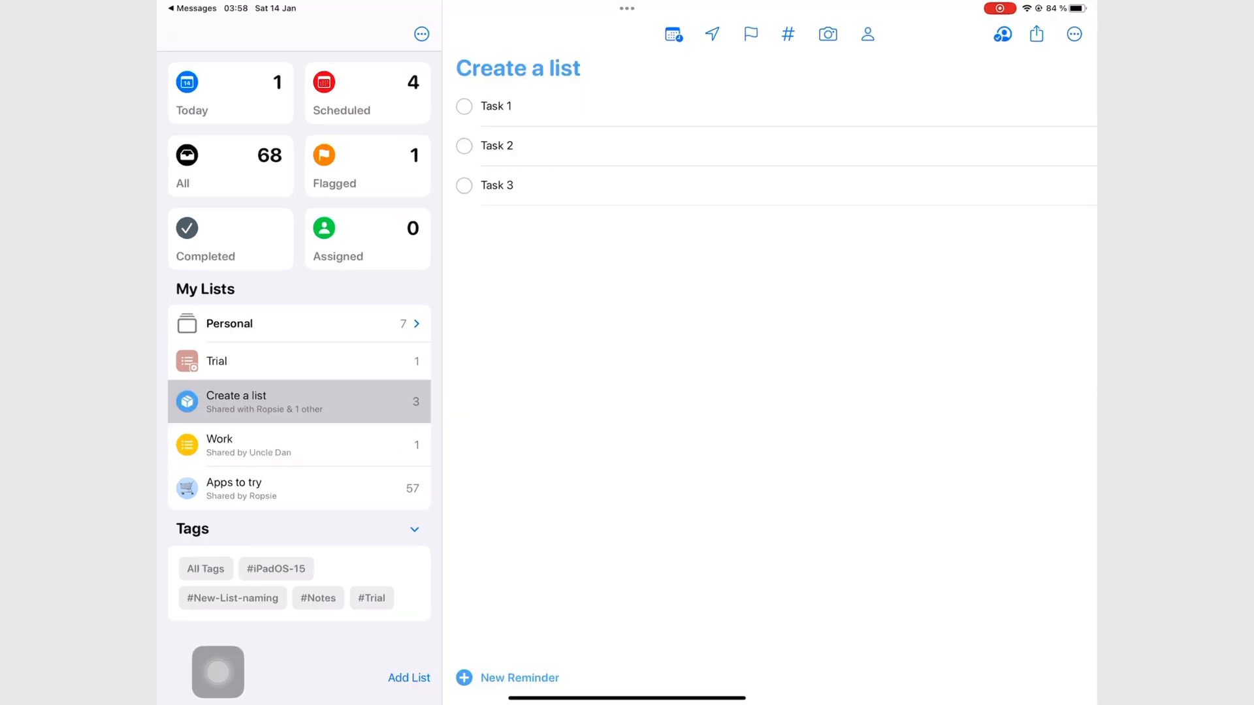
Save Create a list as a template with a smiley icon.
left_click(1074, 33)
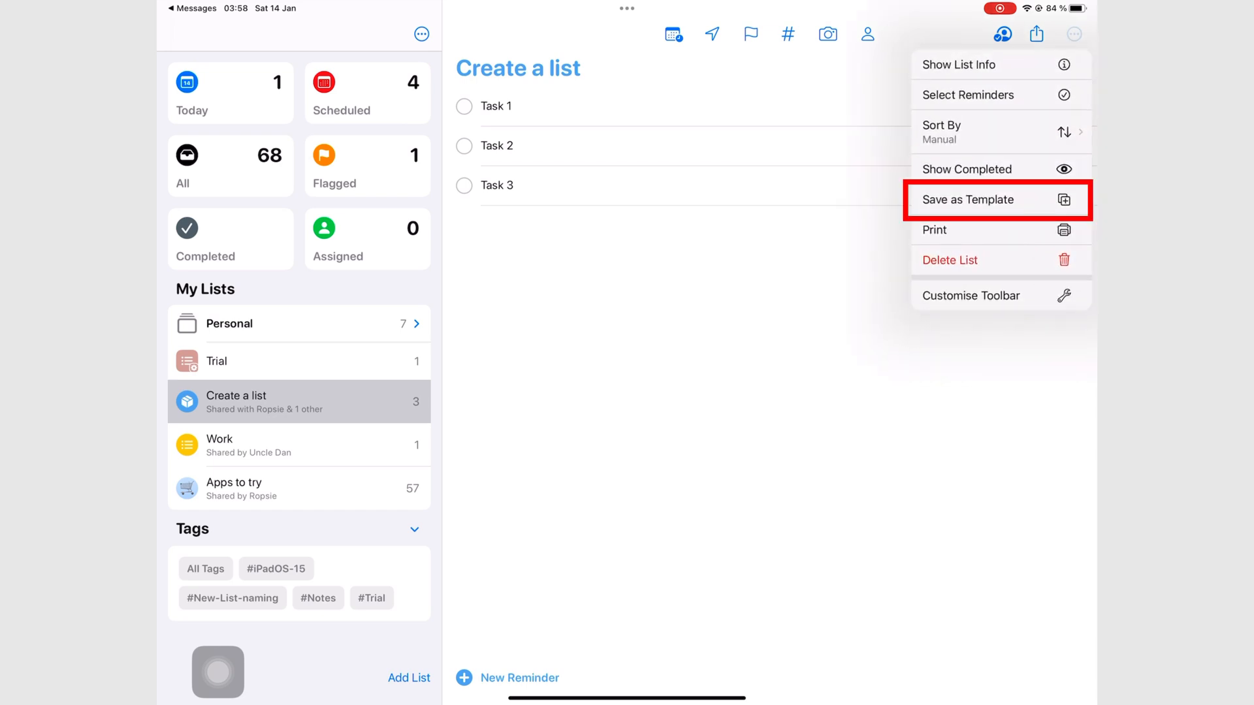
left_click(967, 199)
type("Frequently Used")
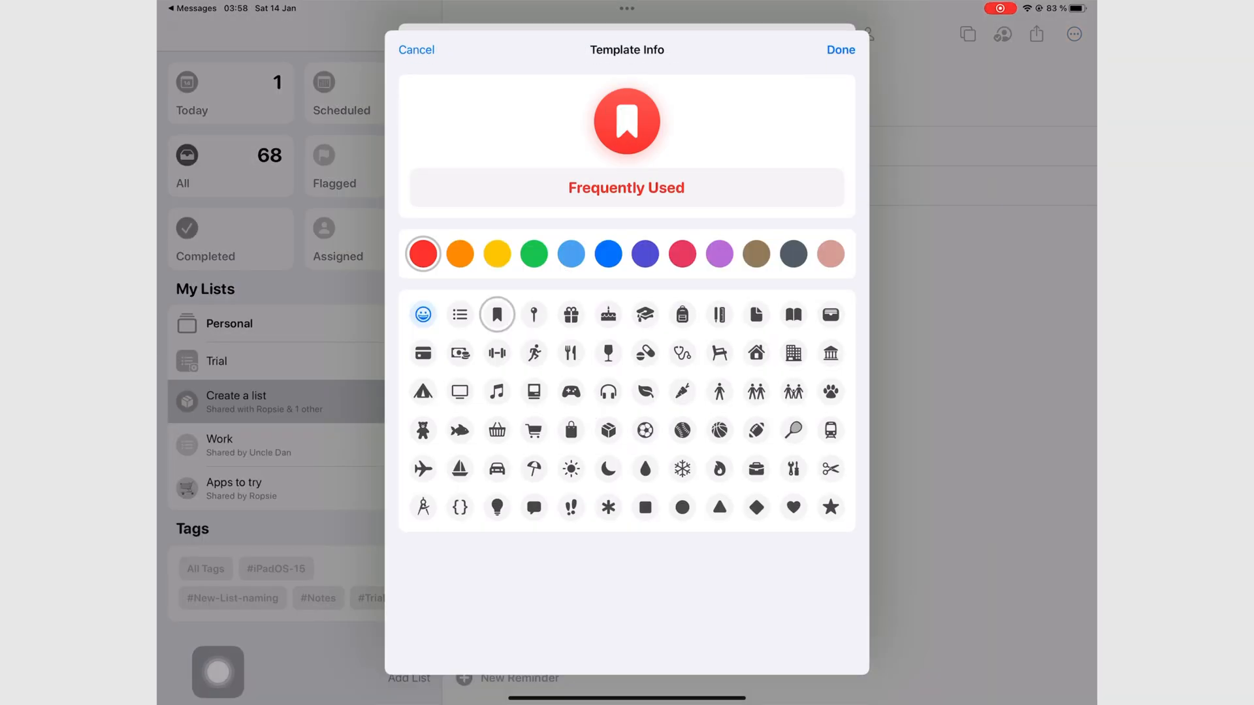
left_click(422, 314)
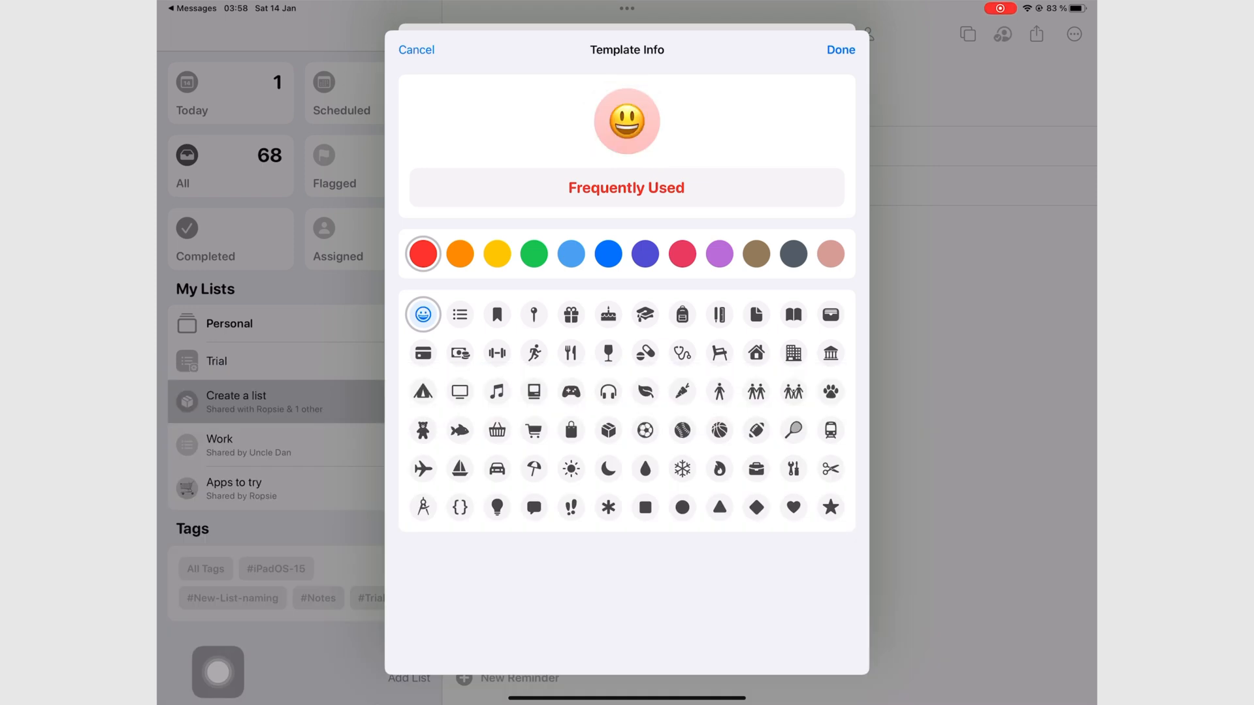
left_click(841, 50)
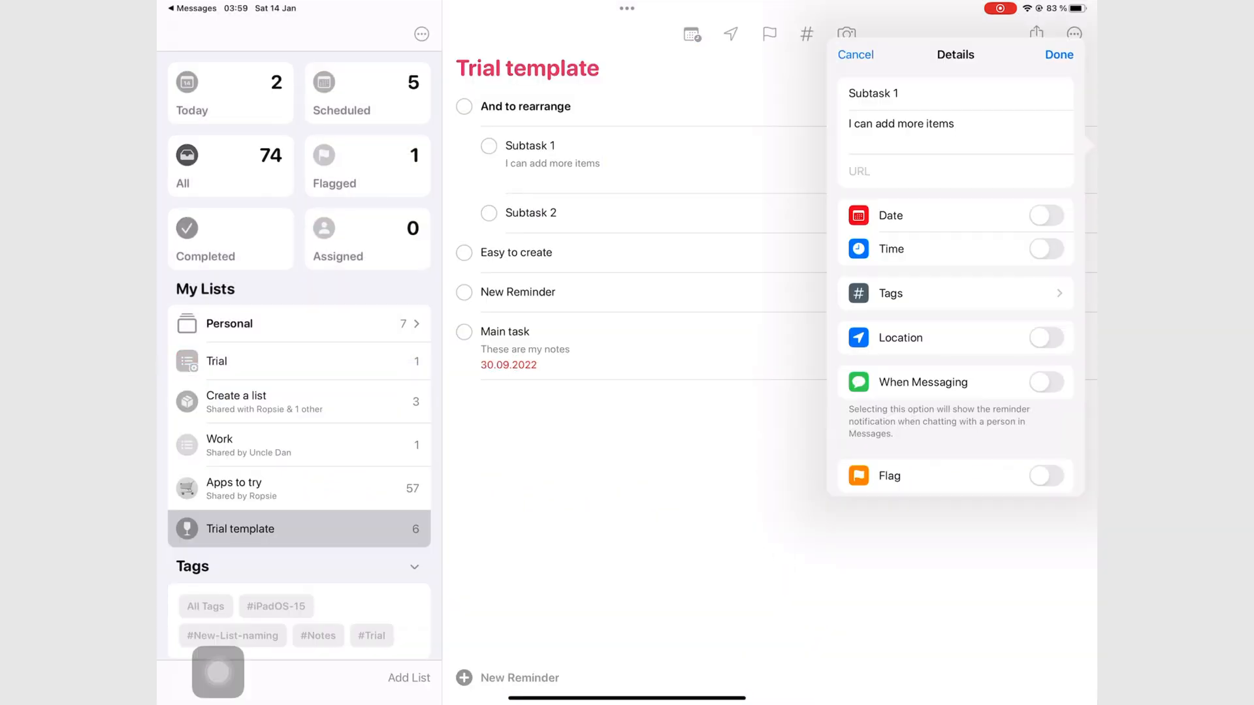
Tag Subtask 1 with #iPadOS-15.
left_click(890, 293)
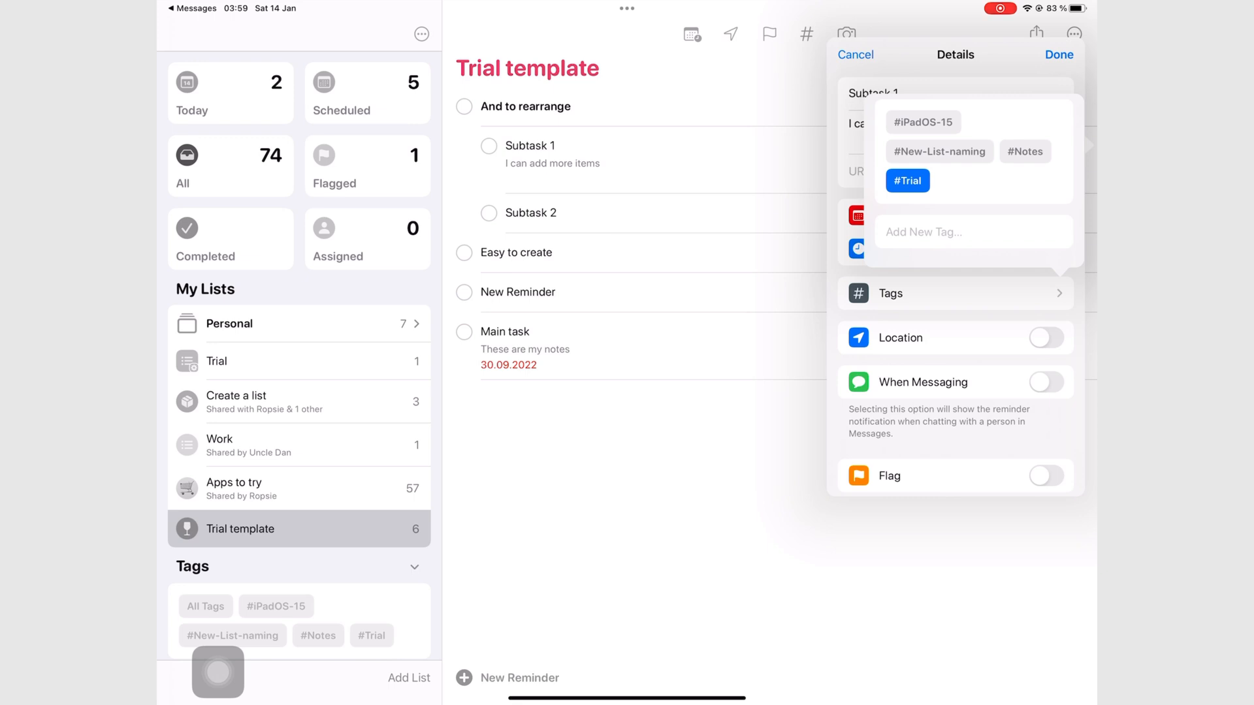
left_click(922, 121)
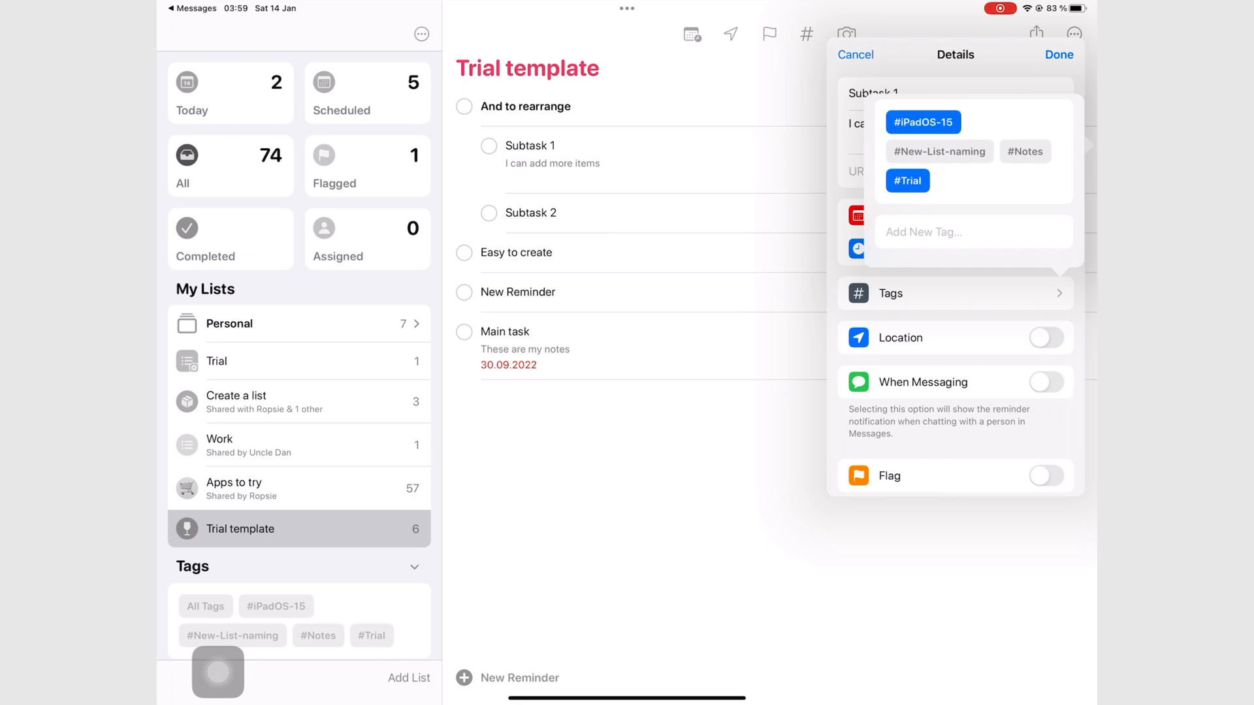
left_click(1059, 54)
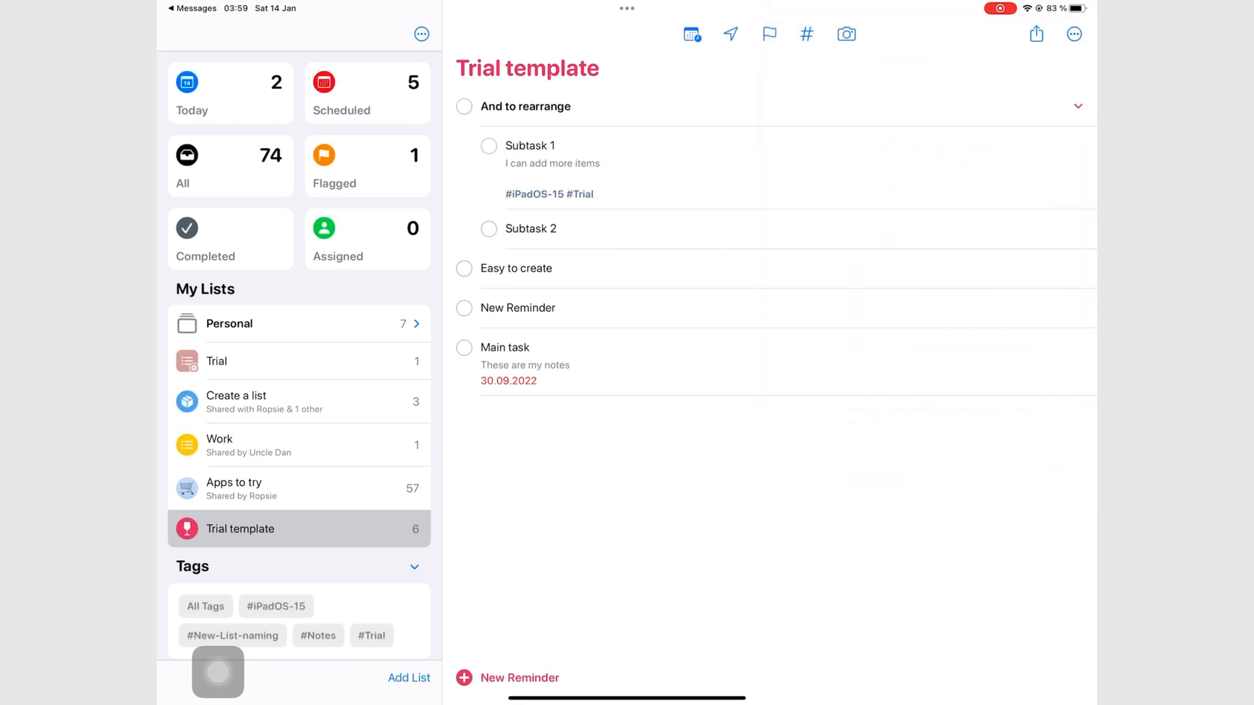
Filter the sidebar tag view by #iPadOS-15, #New-List-naming and #Trial.
left_click(276, 606)
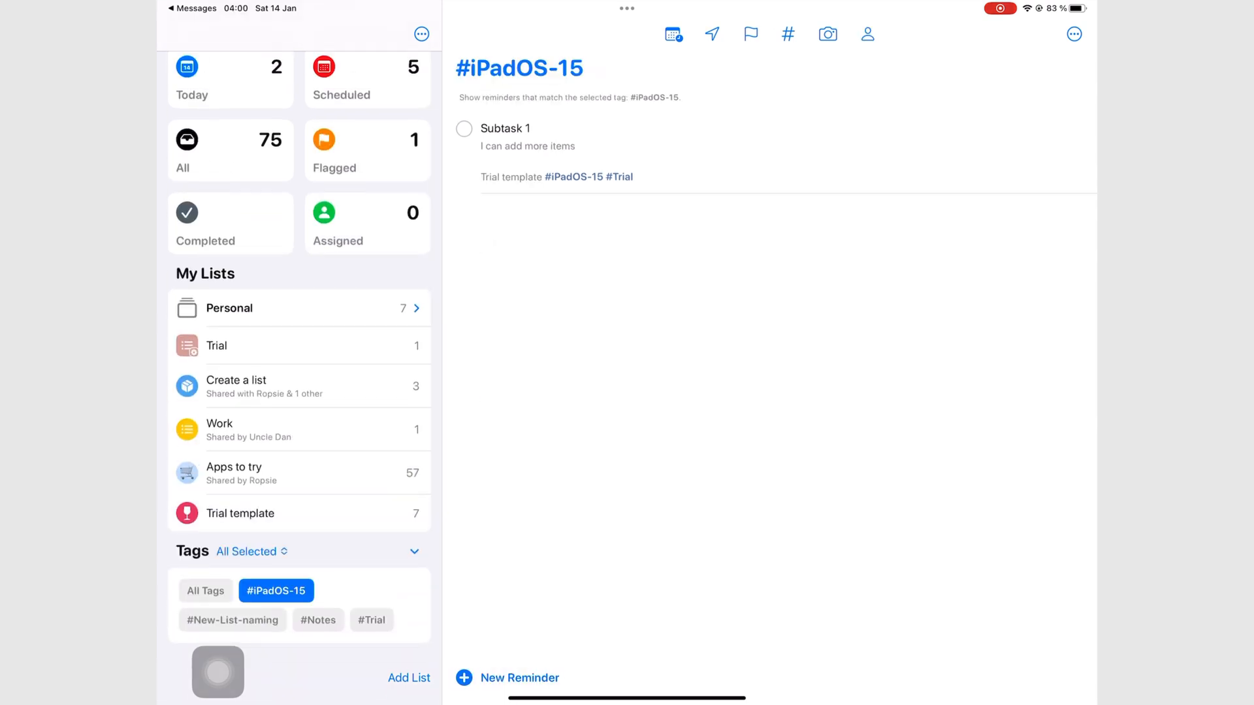
left_click(232, 619)
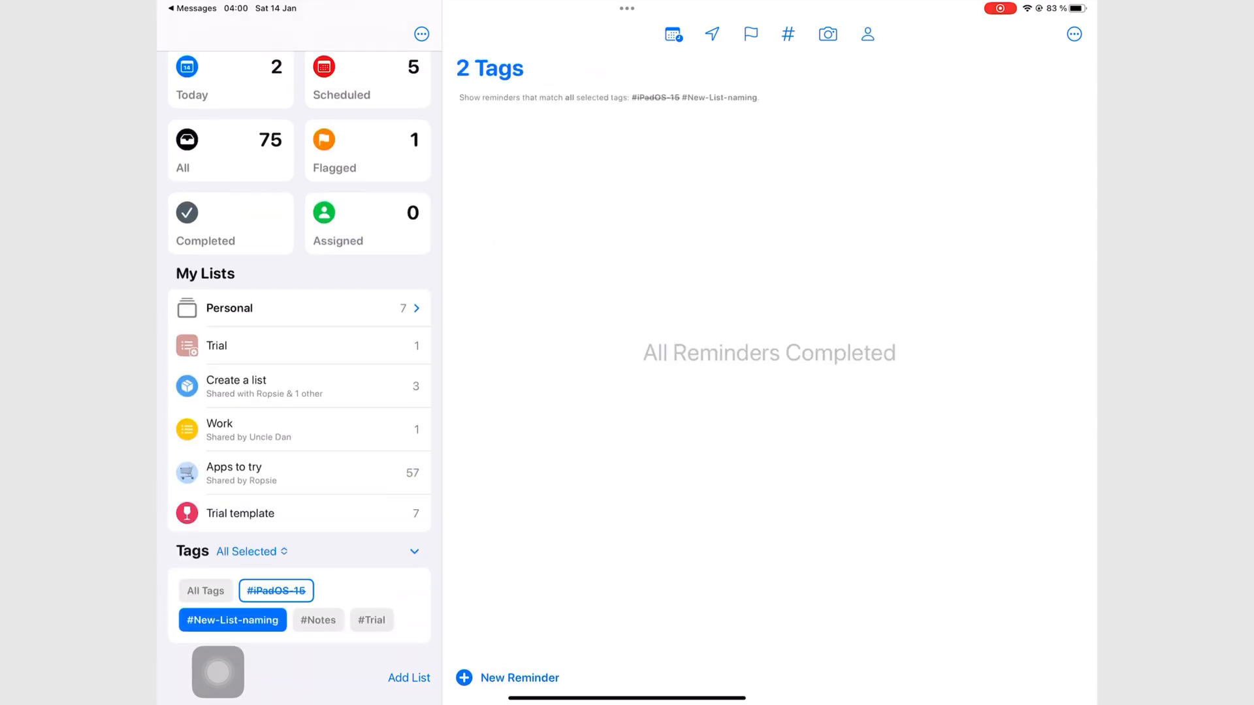
left_click(371, 620)
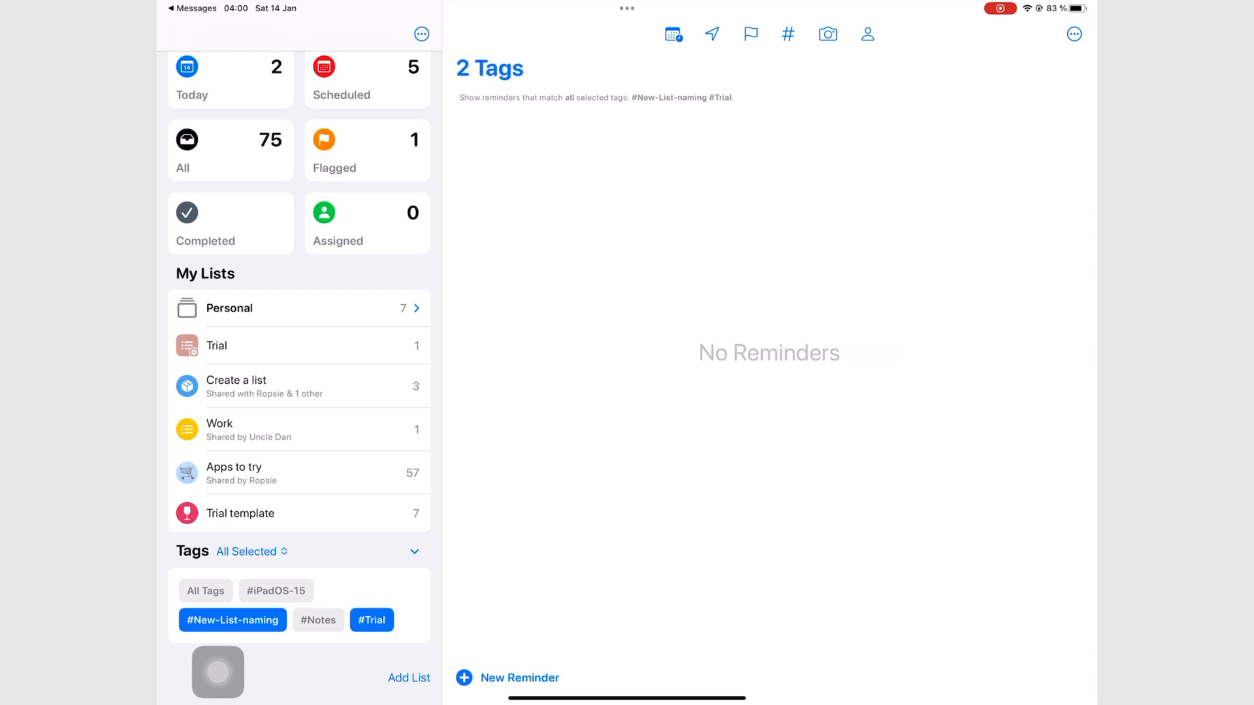
left_click(232, 620)
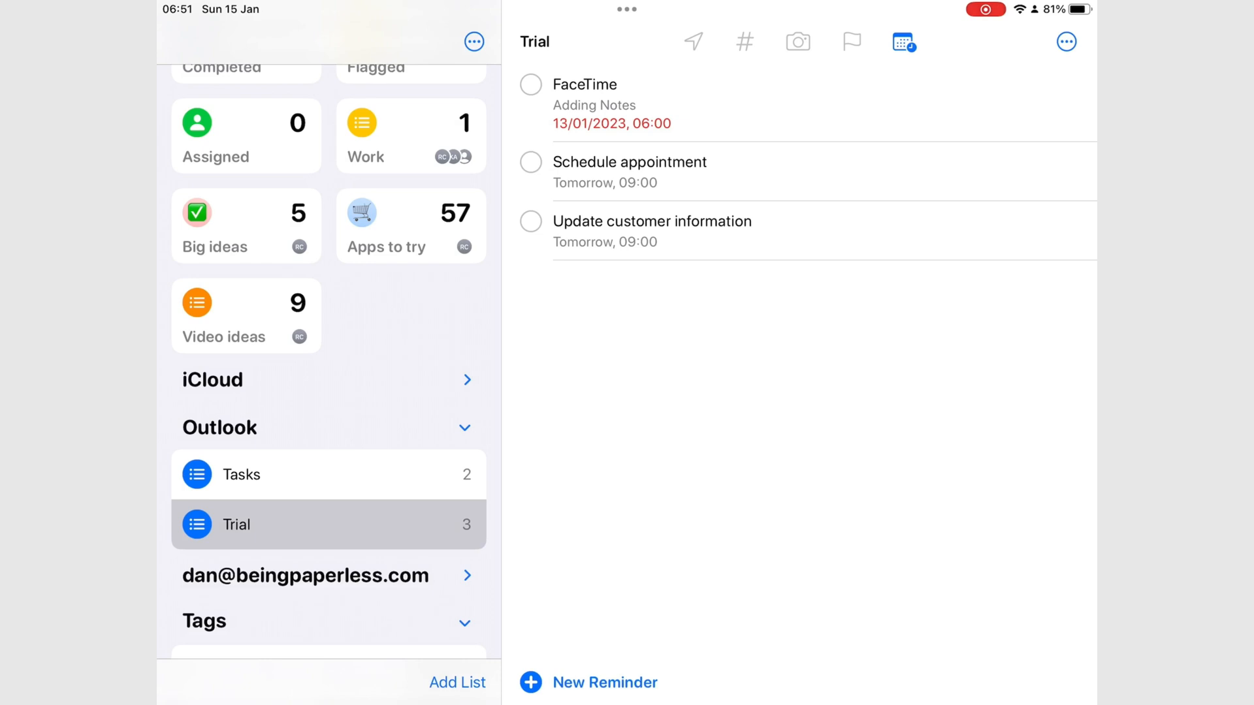
Add Adding new task and New task 2 to Outlook Trial, then complete both.
type("Ne")
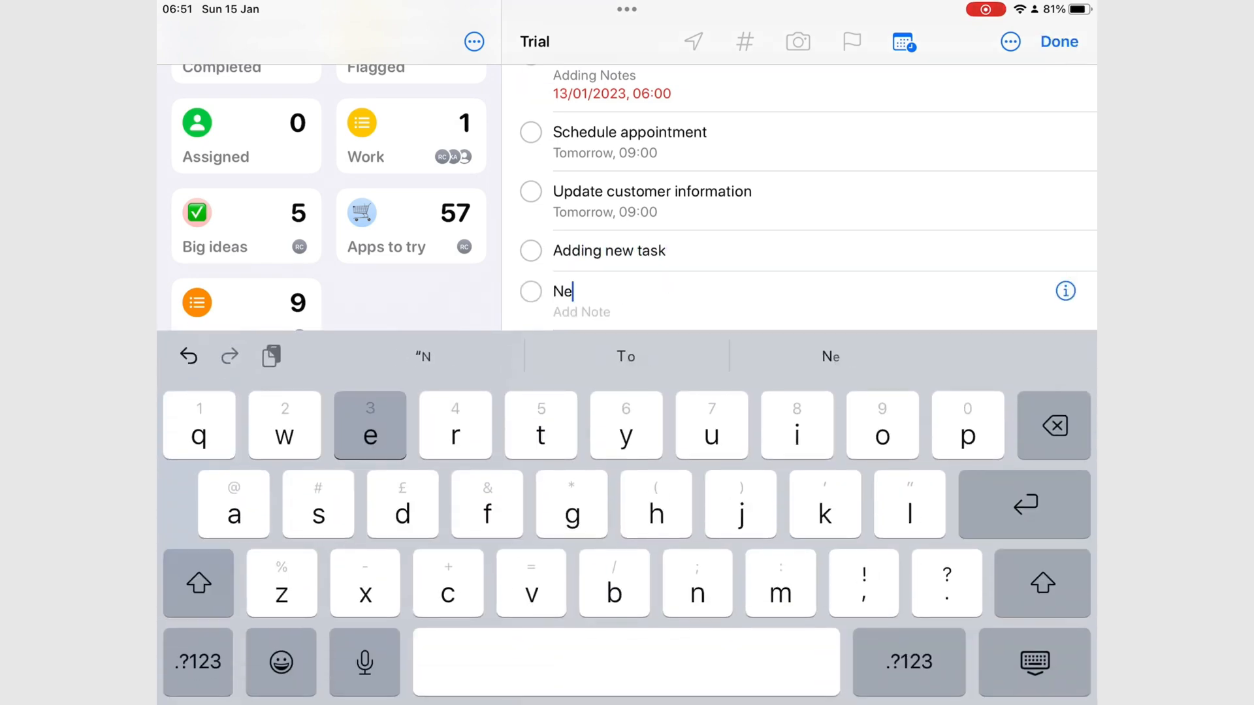
left_click(1059, 41)
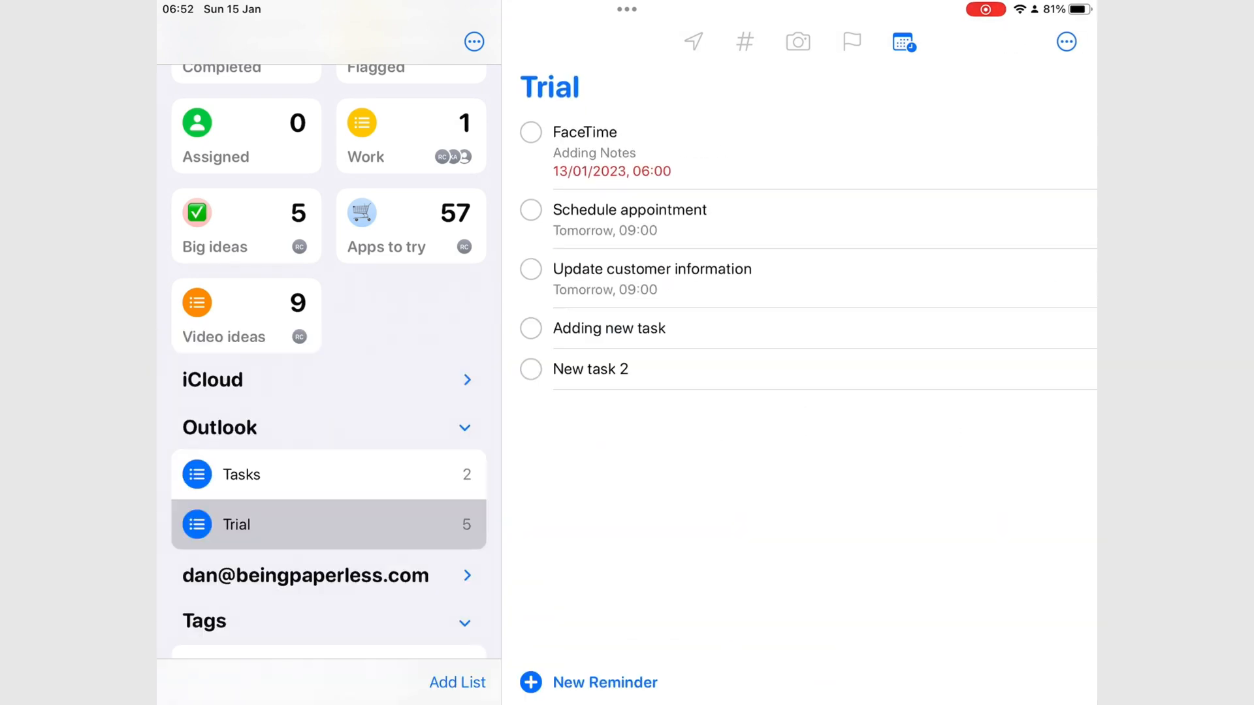
left_click(530, 328)
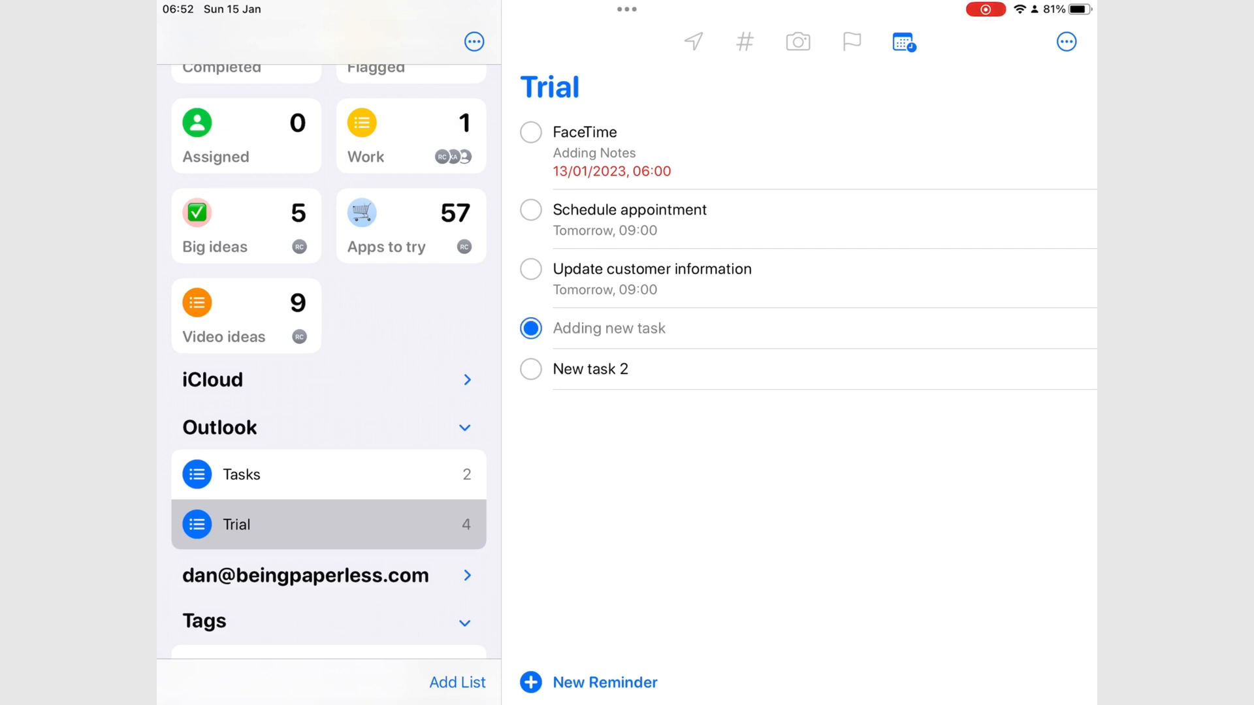
left_click(530, 328)
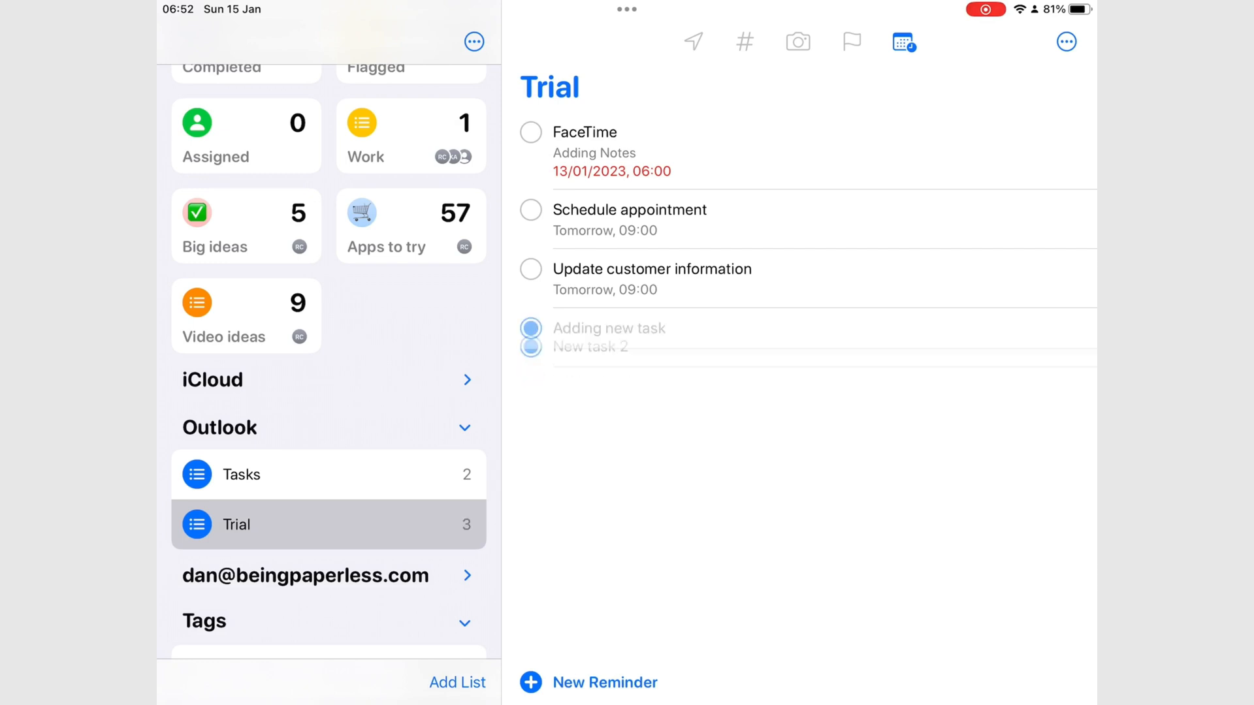